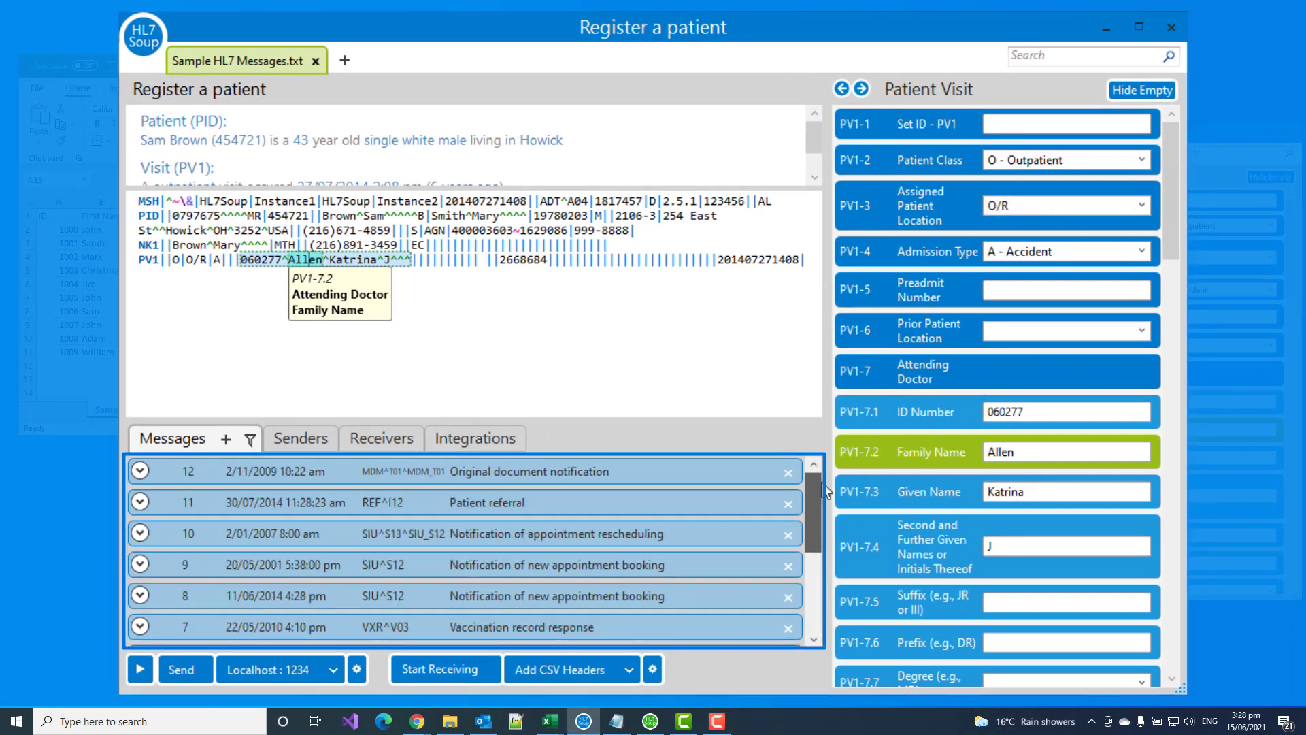
Step: Bring up the Integration Host application after reviewing the ADT^A04 sample and Sample.csv
scroll(down, 3)
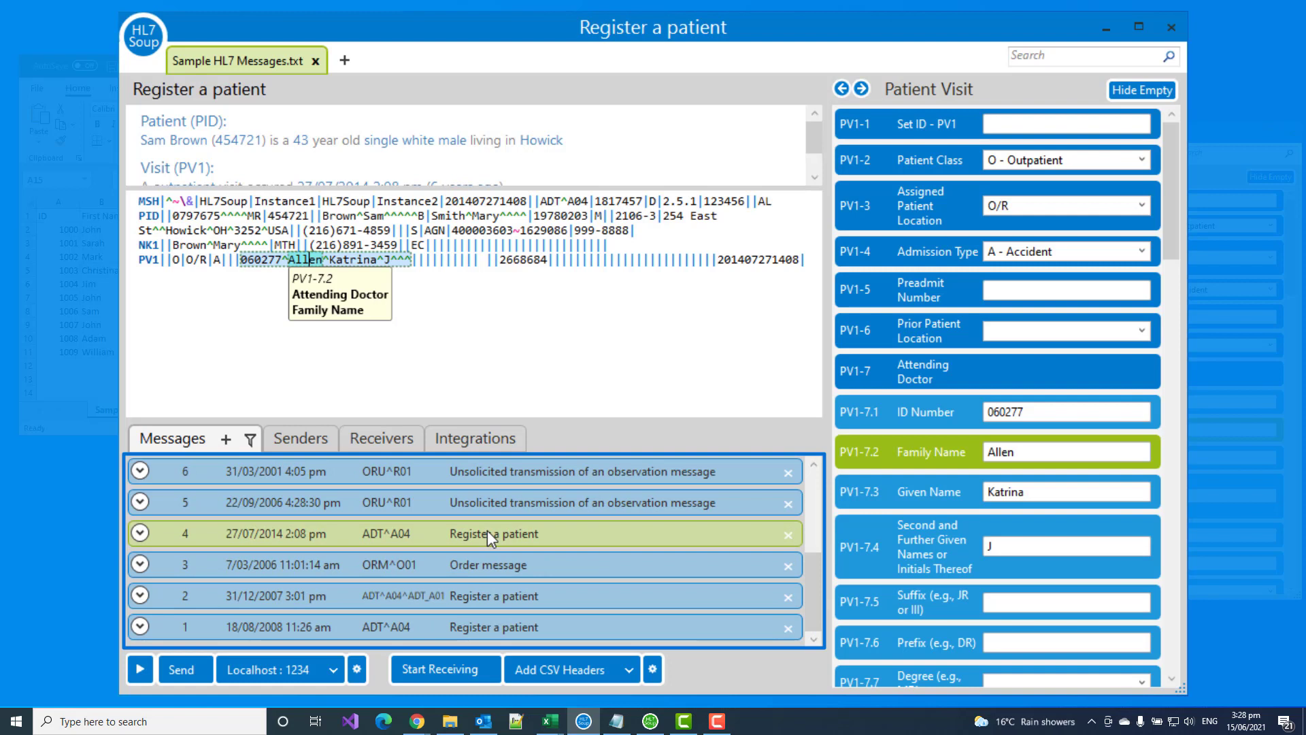
mouse_move(496, 537)
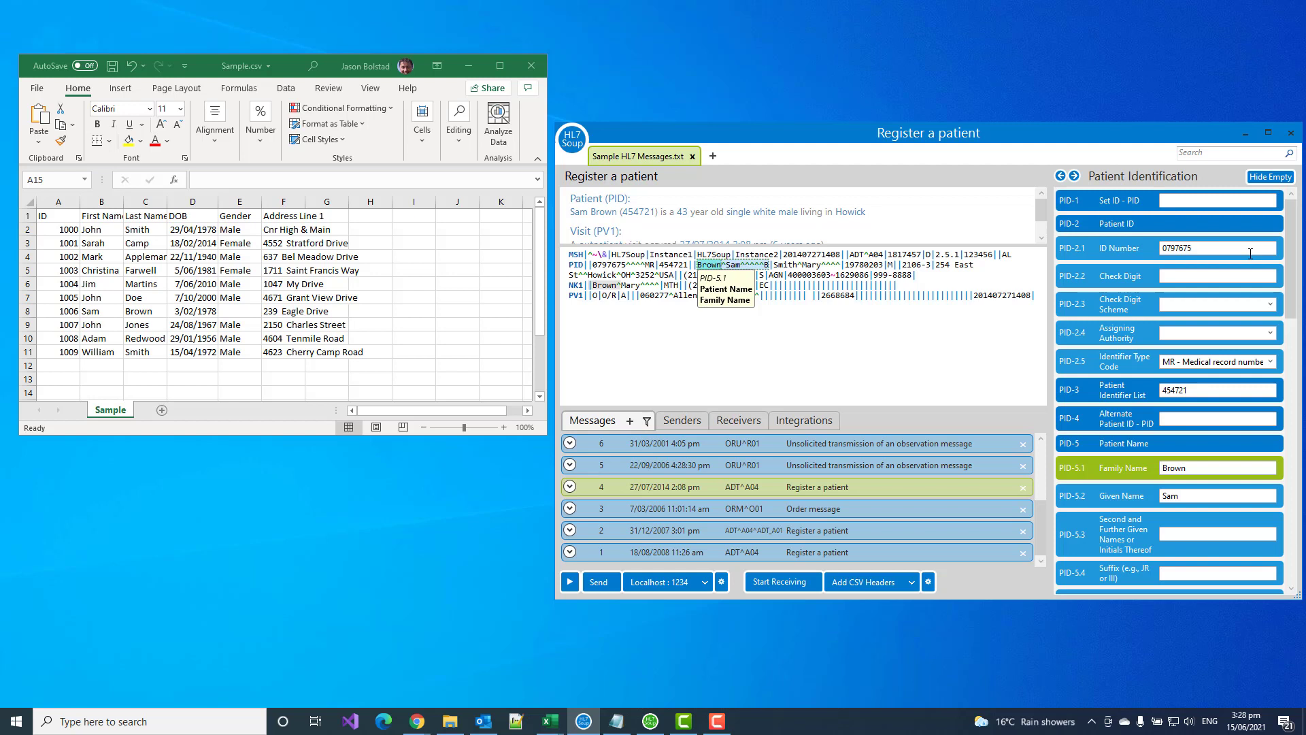
mouse_move(673, 487)
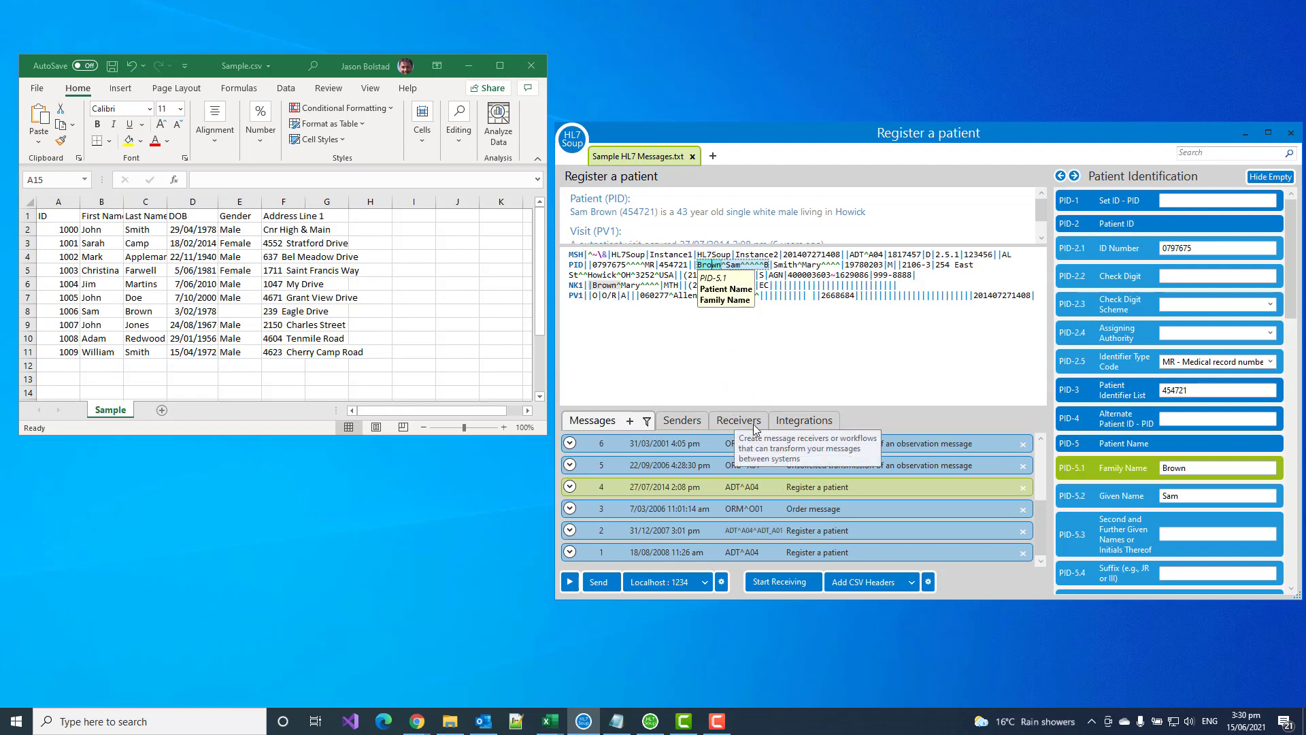
mouse_move(754, 427)
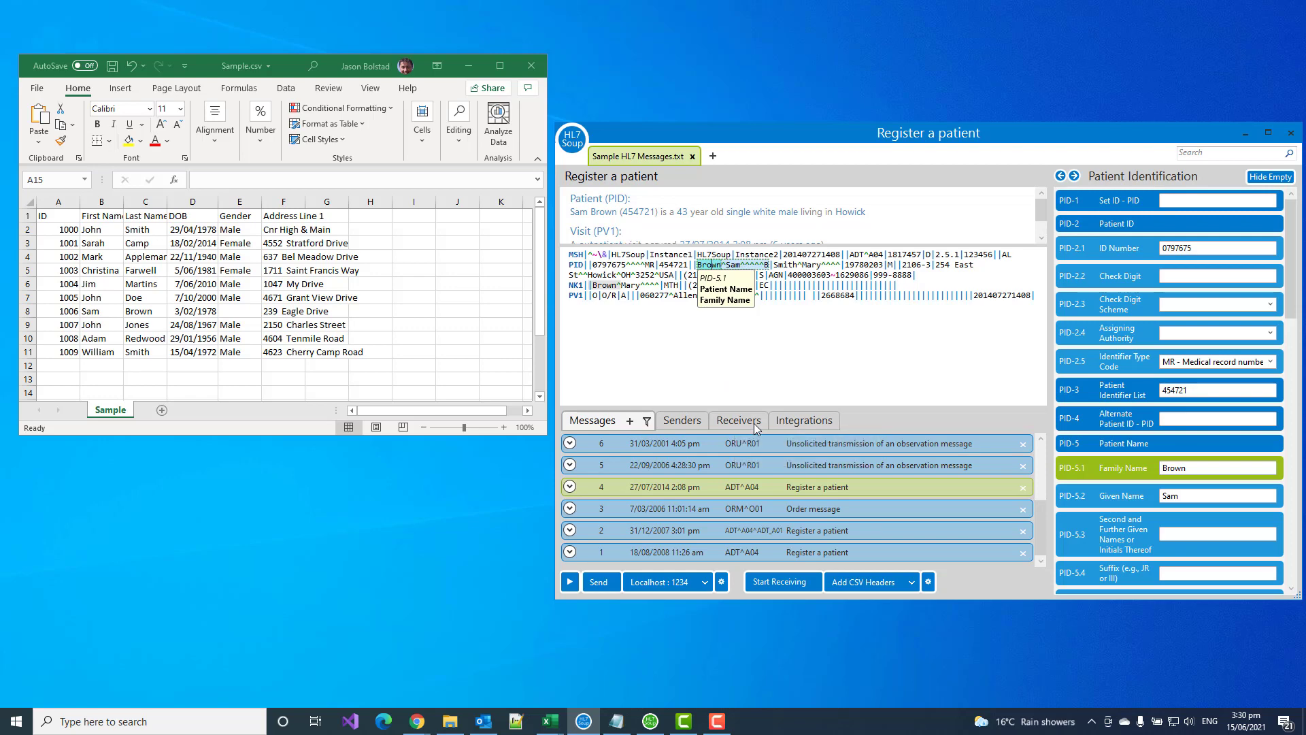
click(650, 721)
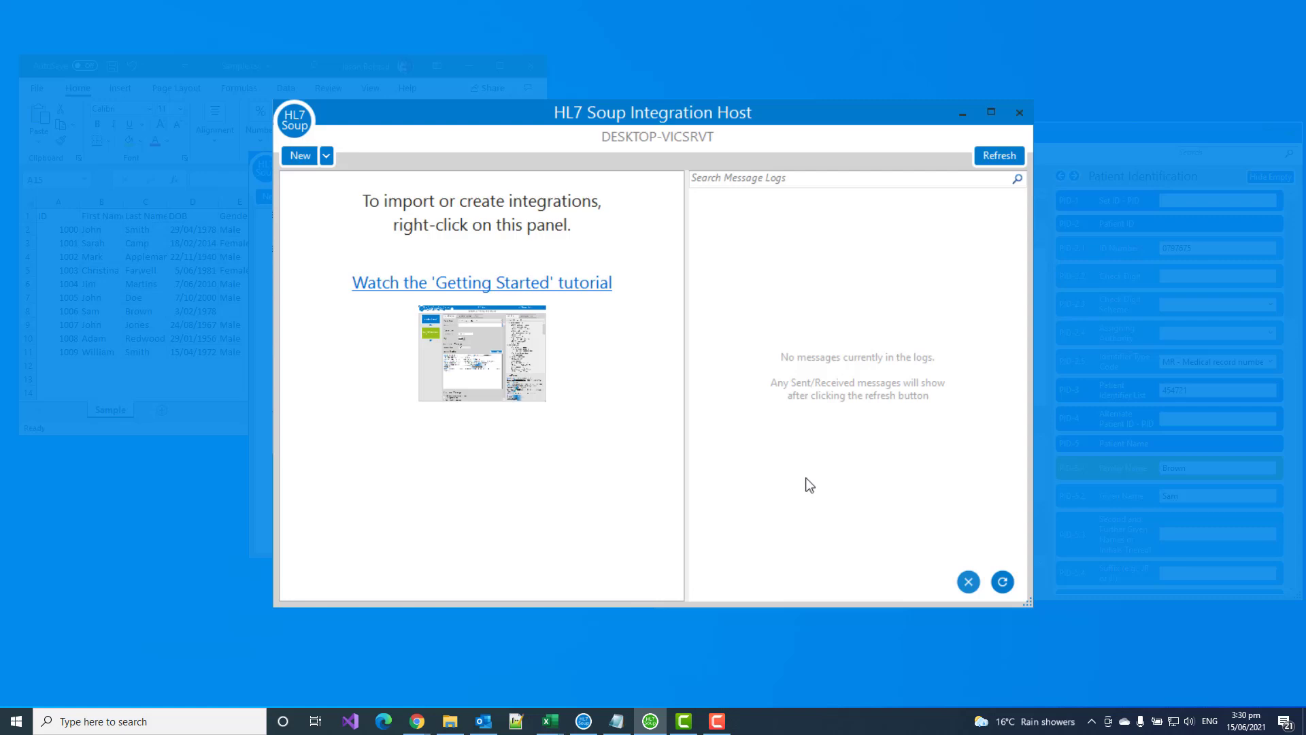
mouse_move(805, 498)
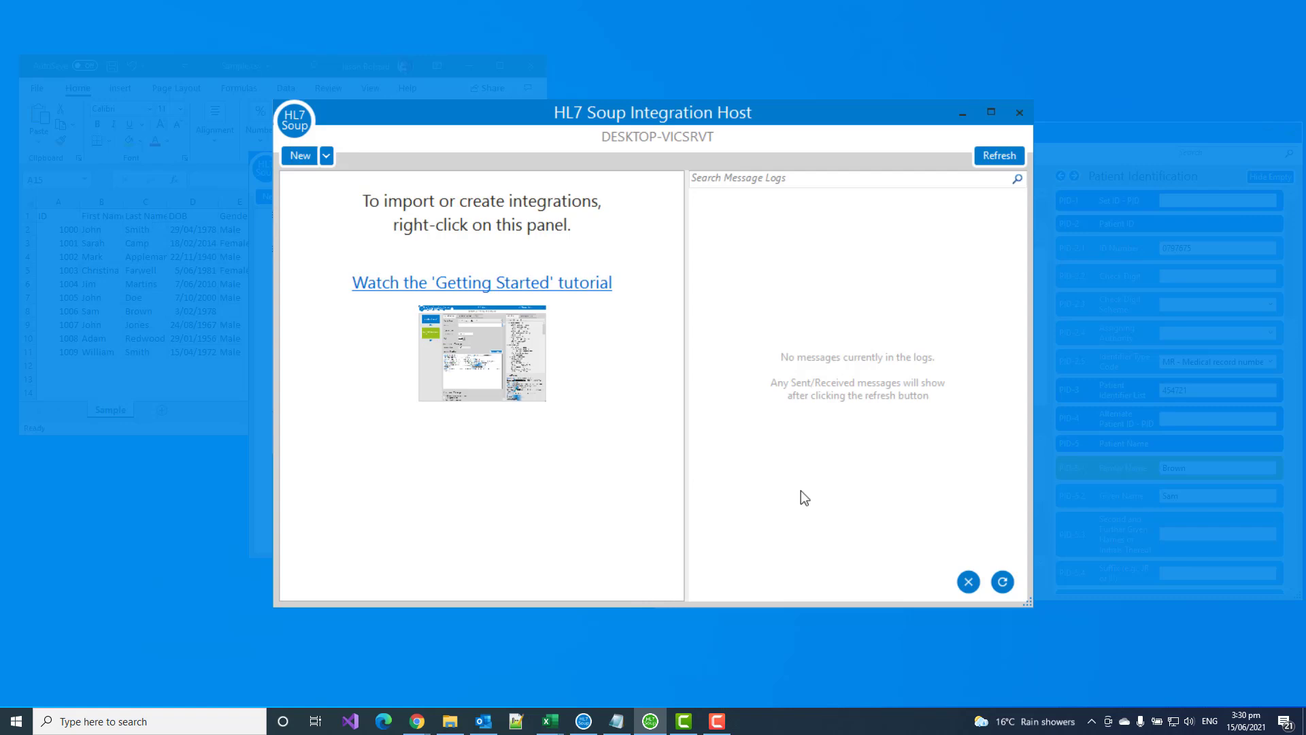
mouse_move(791, 515)
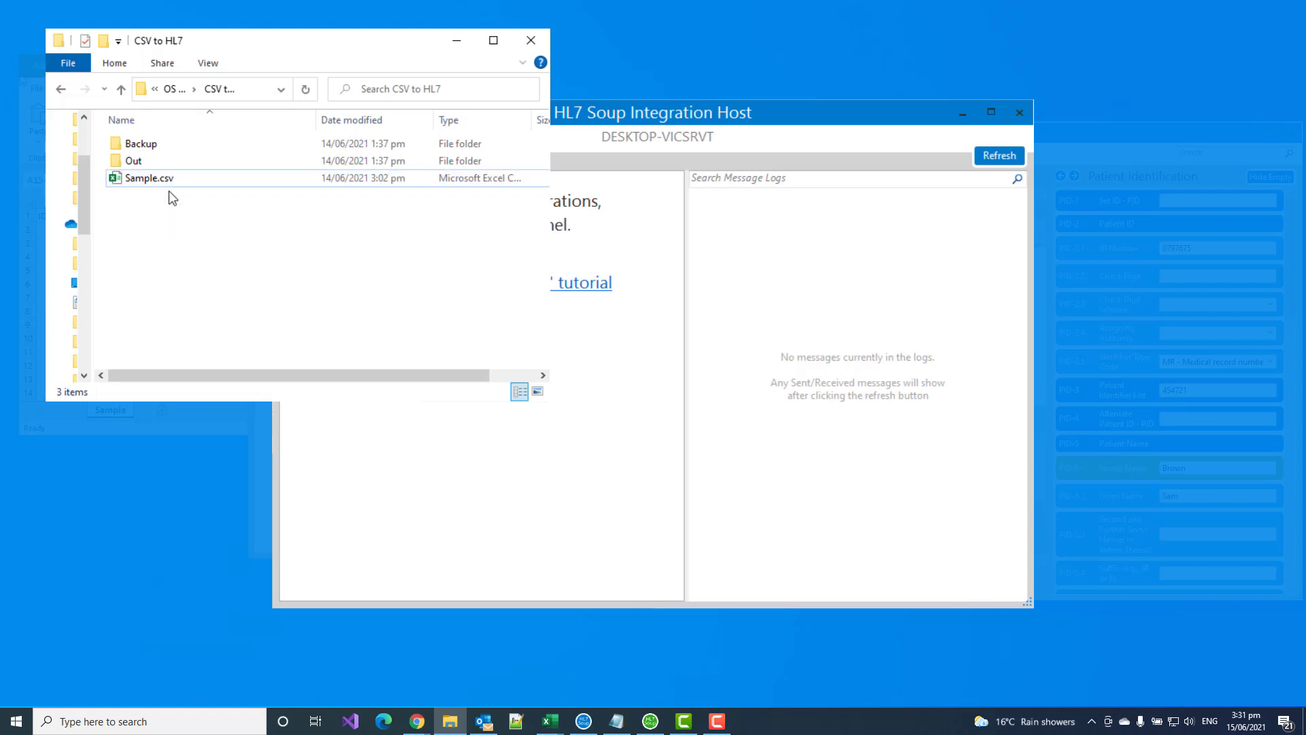
mouse_move(149, 160)
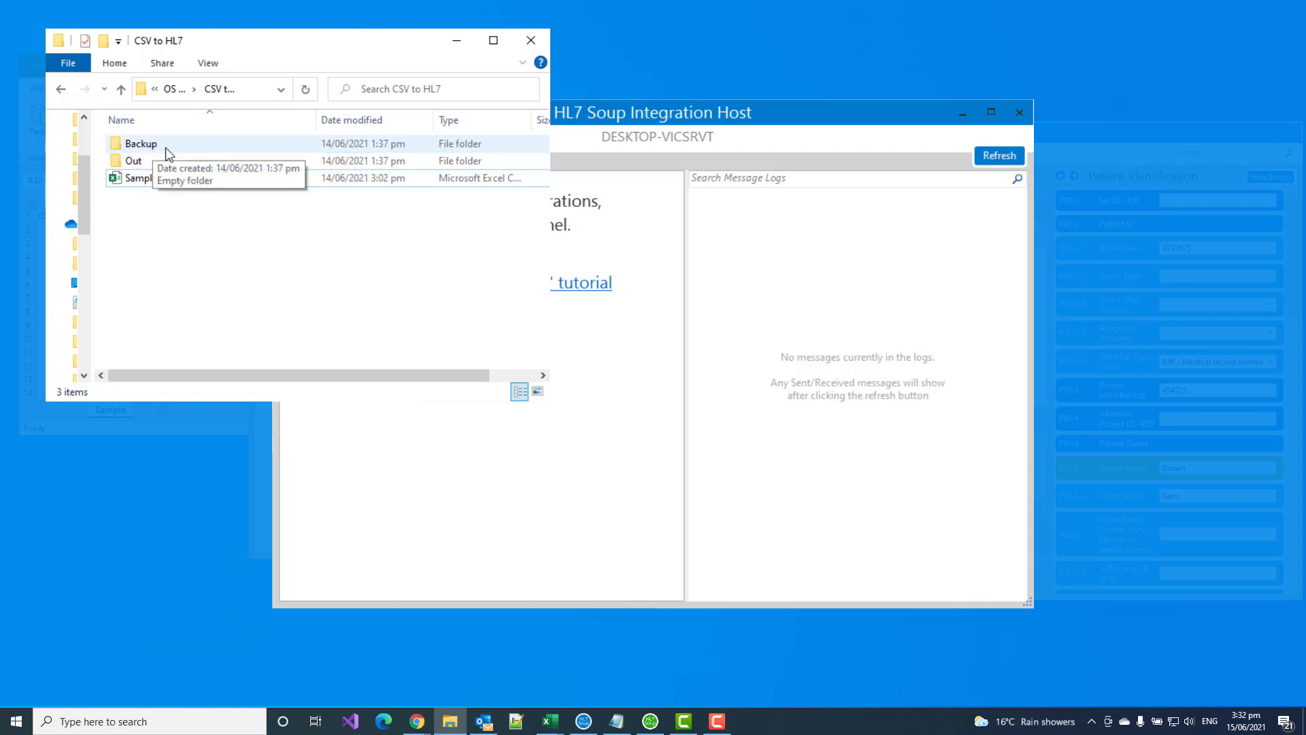
Step: Look into the Backup and Out folders under C:\CSV to HL7
click(140, 143)
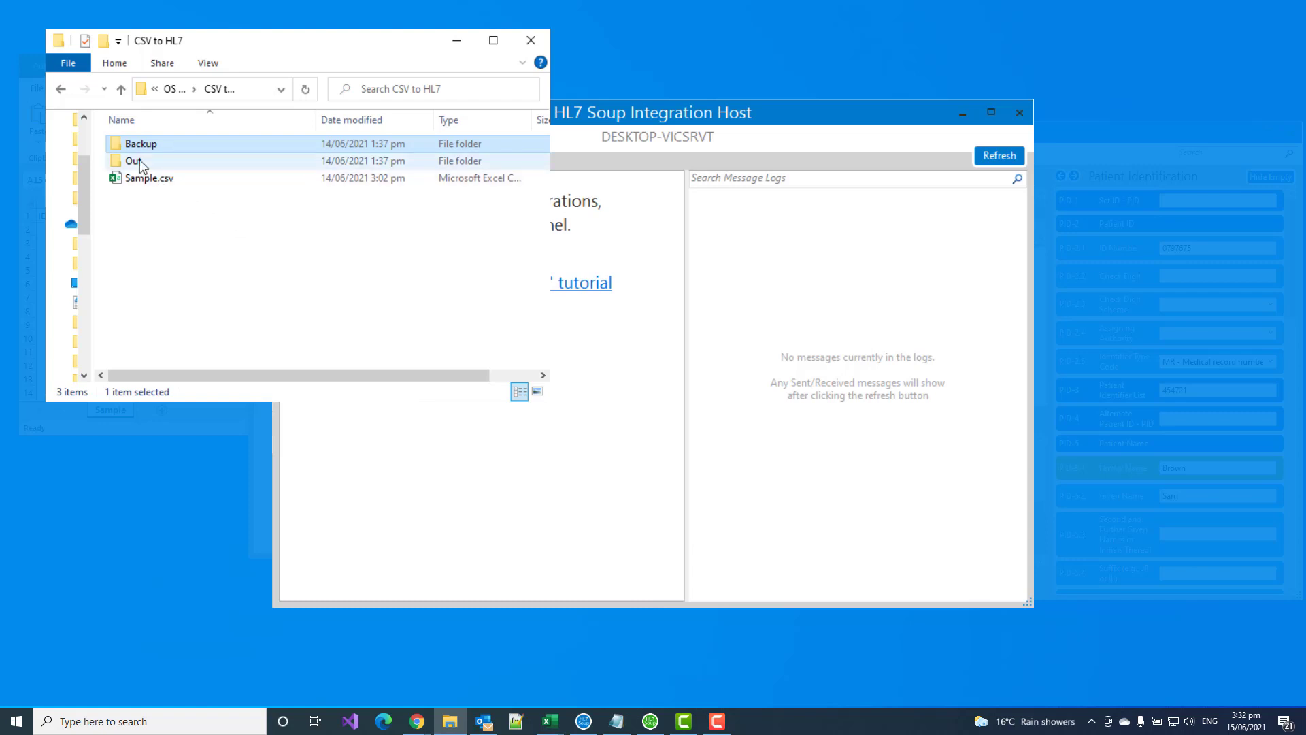
click(133, 161)
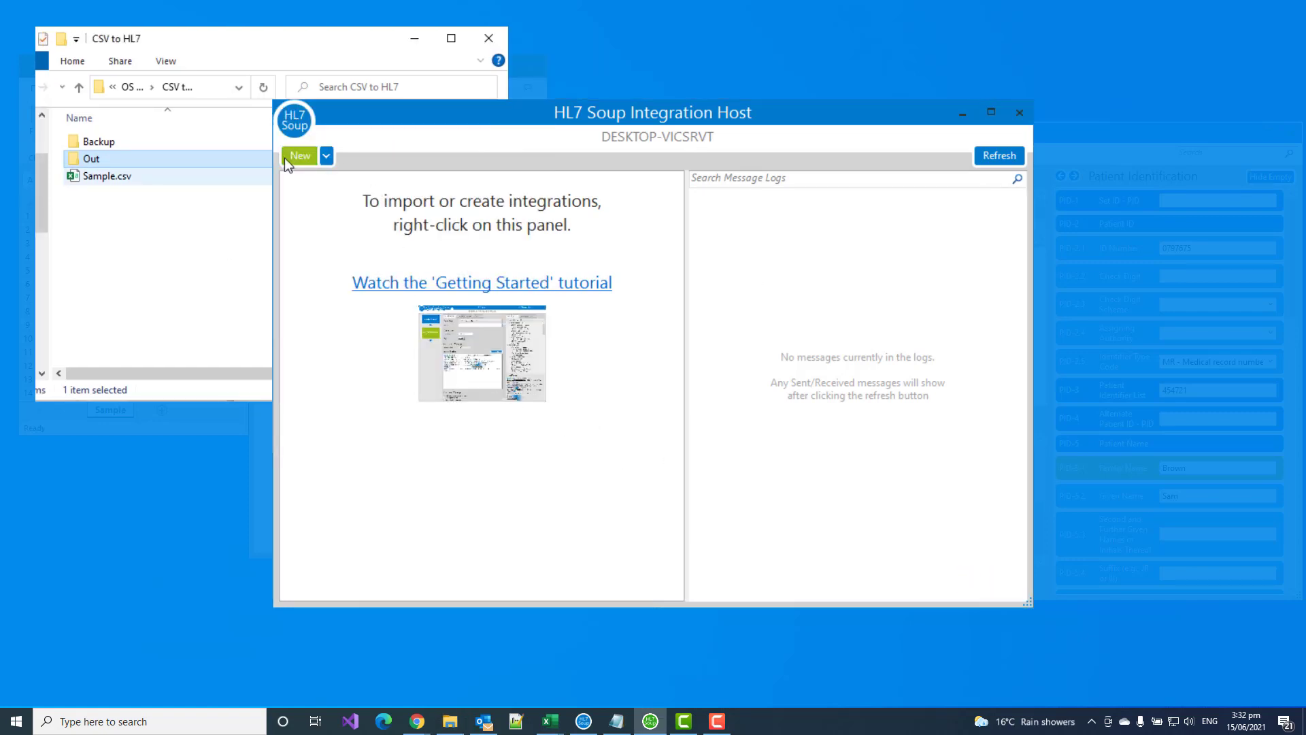
Step: Create a new integration with a Directory Scanner named Get CSV watching C:\CSV to HL7 for *.csv
click(298, 160)
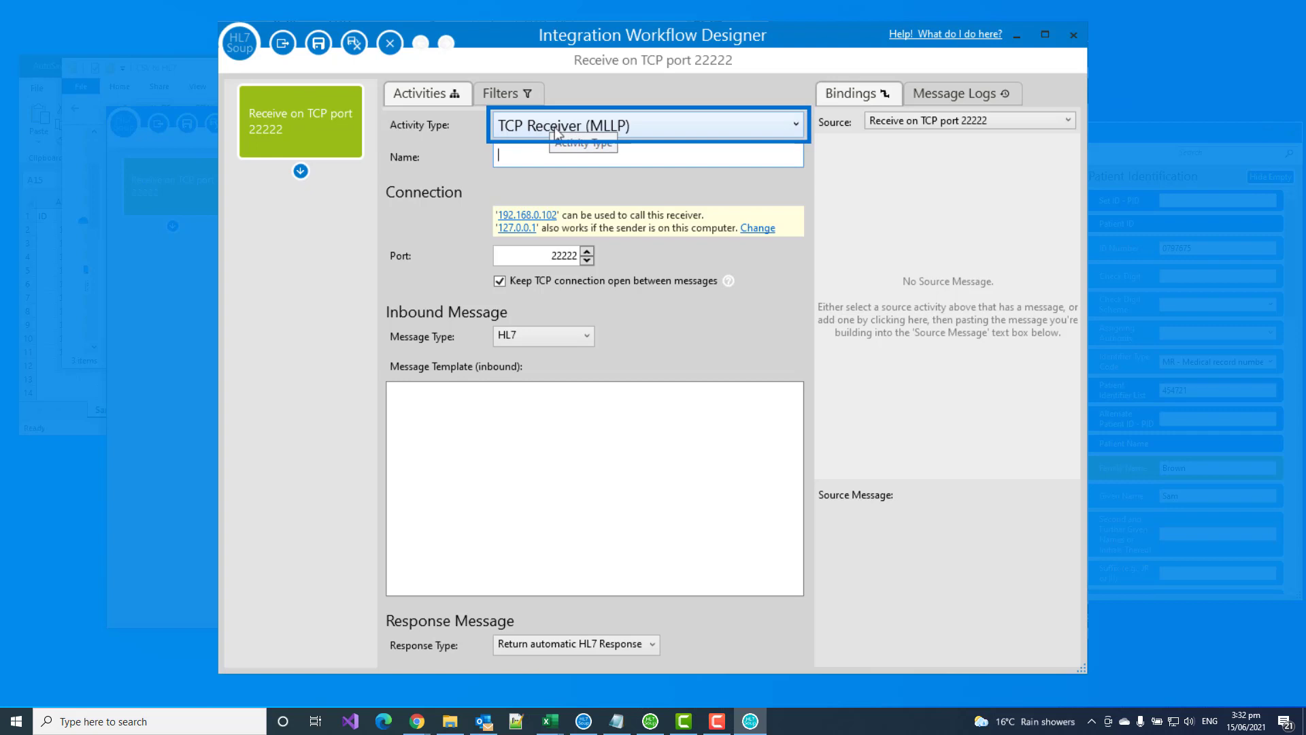
mouse_move(606, 138)
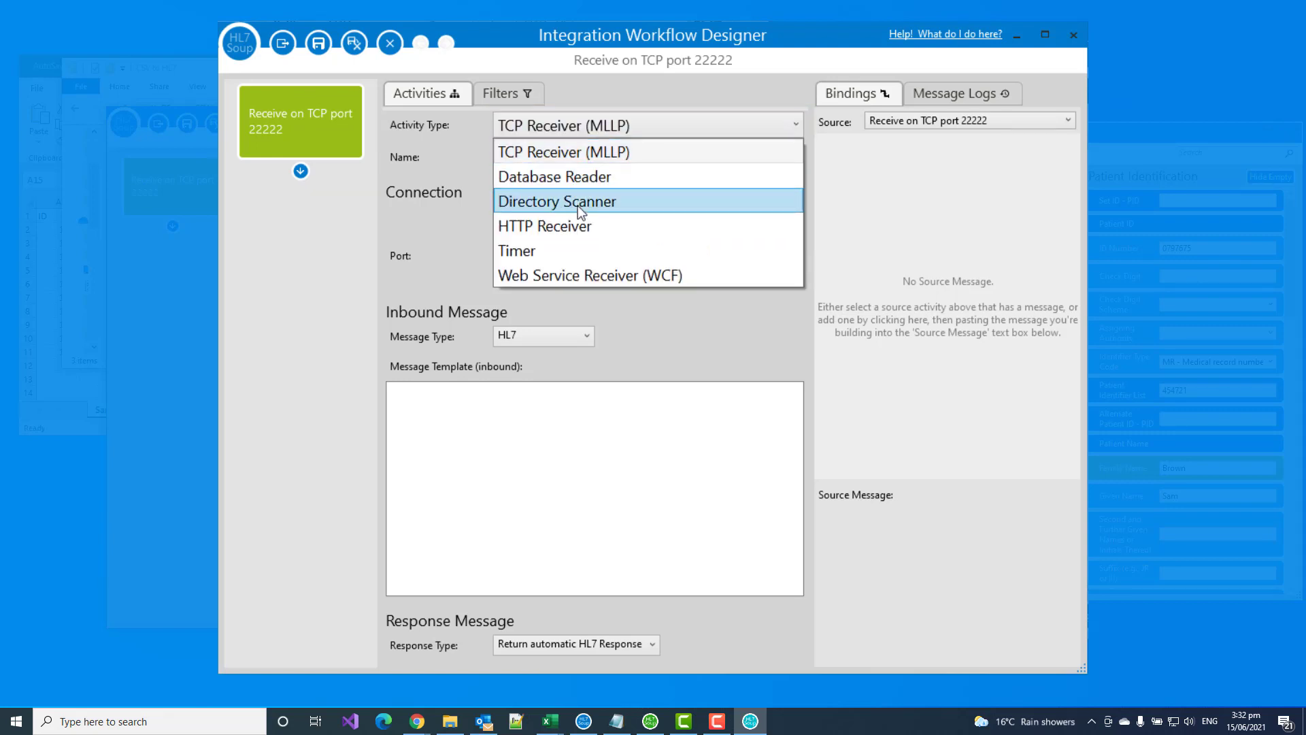
click(555, 202)
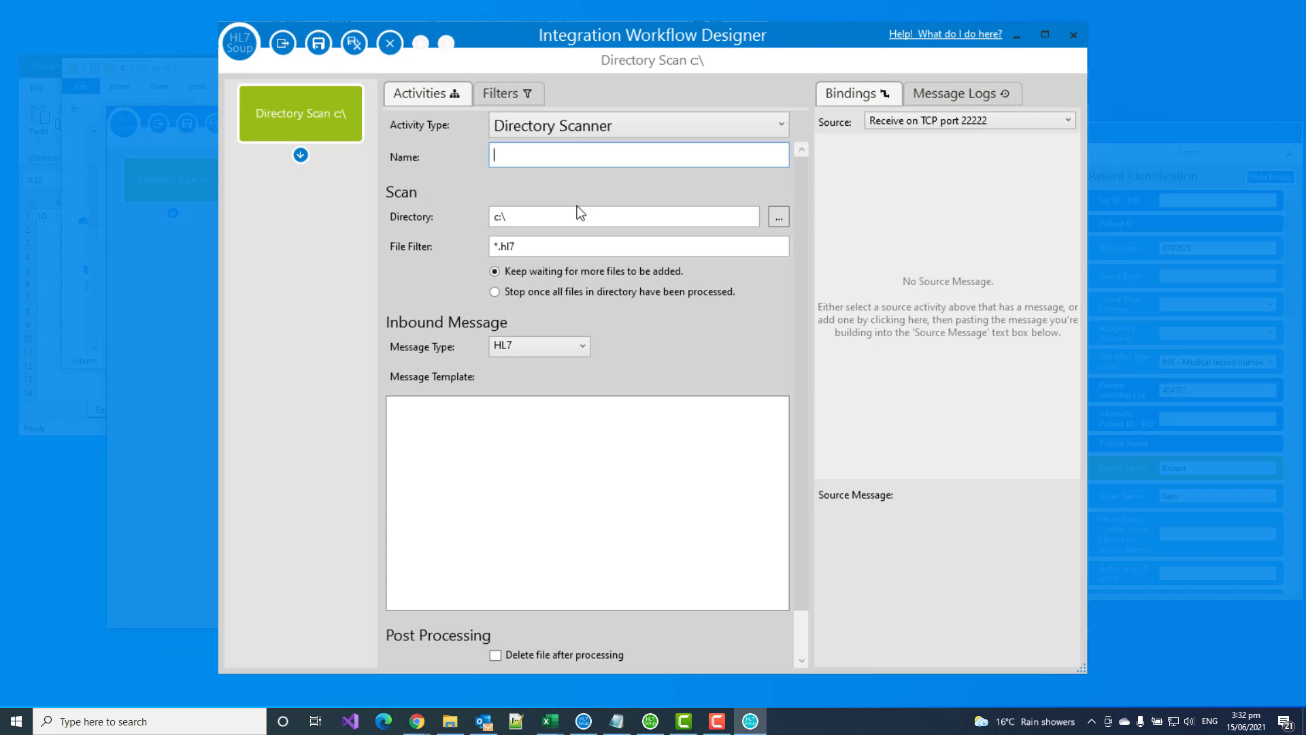
text(Get CSV)
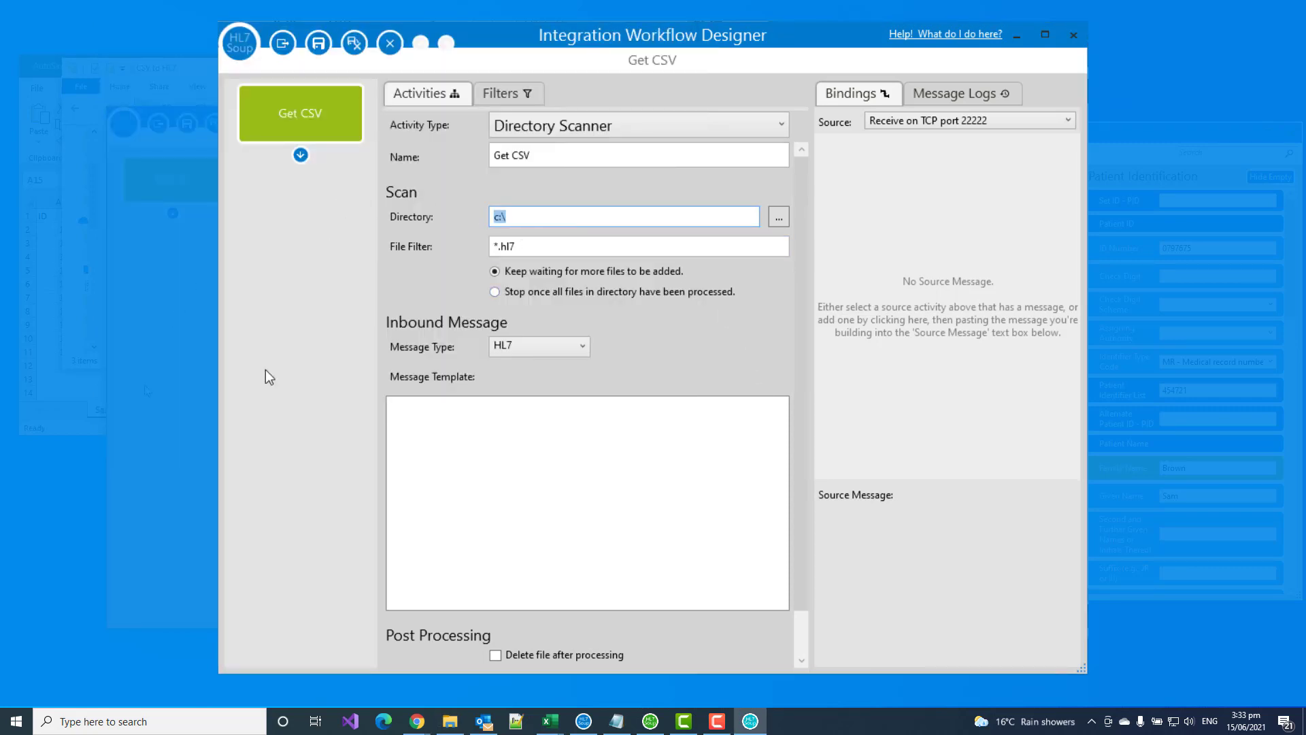
text(C:\CSV to HL7)
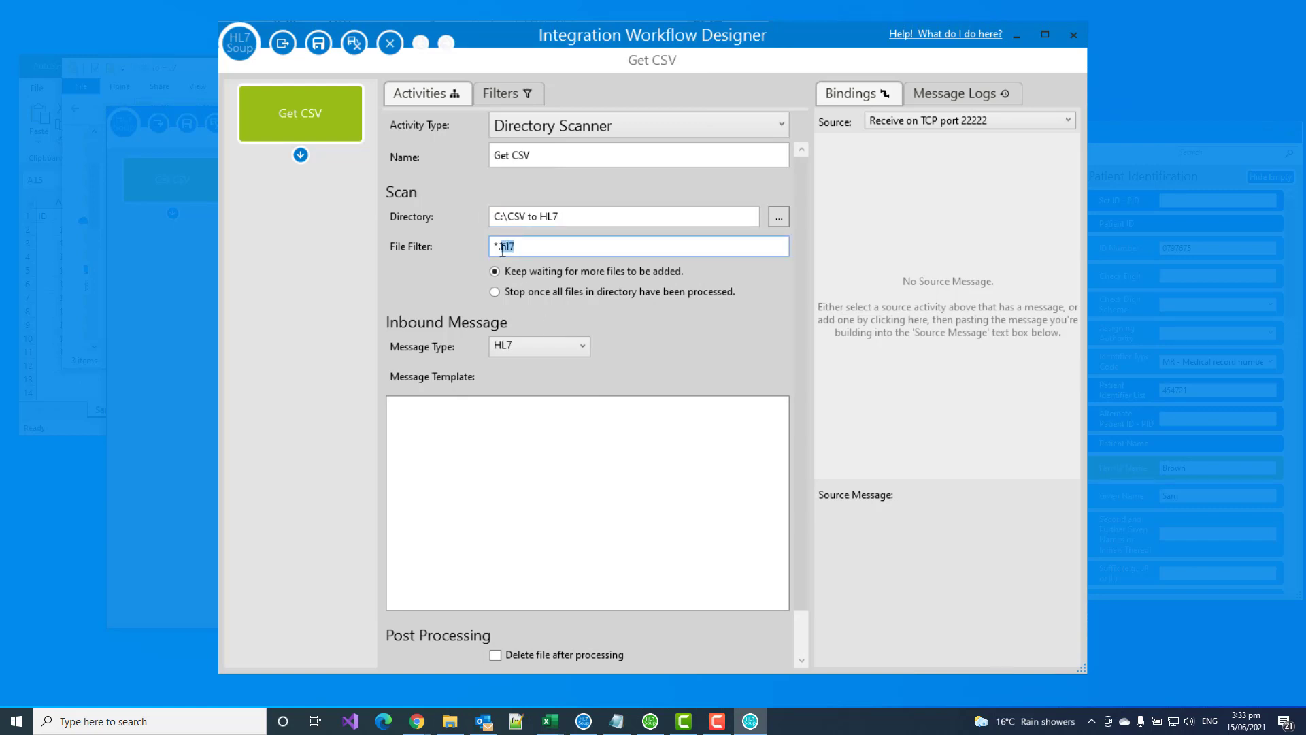
text(*.csv)
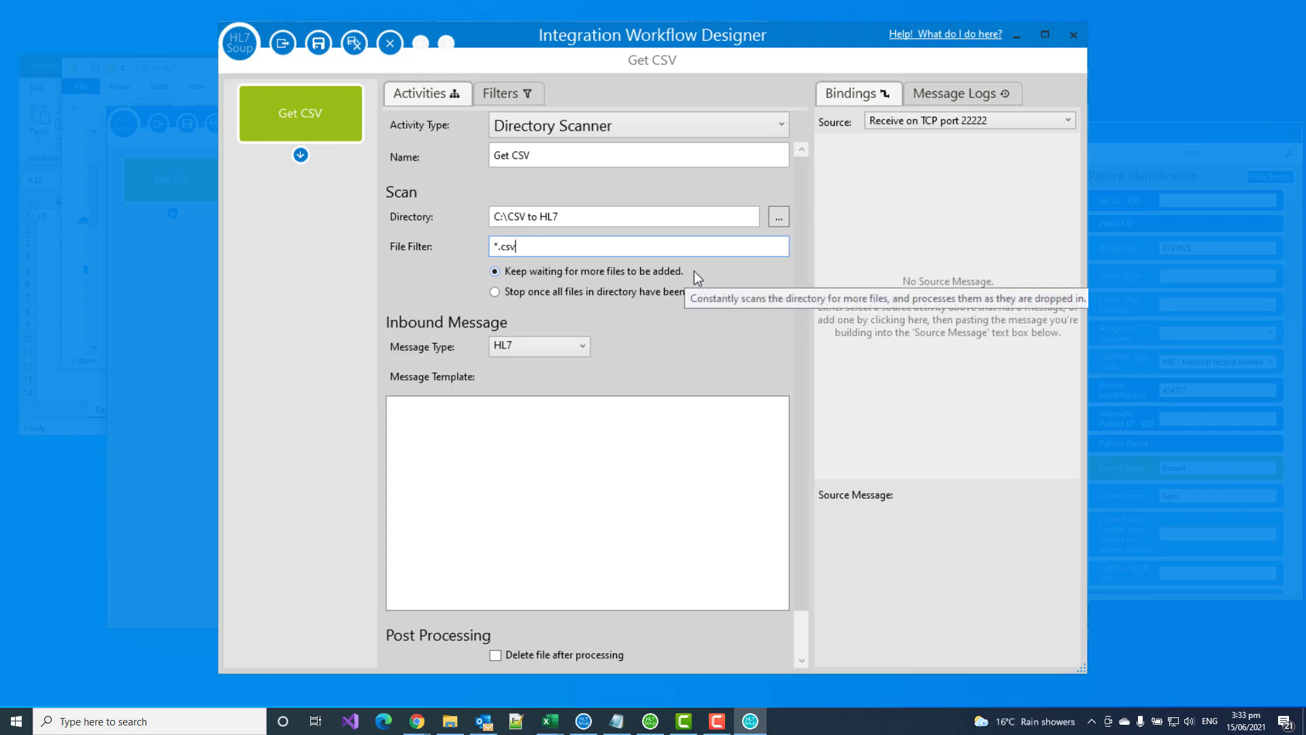
mouse_move(584, 317)
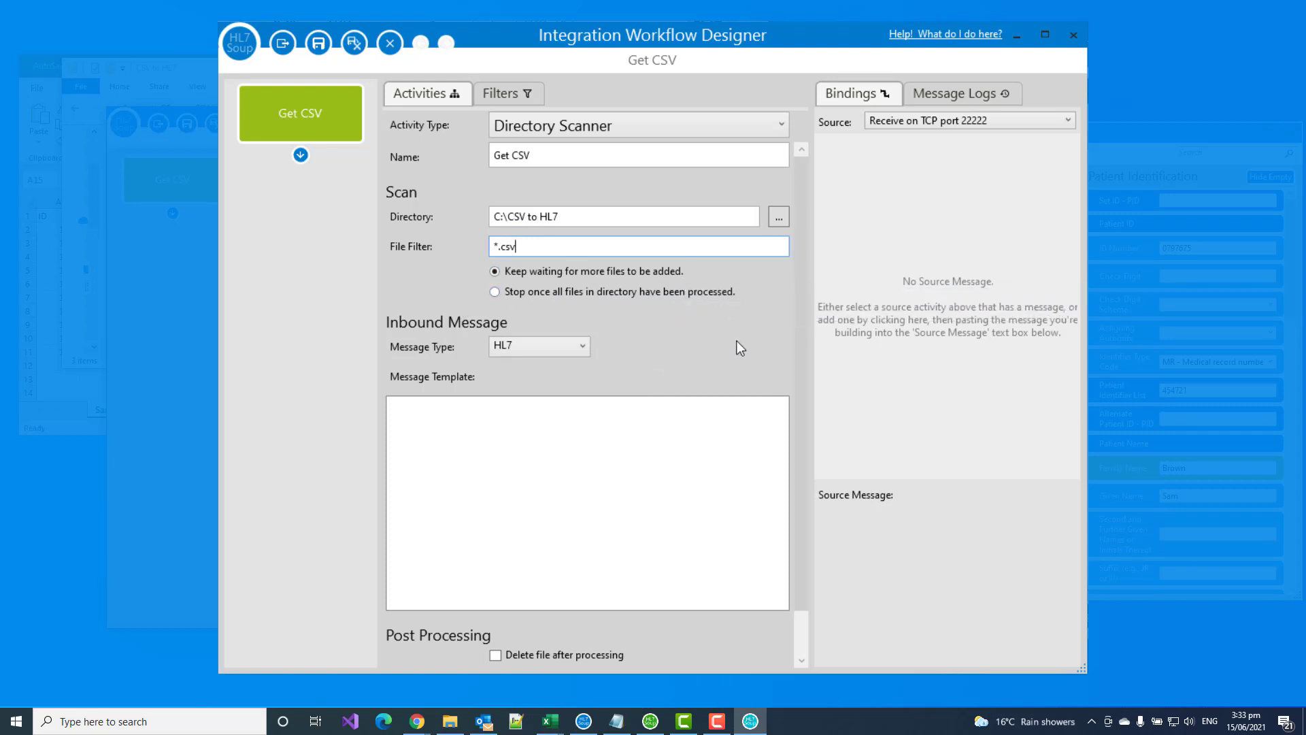
Step: Treat the inbound files as CSV messages
scroll(down, 3)
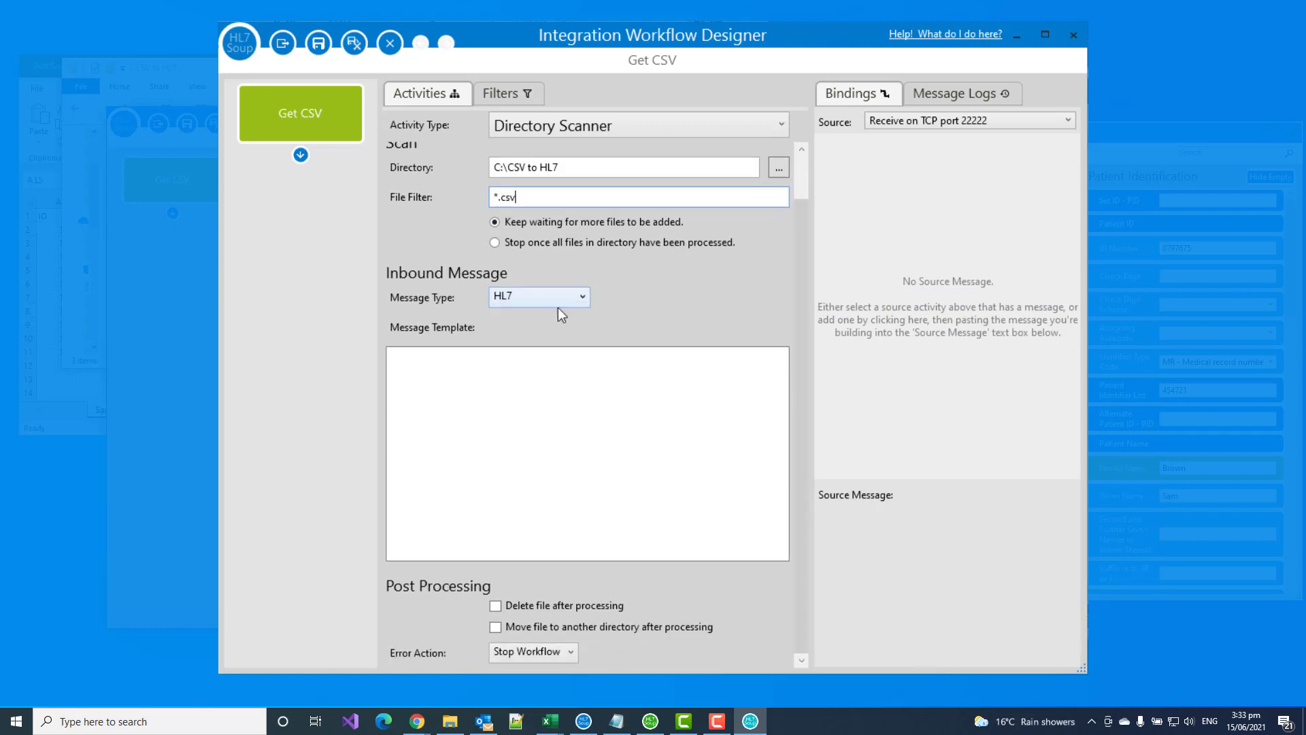
click(538, 297)
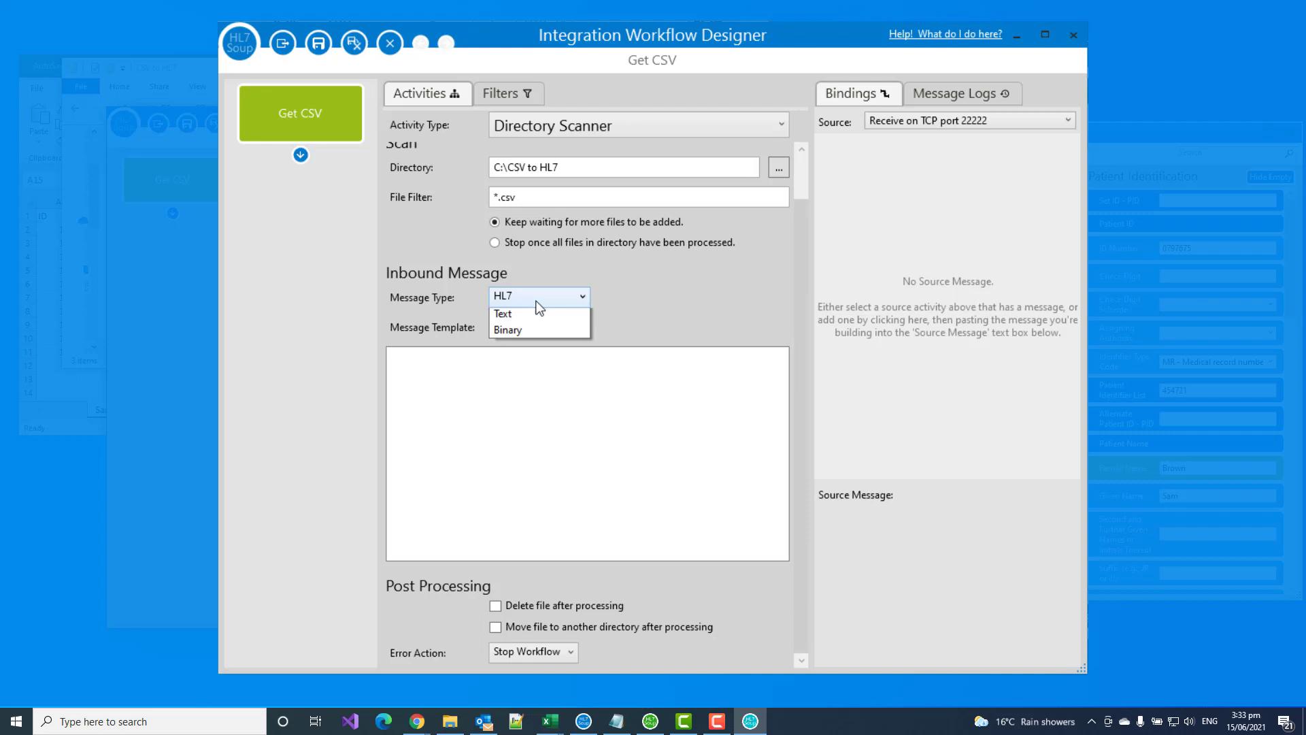
click(539, 296)
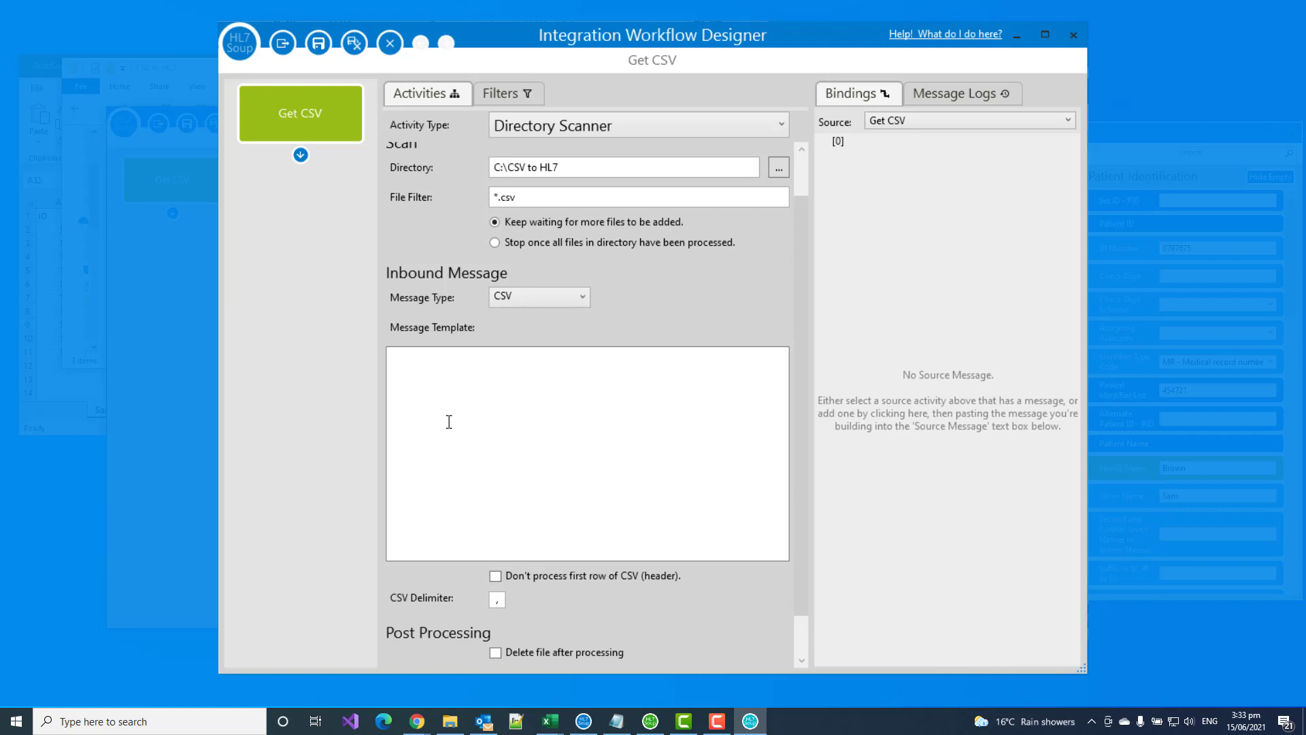
mouse_move(487, 410)
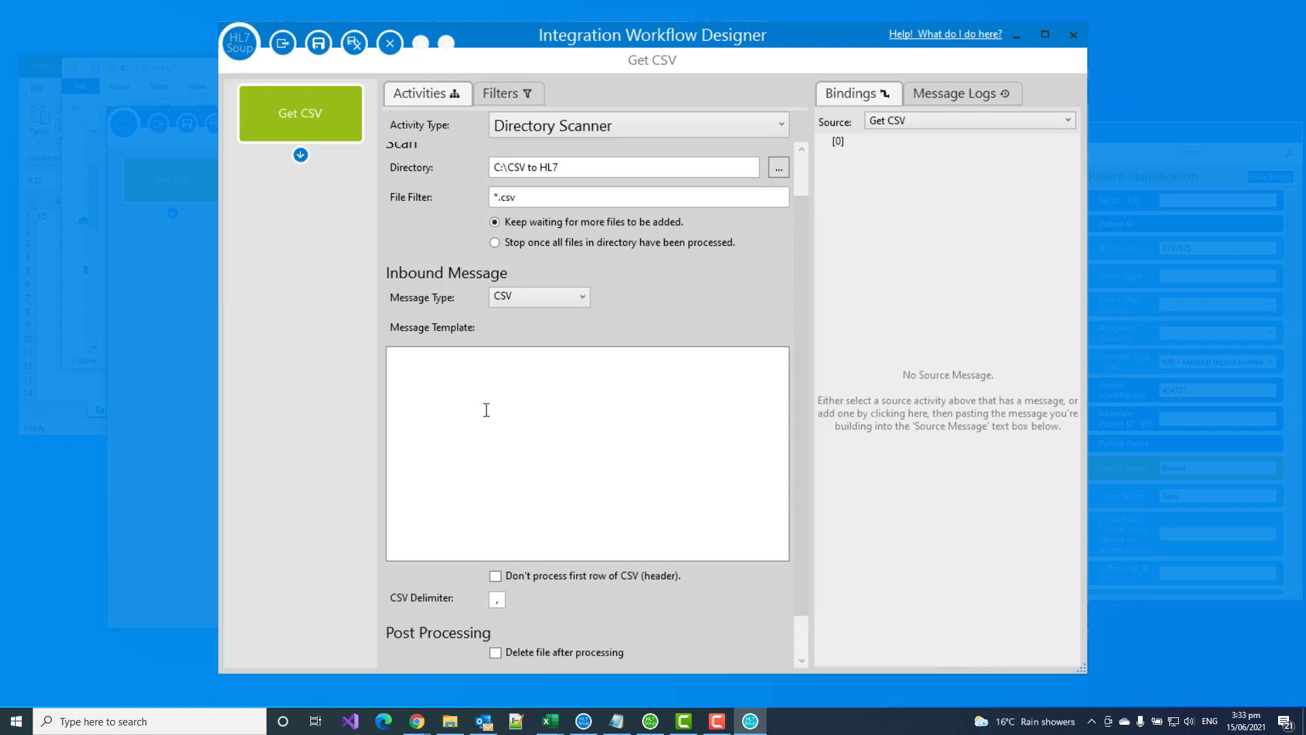
mouse_move(402, 333)
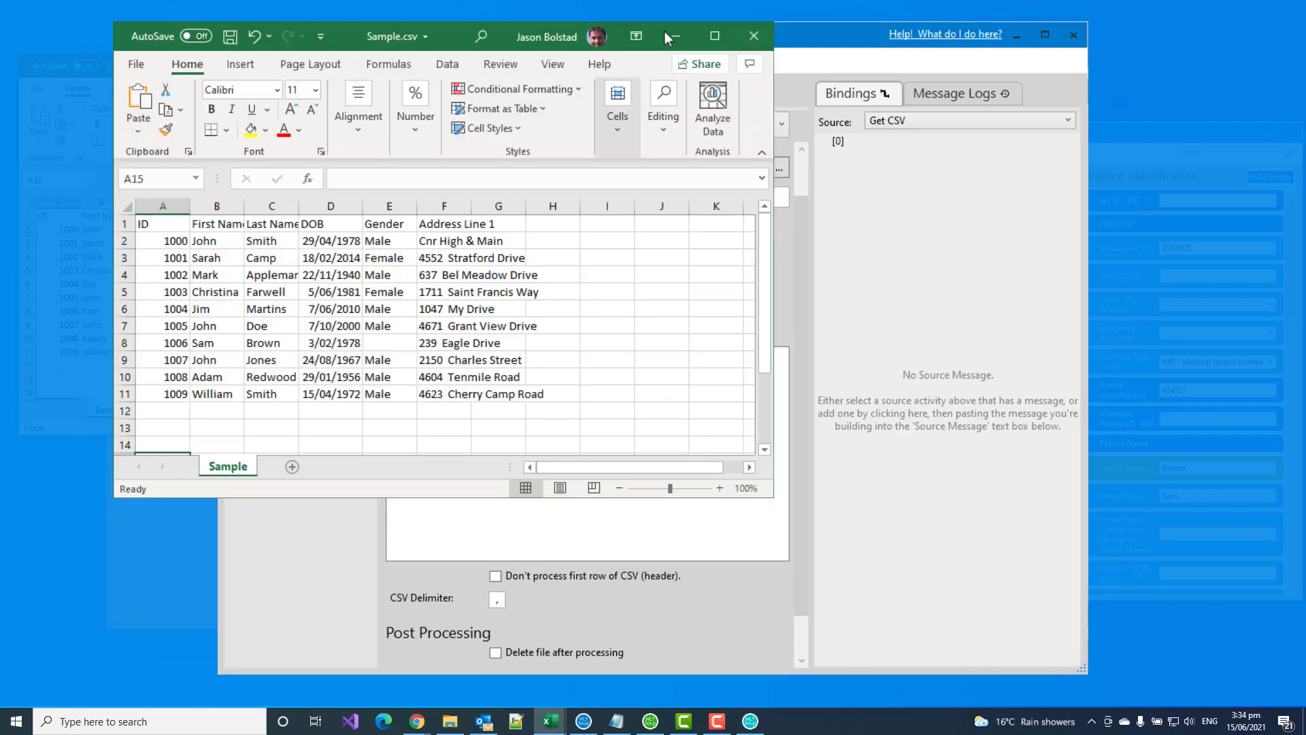
Step: Skip the CSV header row, move processed files to Backup, and add an activity after Get CSV
click(615, 721)
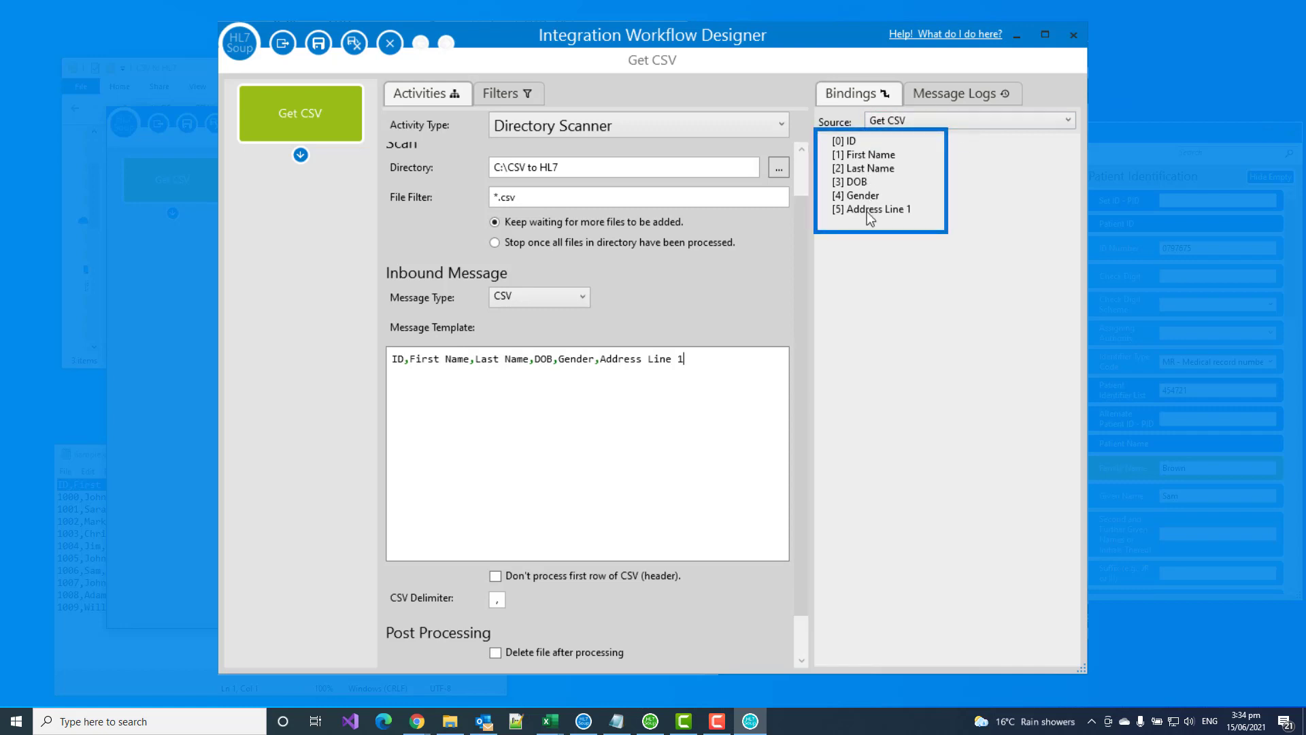
mouse_move(753, 351)
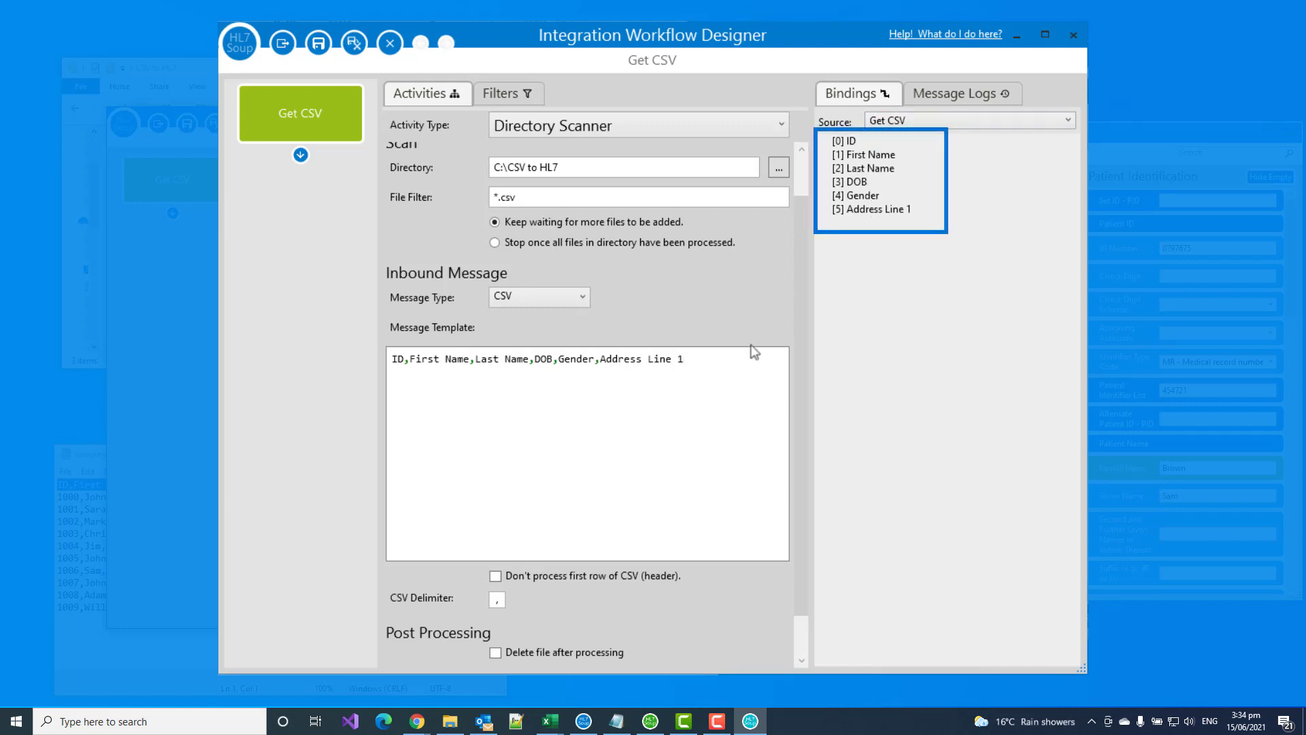
scroll(down, 3)
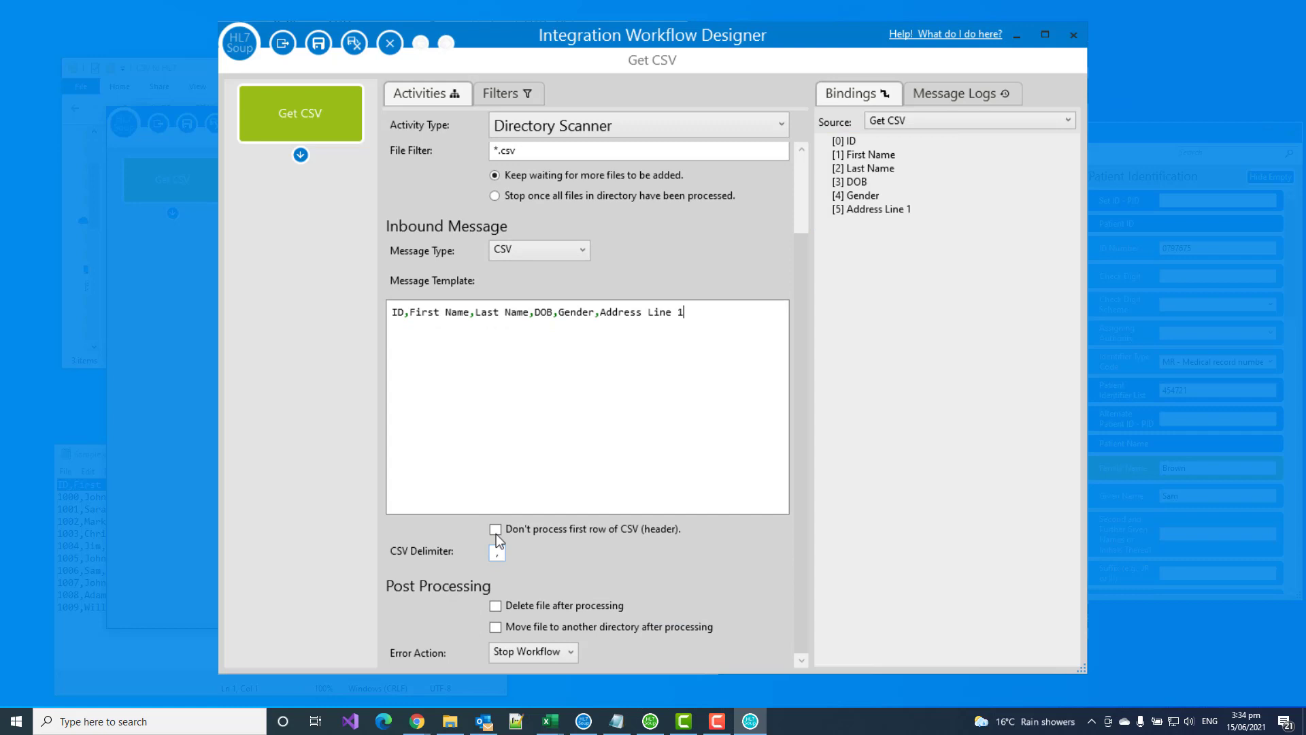
click(495, 529)
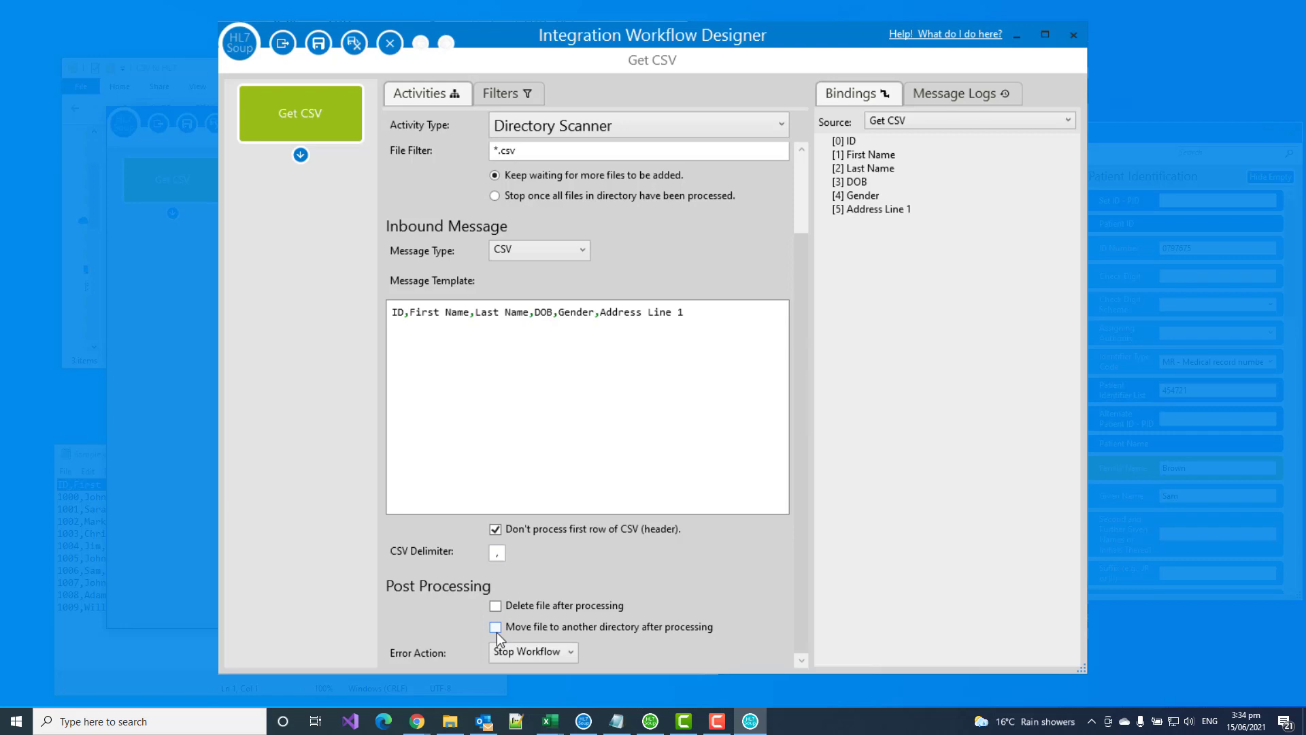
click(495, 625)
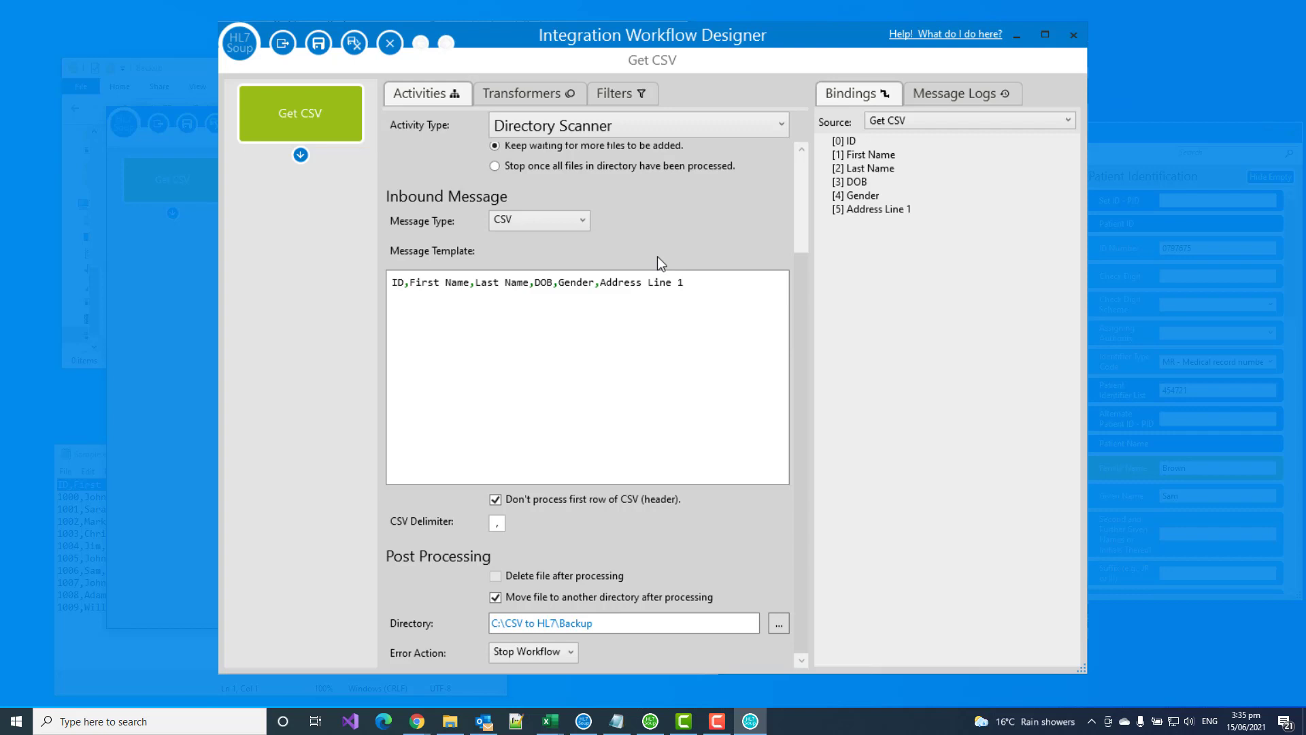
click(592, 622)
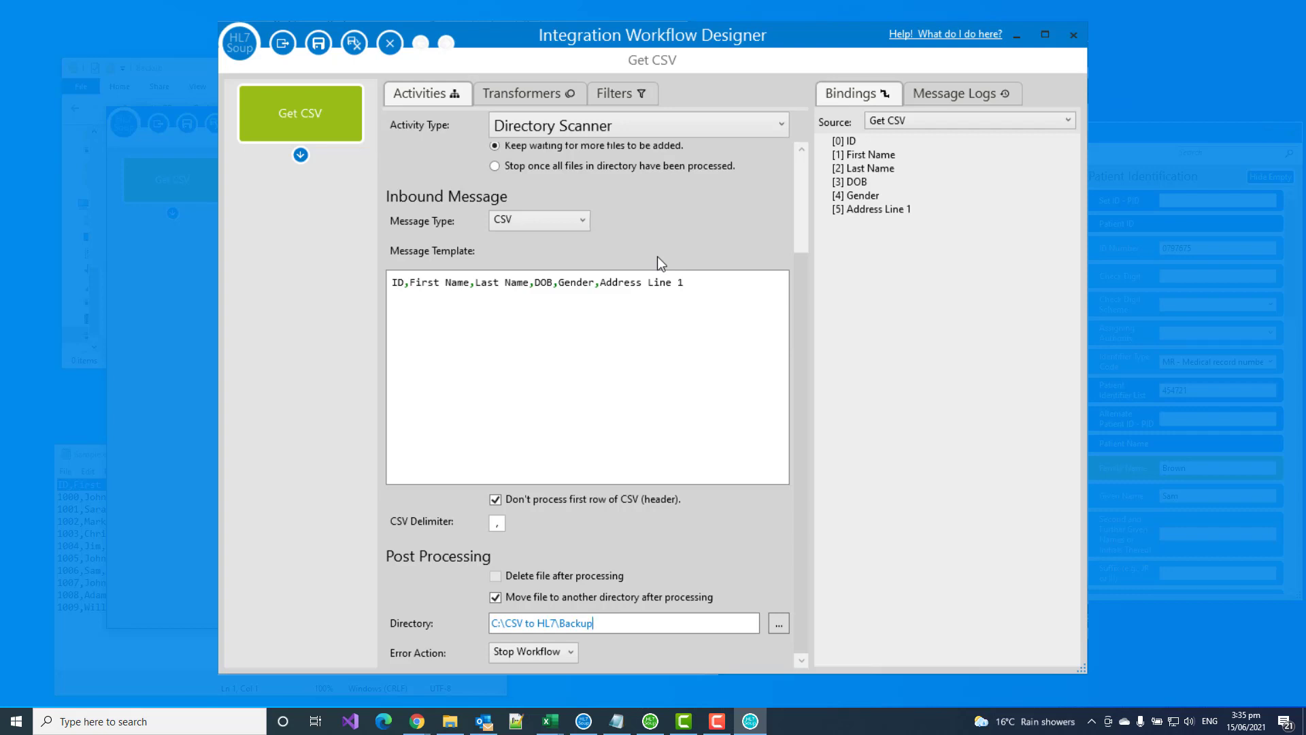
mouse_move(620, 245)
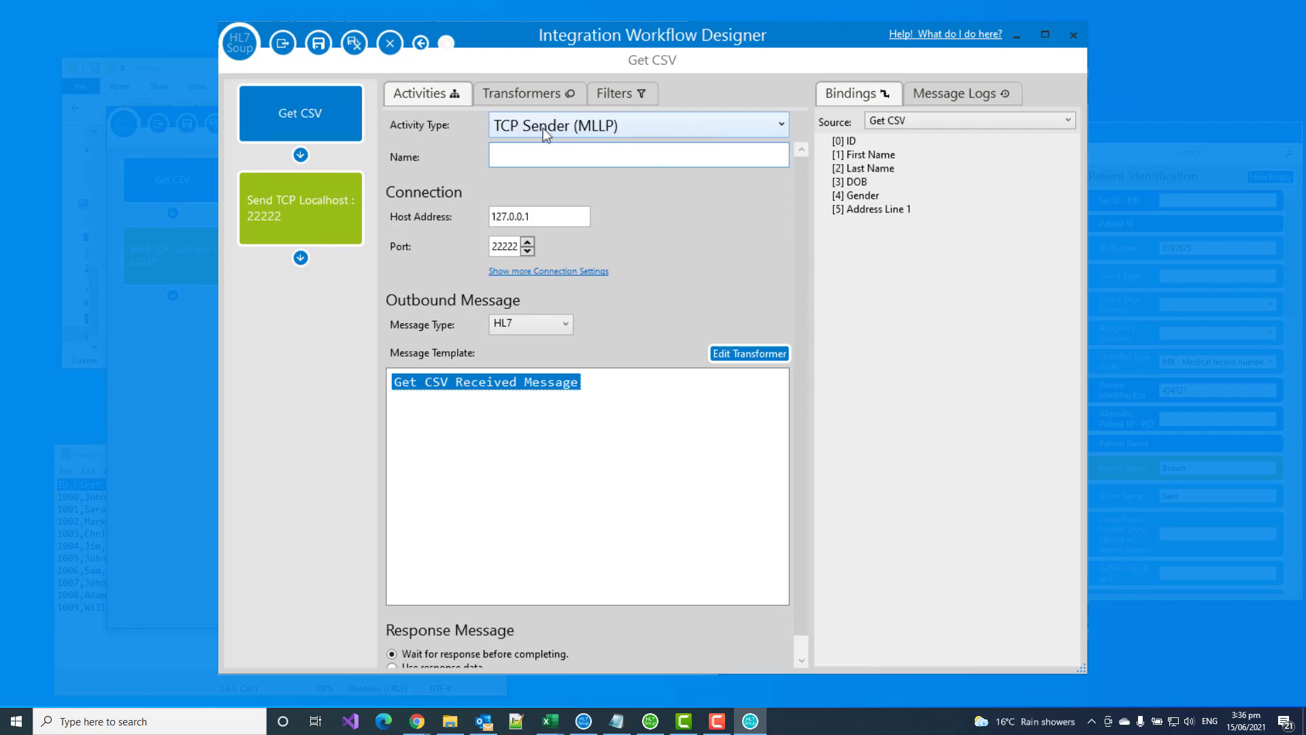
Step: Make the second activity a File Writer named Write HL7
click(637, 123)
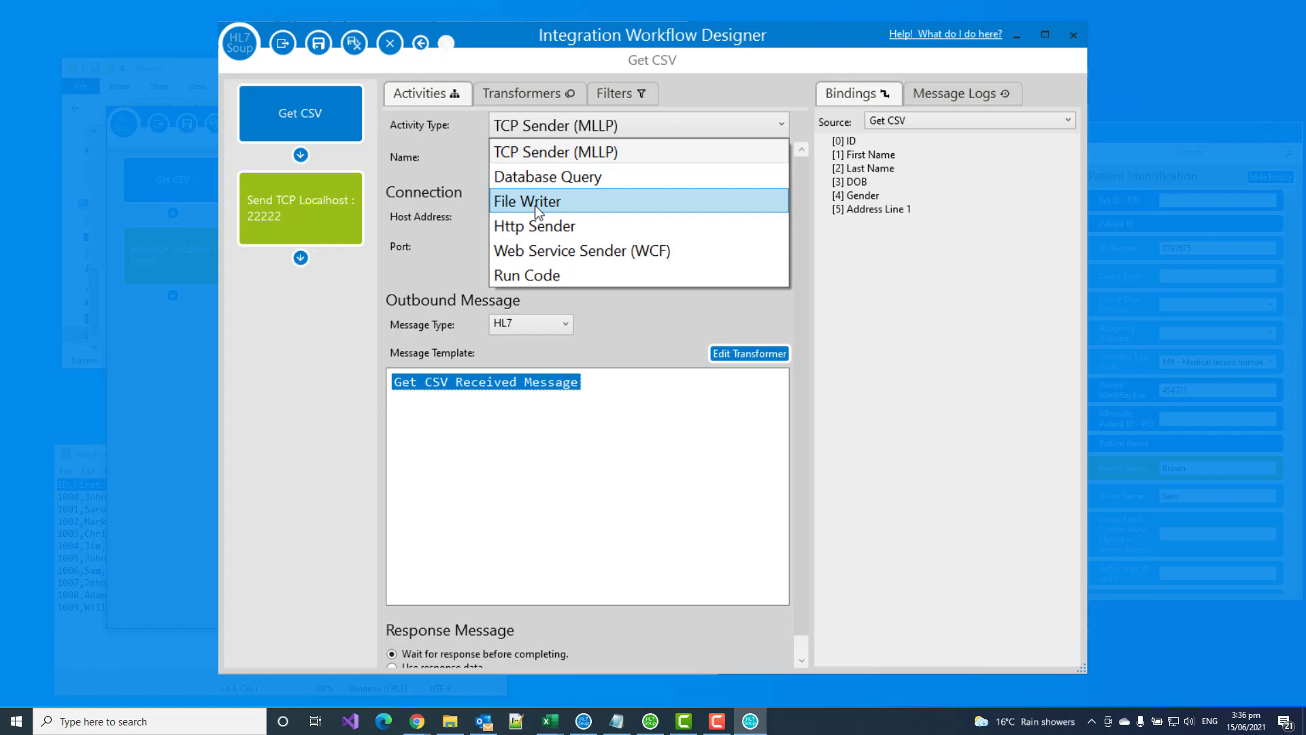
click(527, 201)
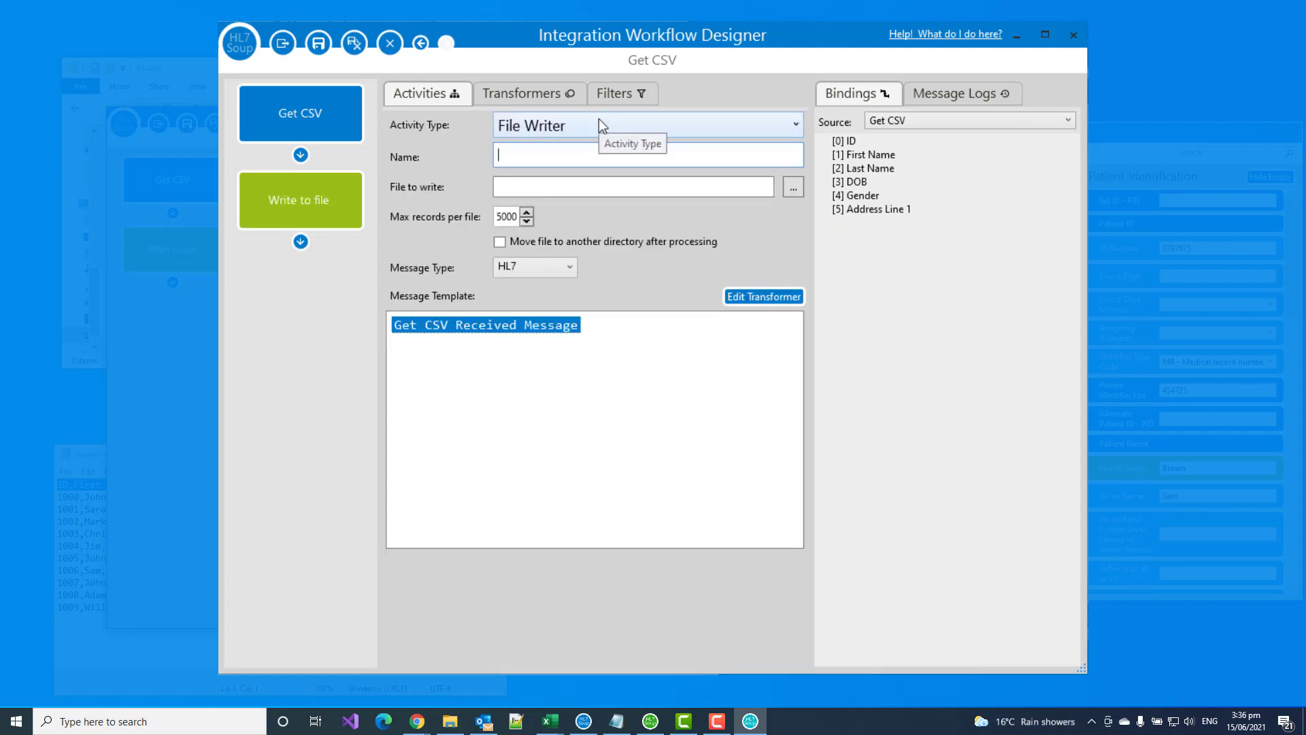
text(W)
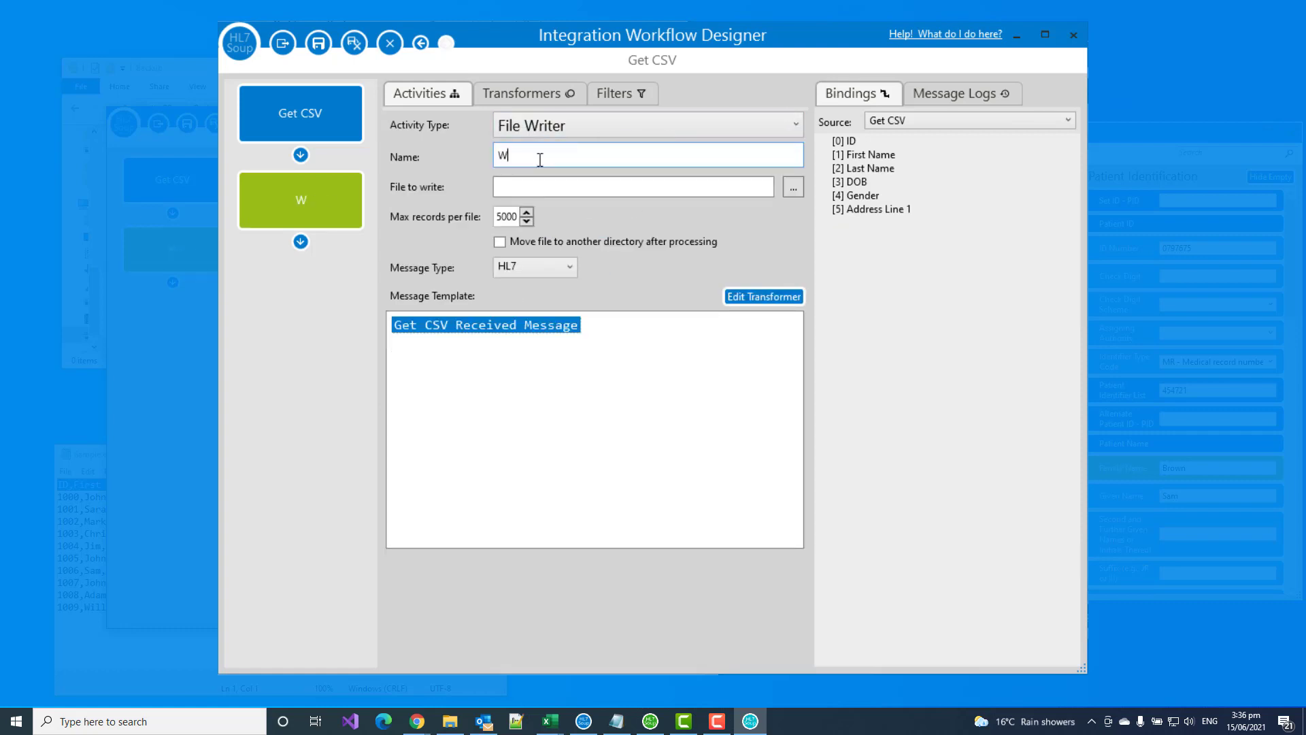
text(rite HL7)
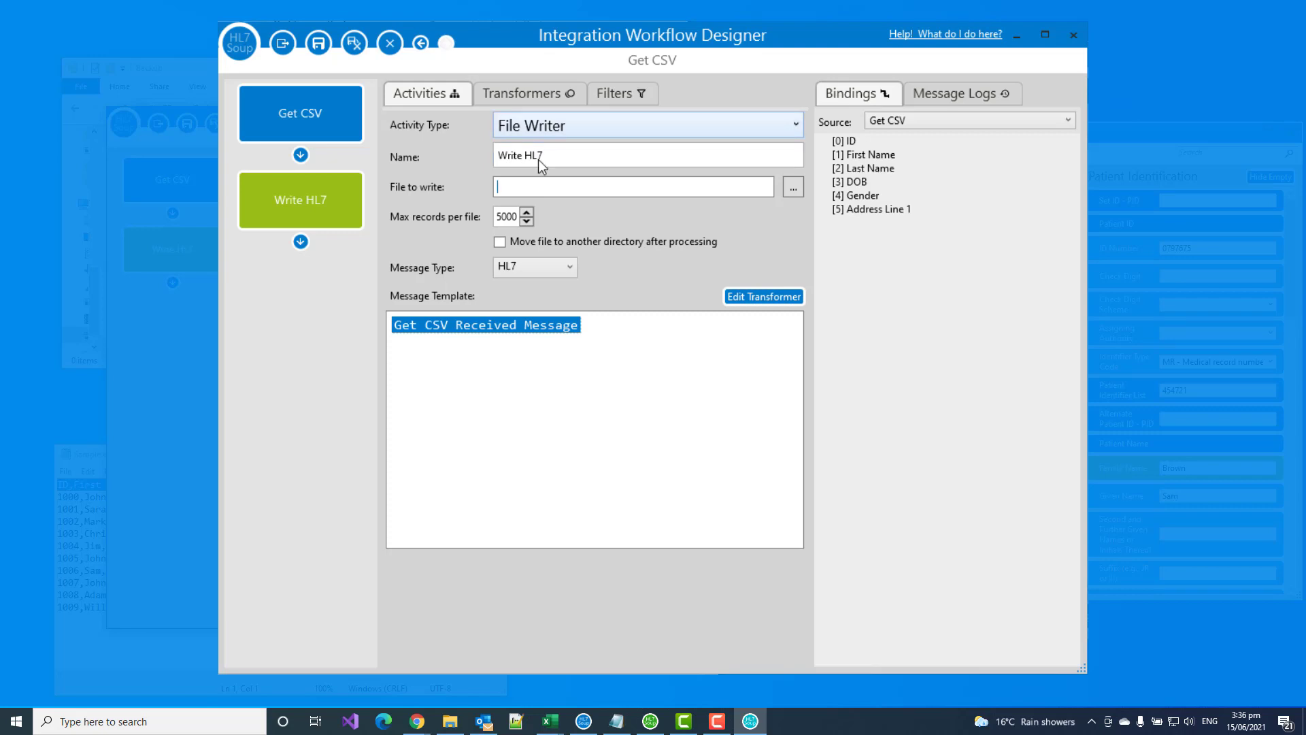
Step: Set the output file to C:\CSV to HL7\Out\MyHL7${WorkflowInstanceID}.HL7
click(791, 186)
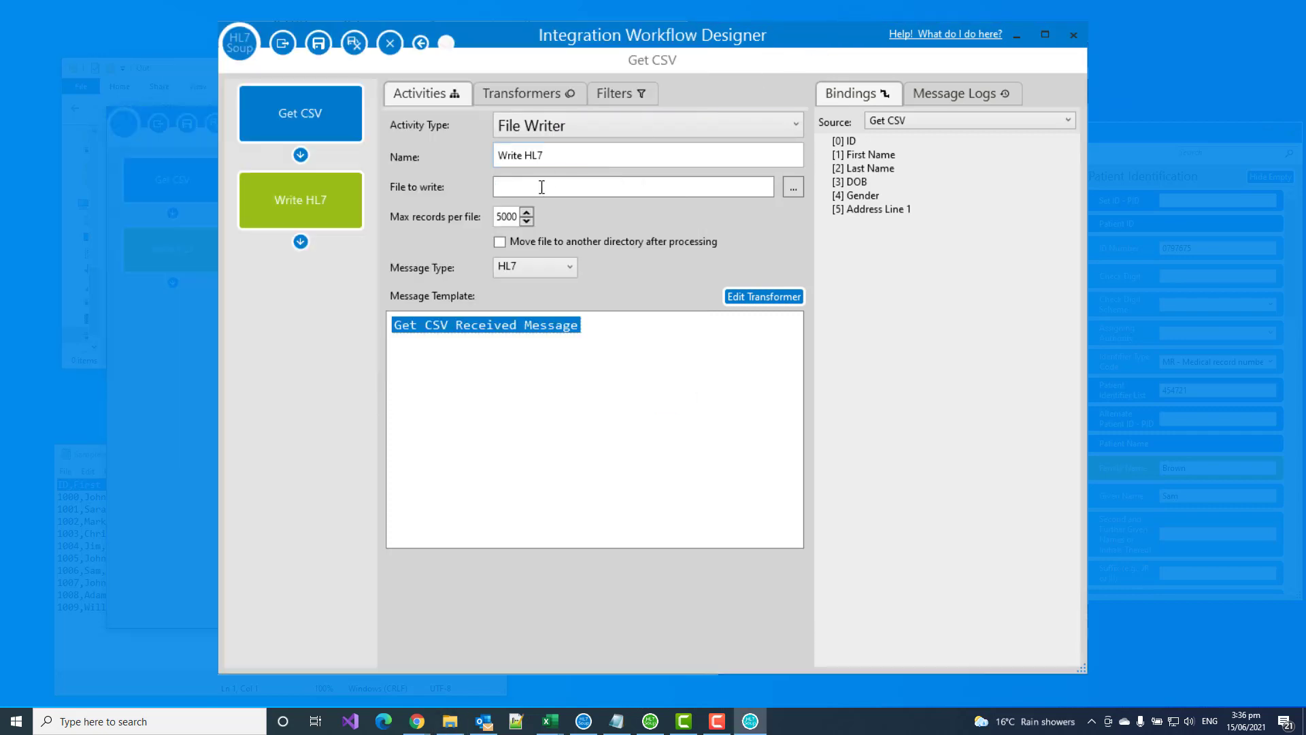
text(C:\CSV to HL7\Out\)
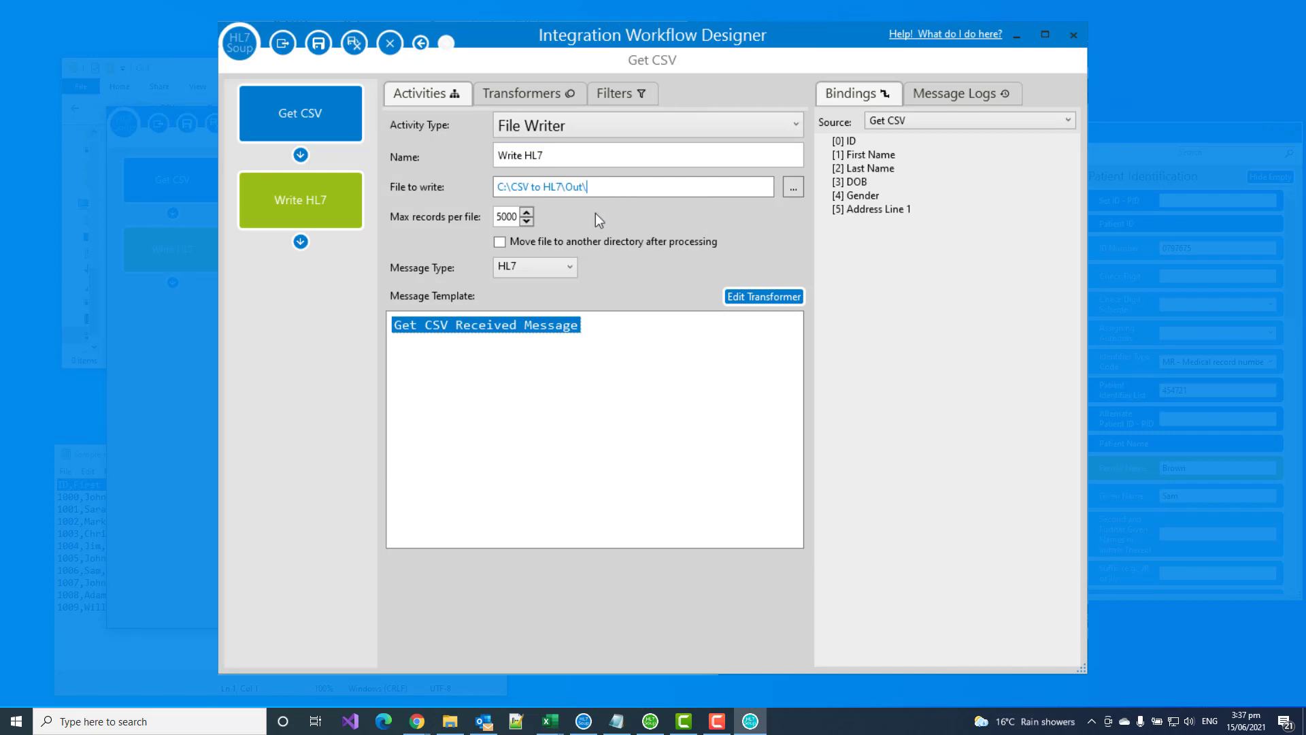
text(MyHL)
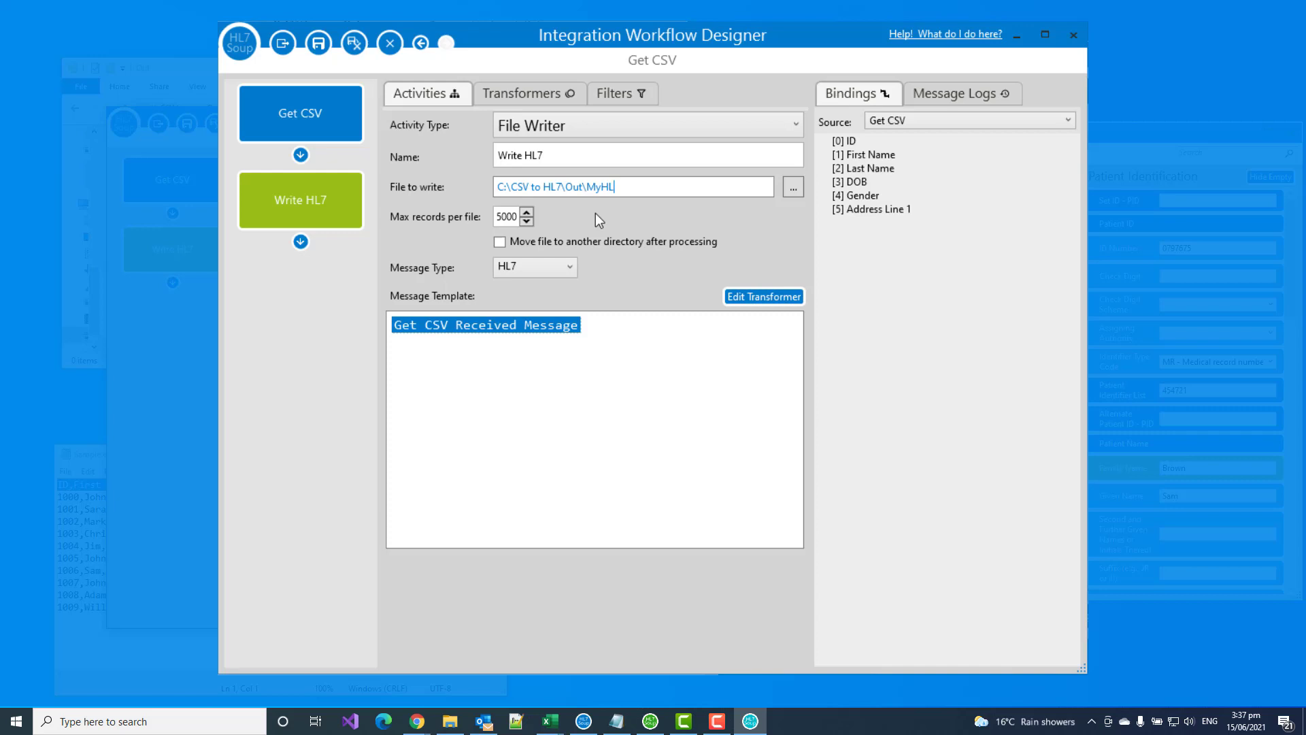
text(.HL7)
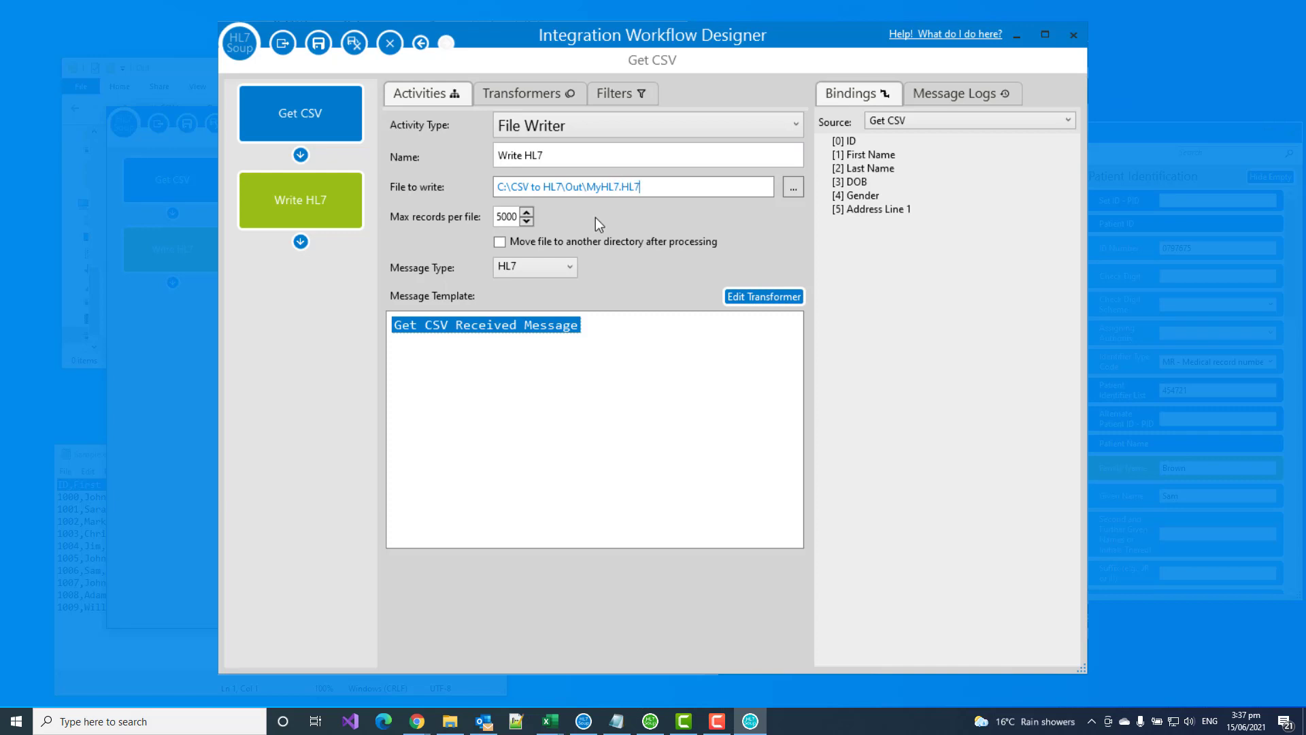
mouse_move(696, 263)
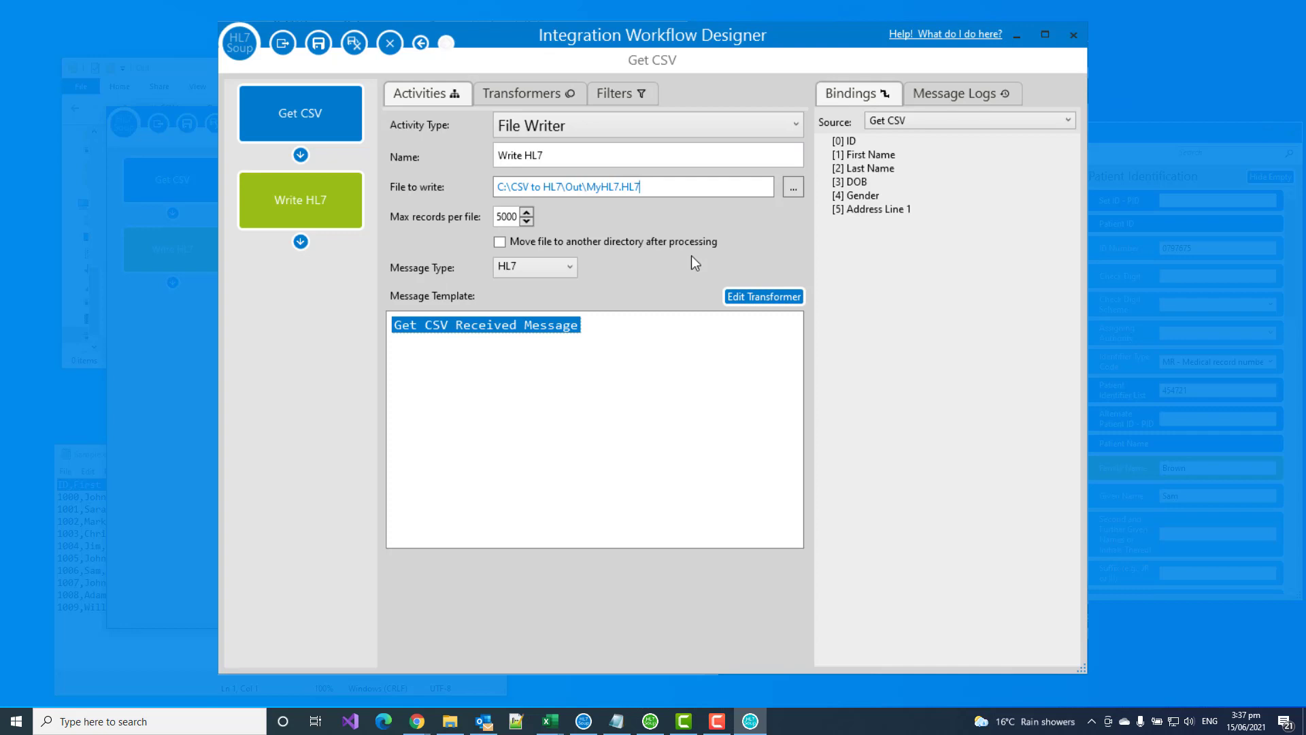
mouse_move(447, 222)
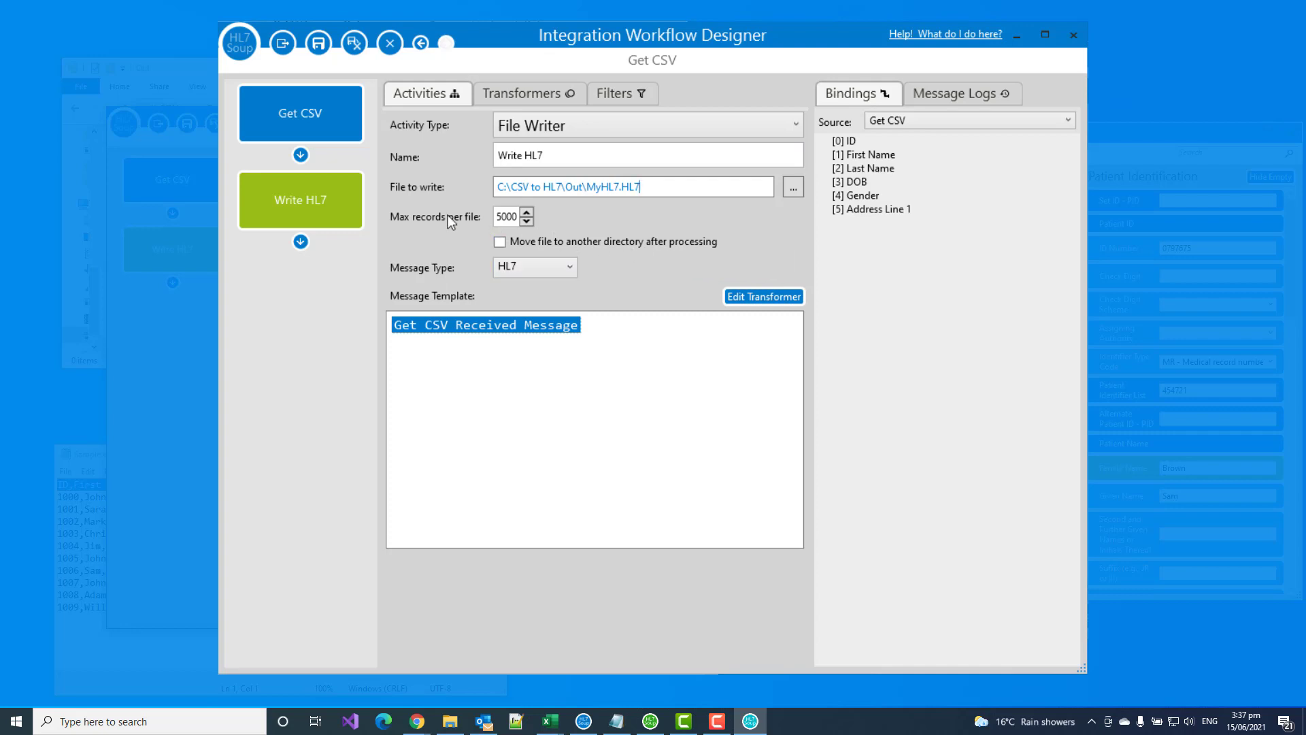
mouse_move(612, 222)
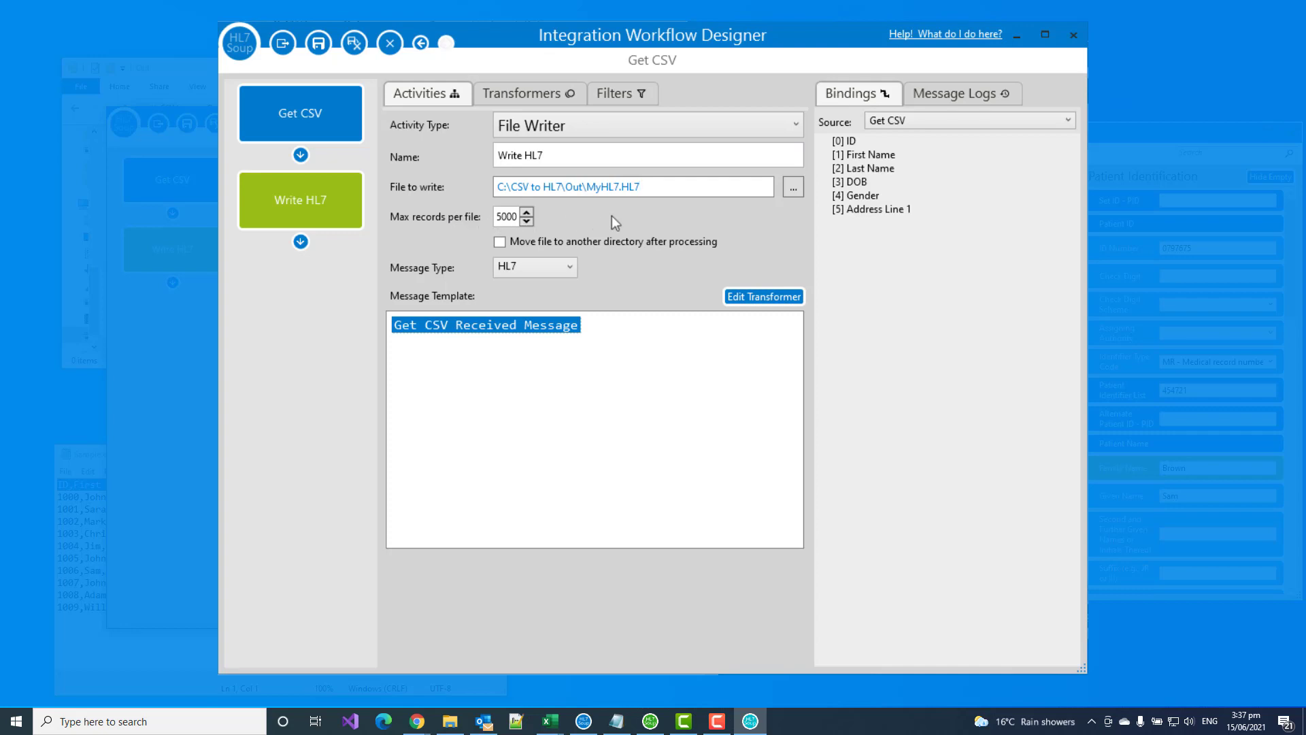
mouse_move(599, 239)
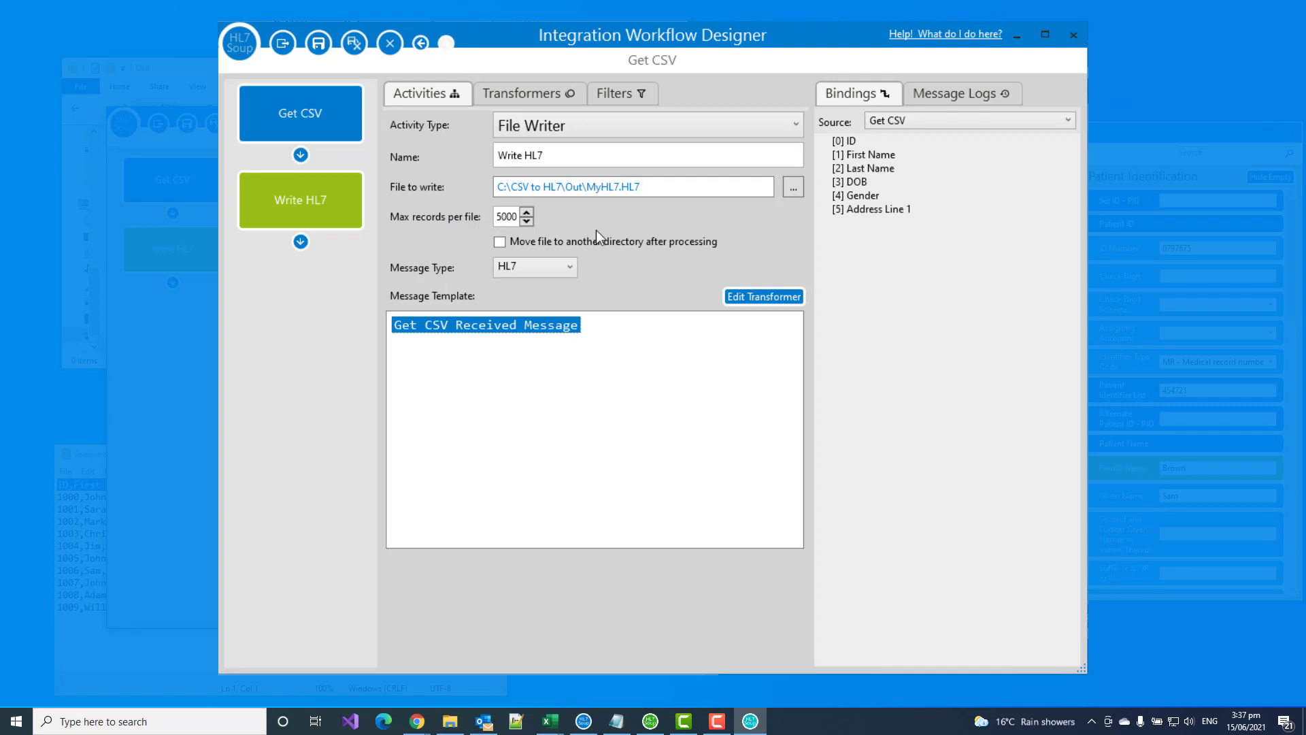
mouse_move(594, 242)
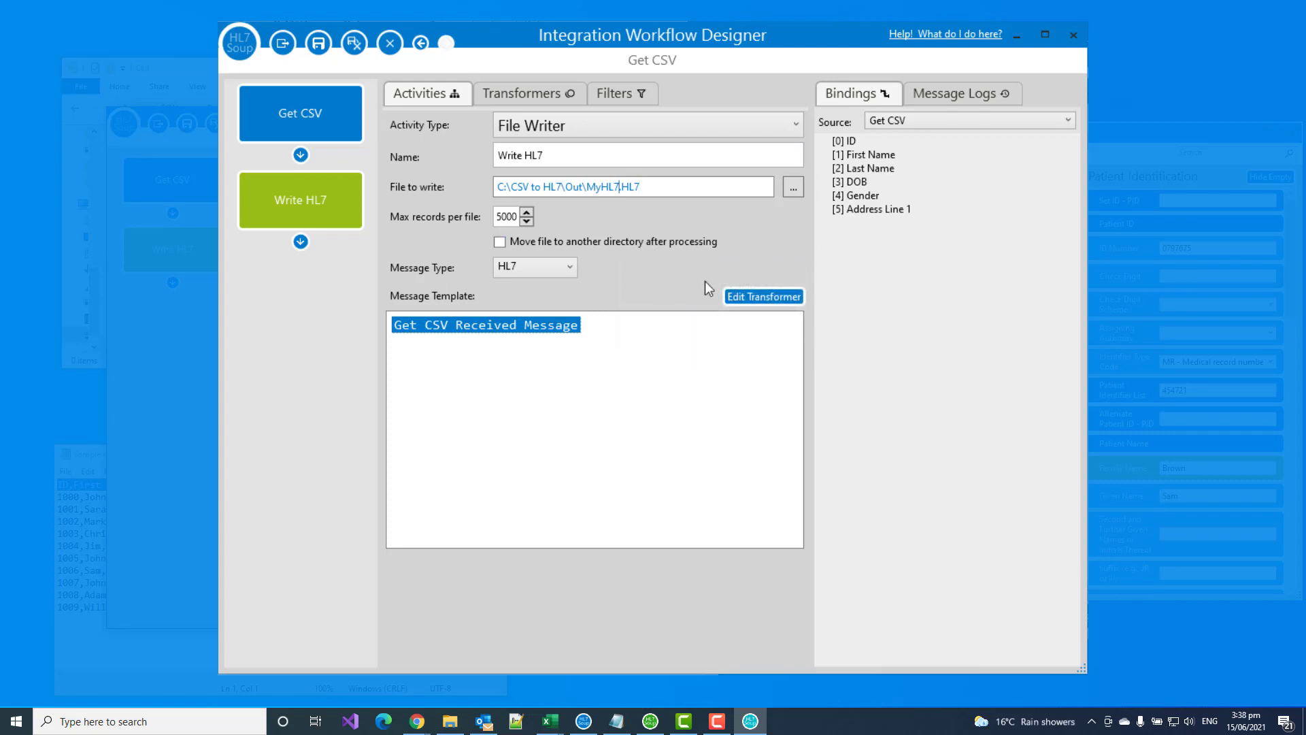
mouse_move(658, 231)
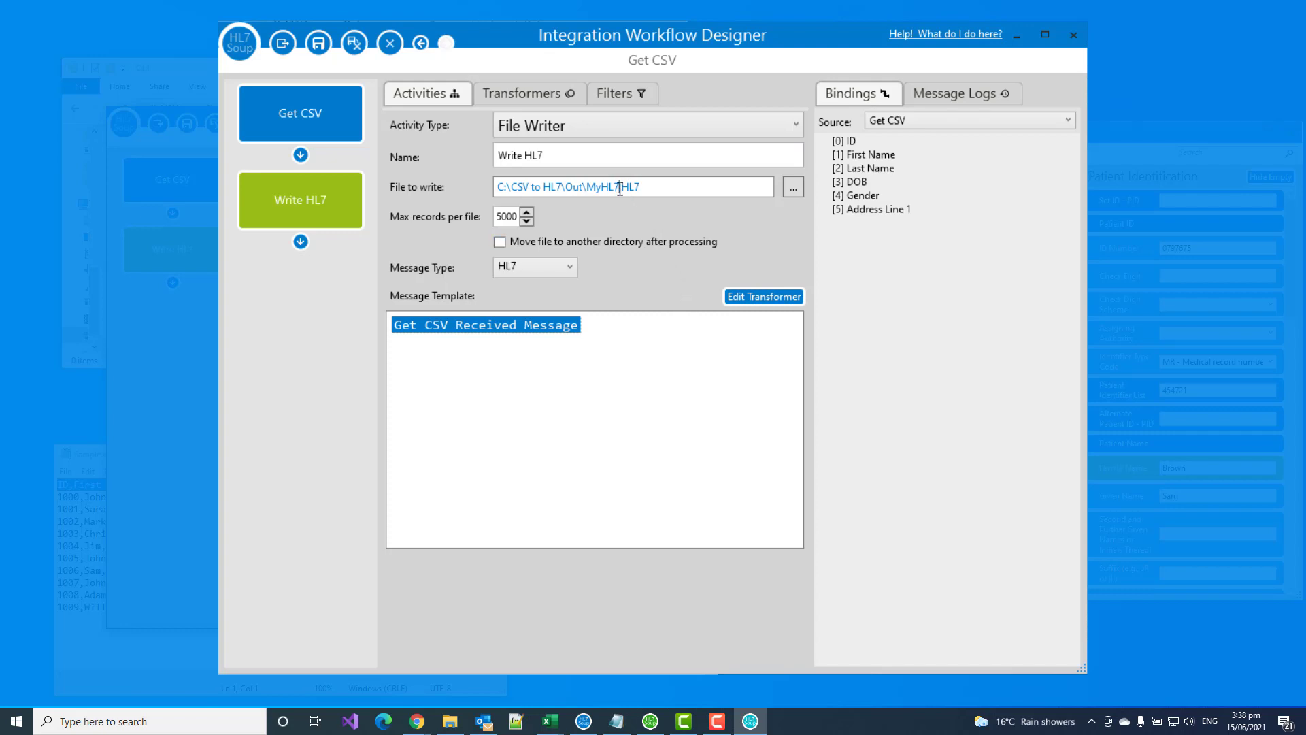
right_click(620, 187)
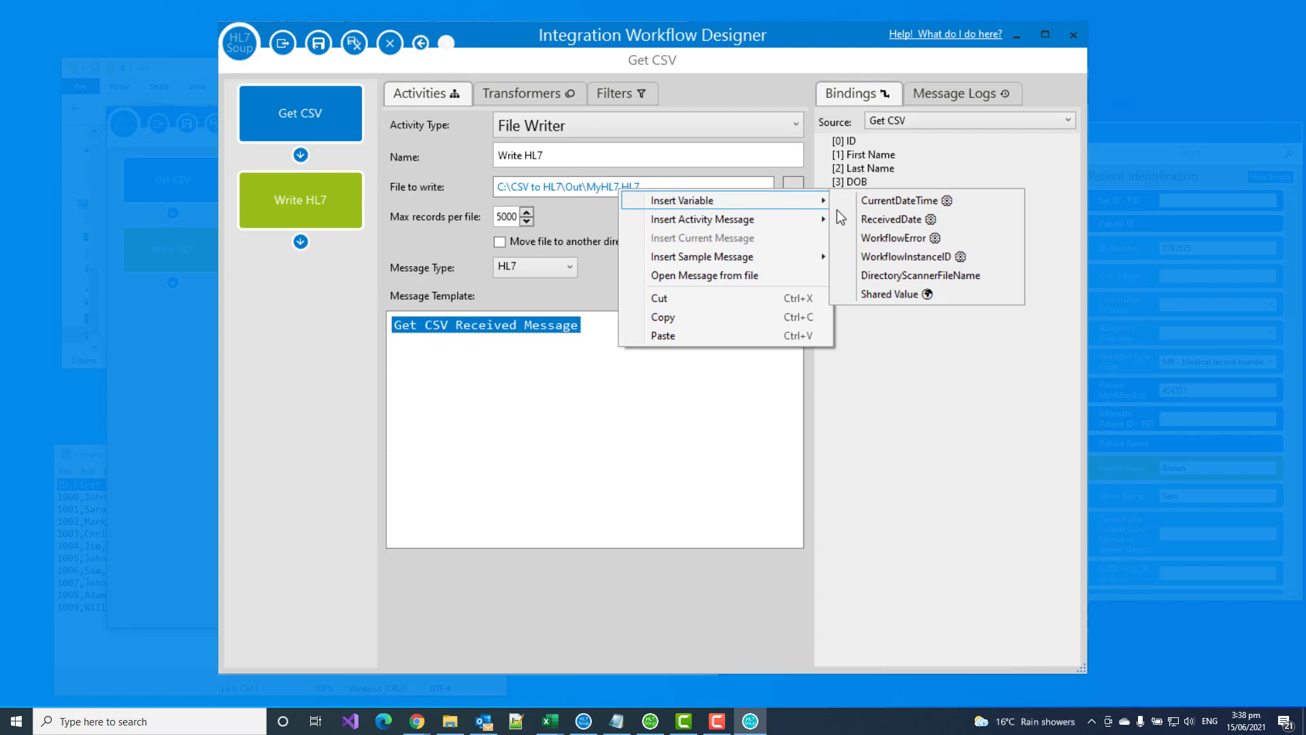
mouse_move(891, 257)
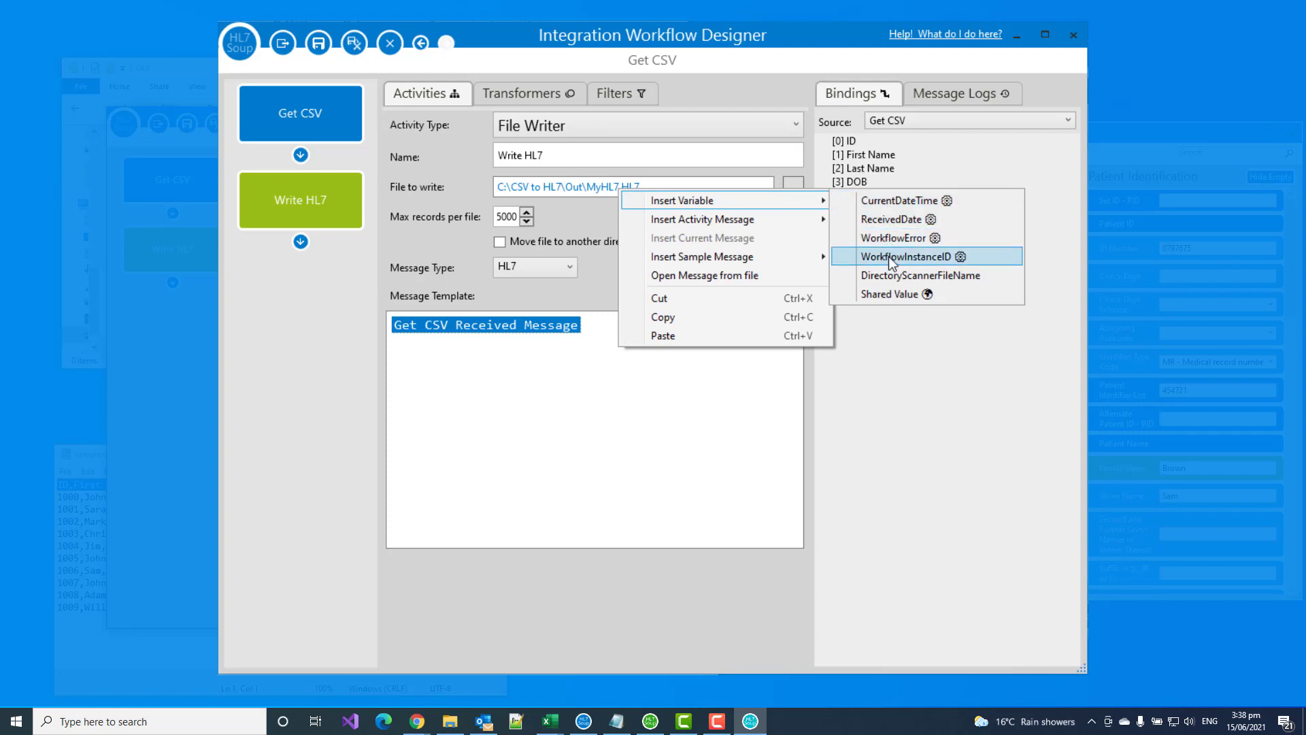
click(899, 256)
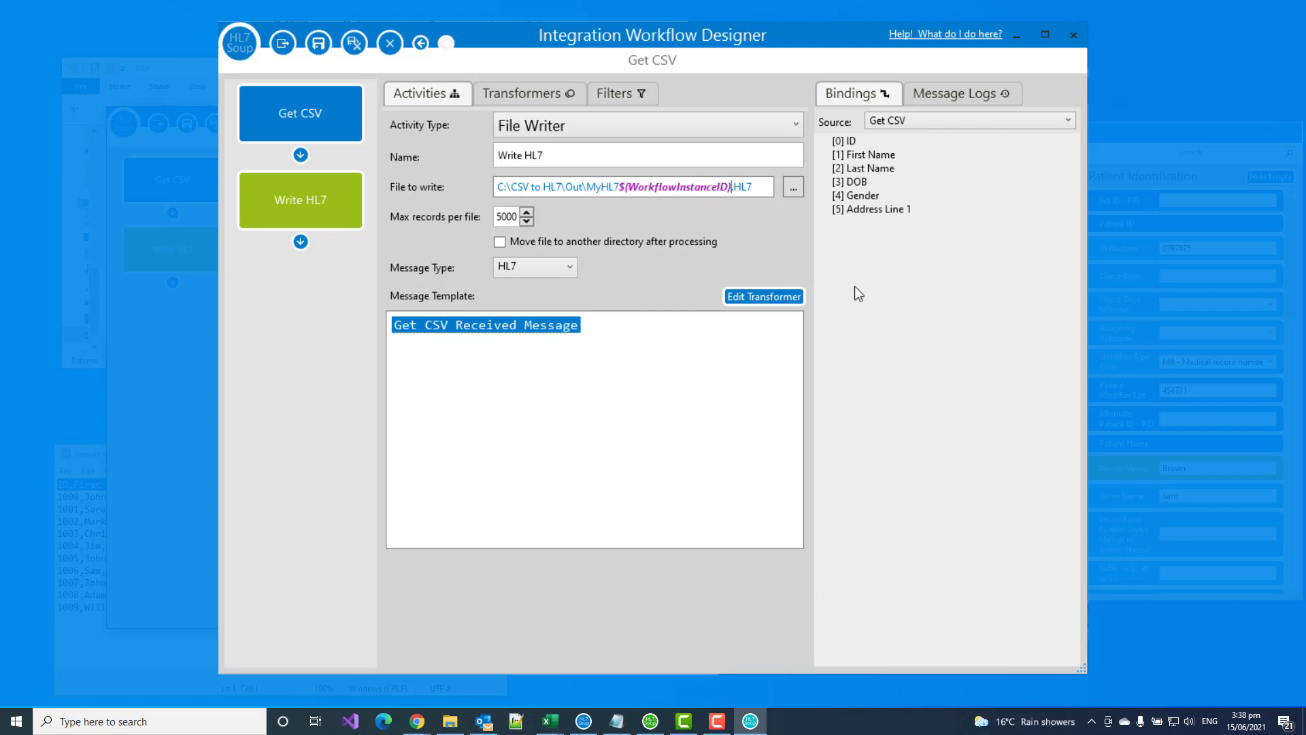
mouse_move(855, 150)
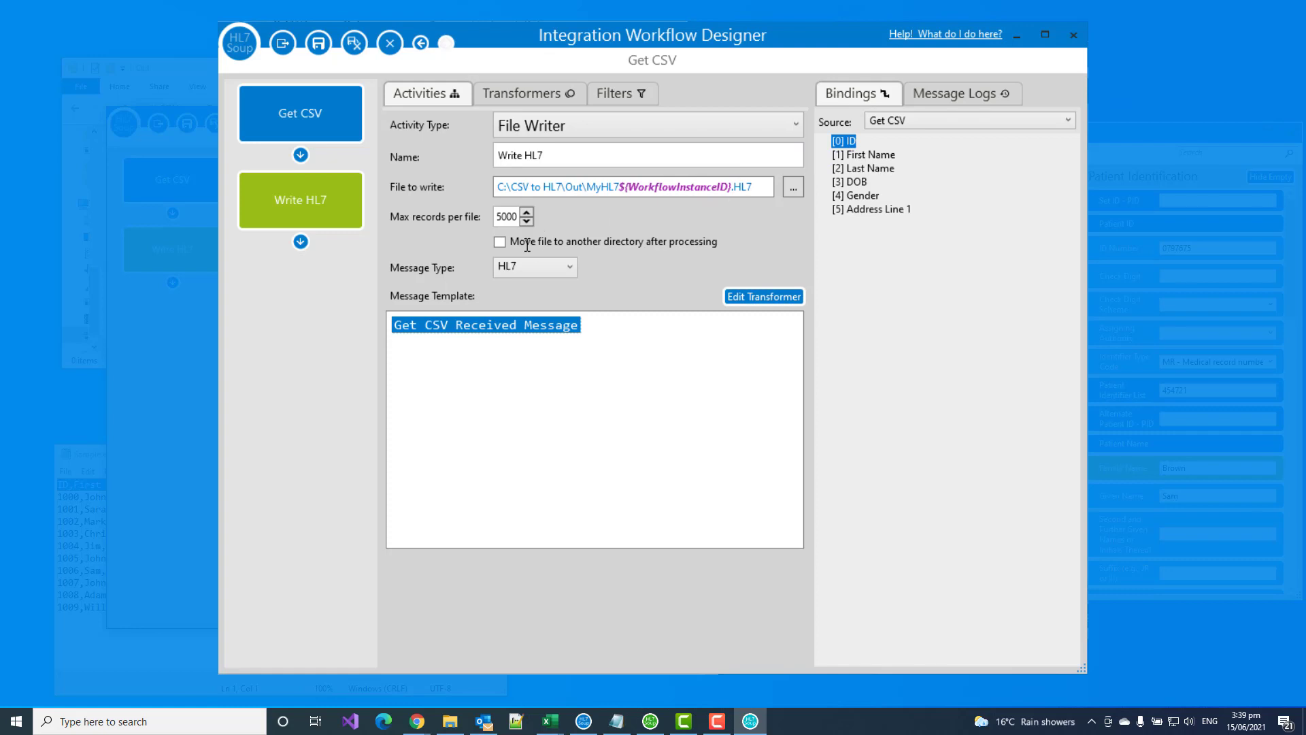
Step: Leave moving written files to another directory turned off
click(499, 242)
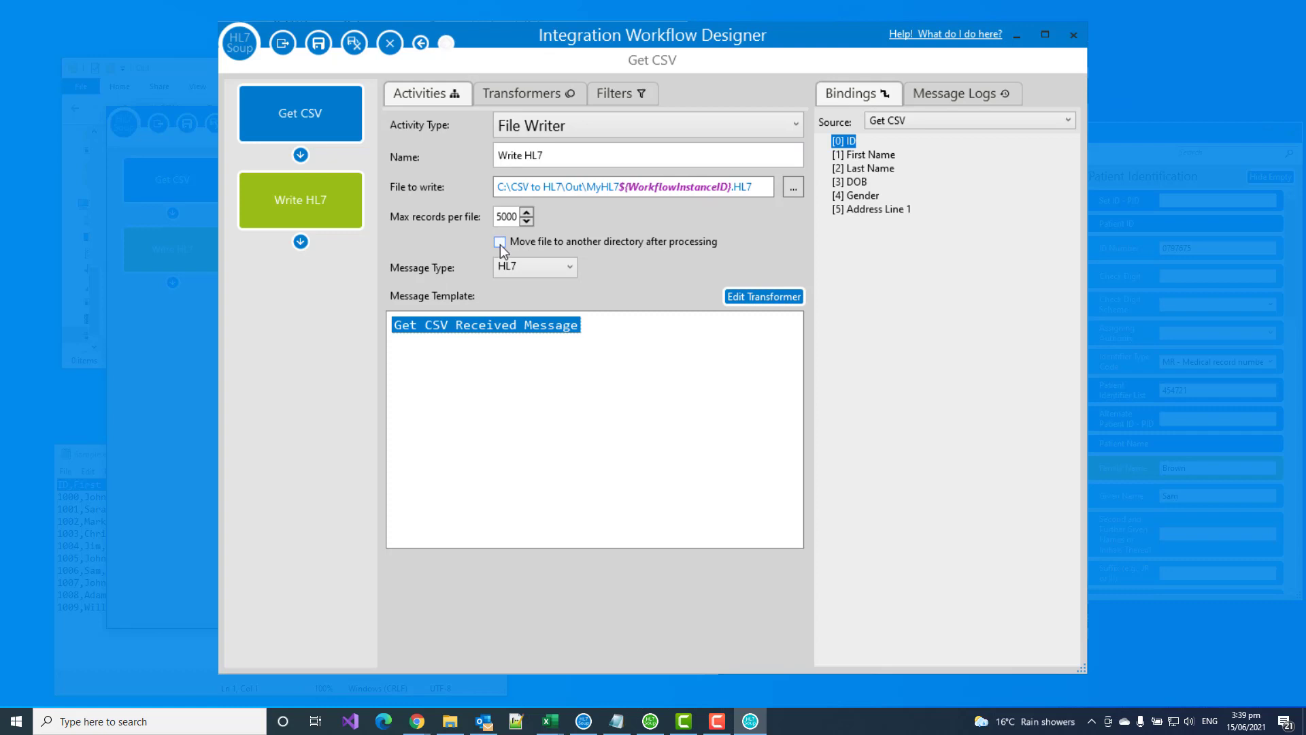
click(499, 242)
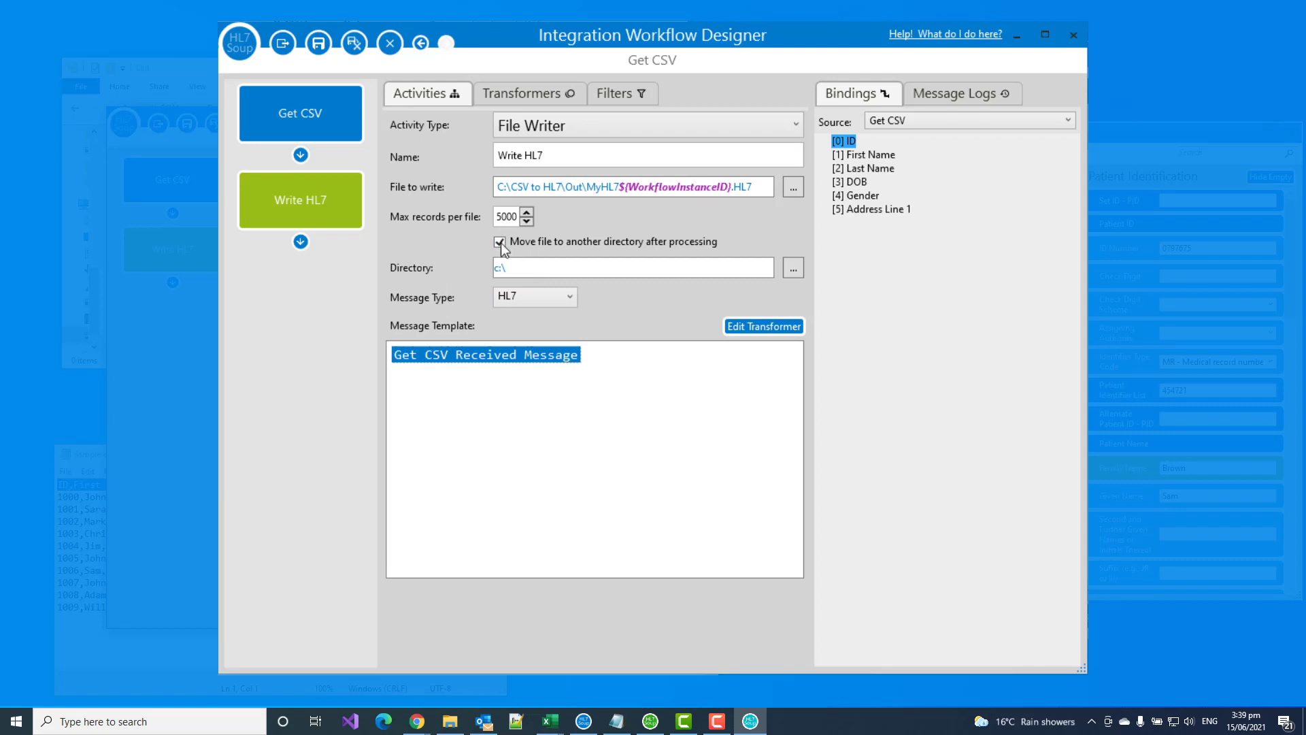
click(499, 242)
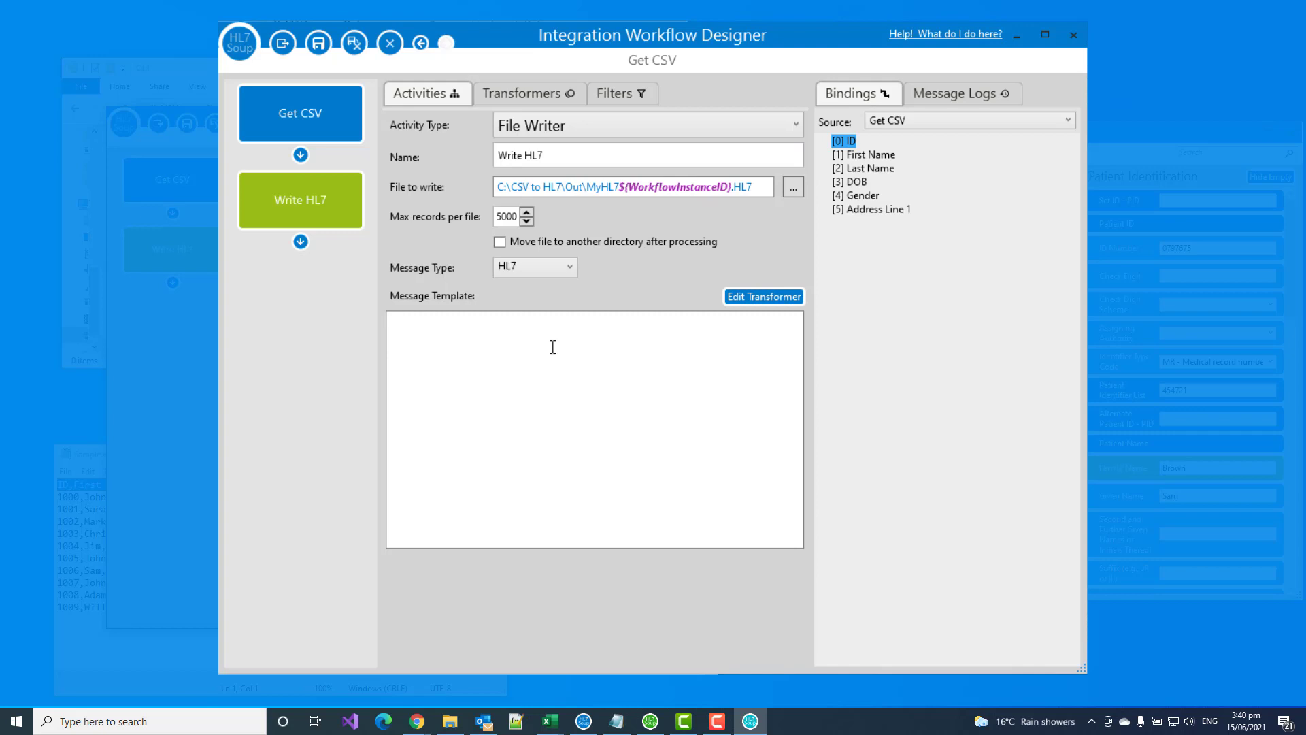
Step: Insert an empty ADT^A04 register-a-patient message into the template
right_click(552, 347)
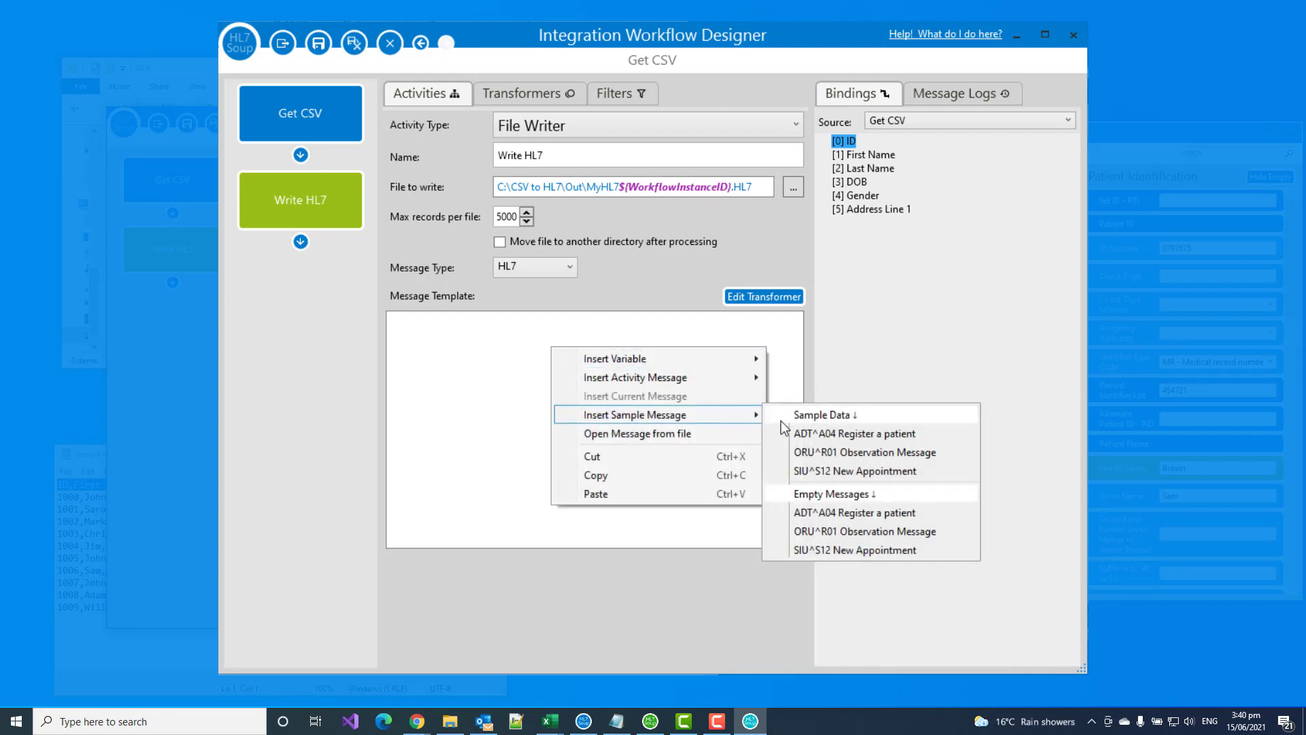
mouse_move(860, 471)
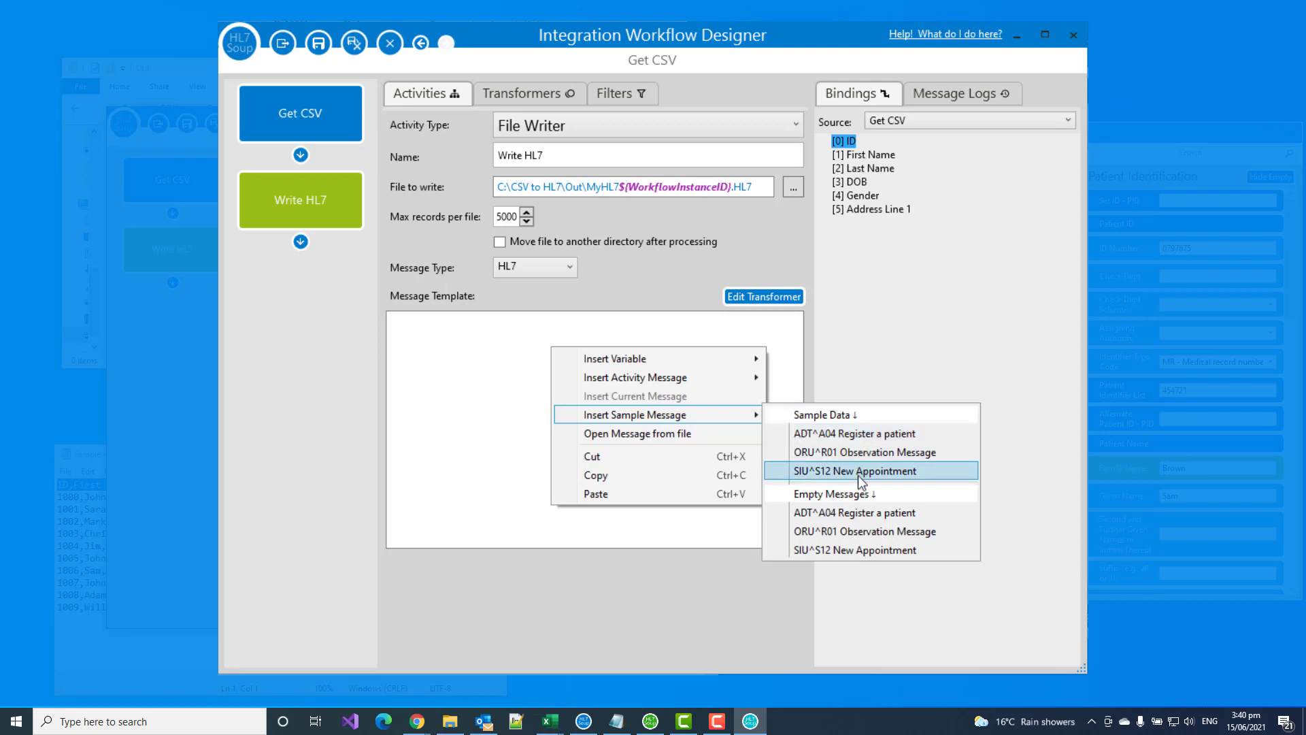
mouse_move(854, 511)
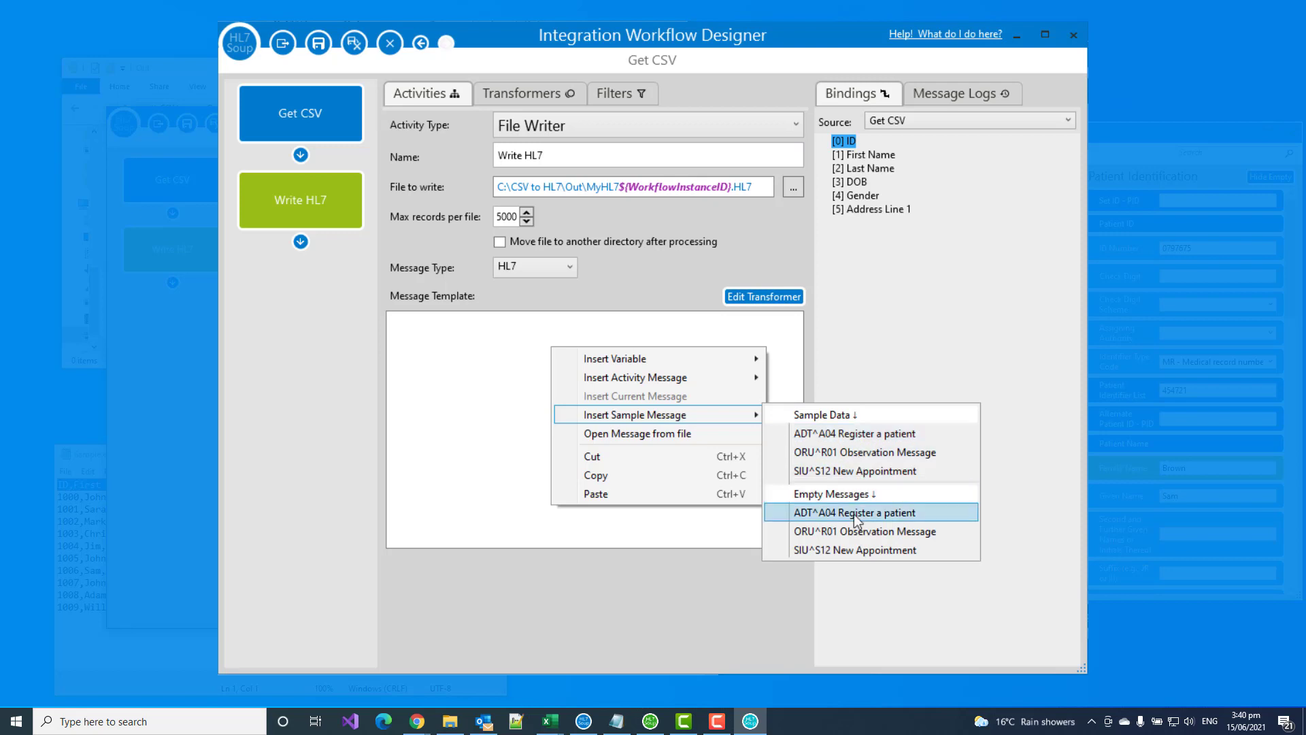
click(843, 511)
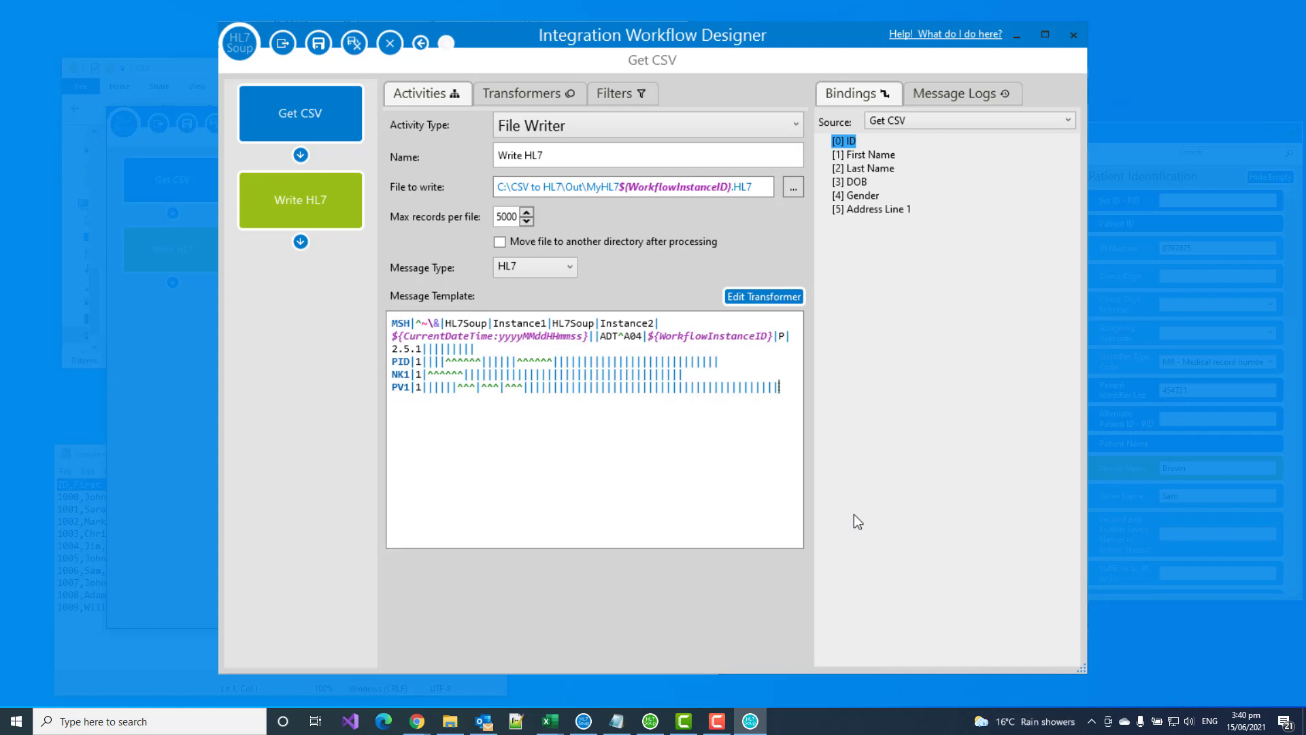
mouse_move(727, 435)
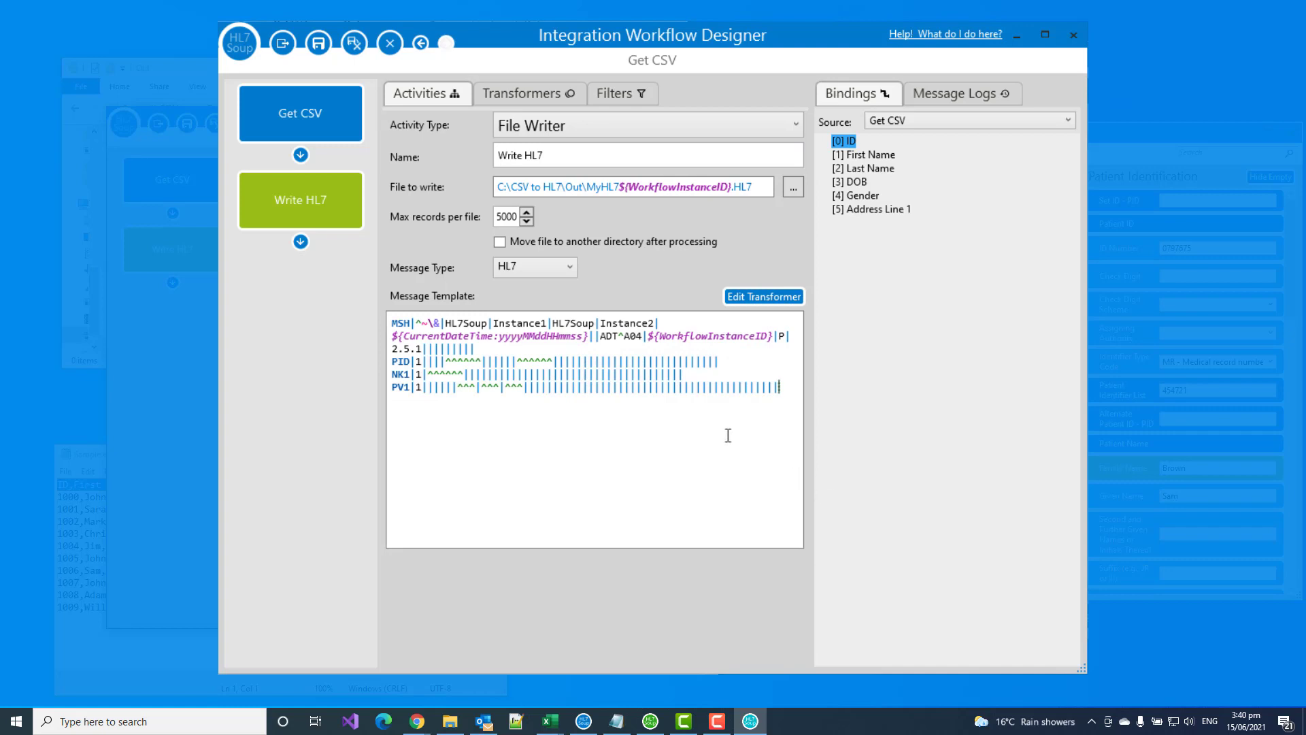
mouse_move(723, 431)
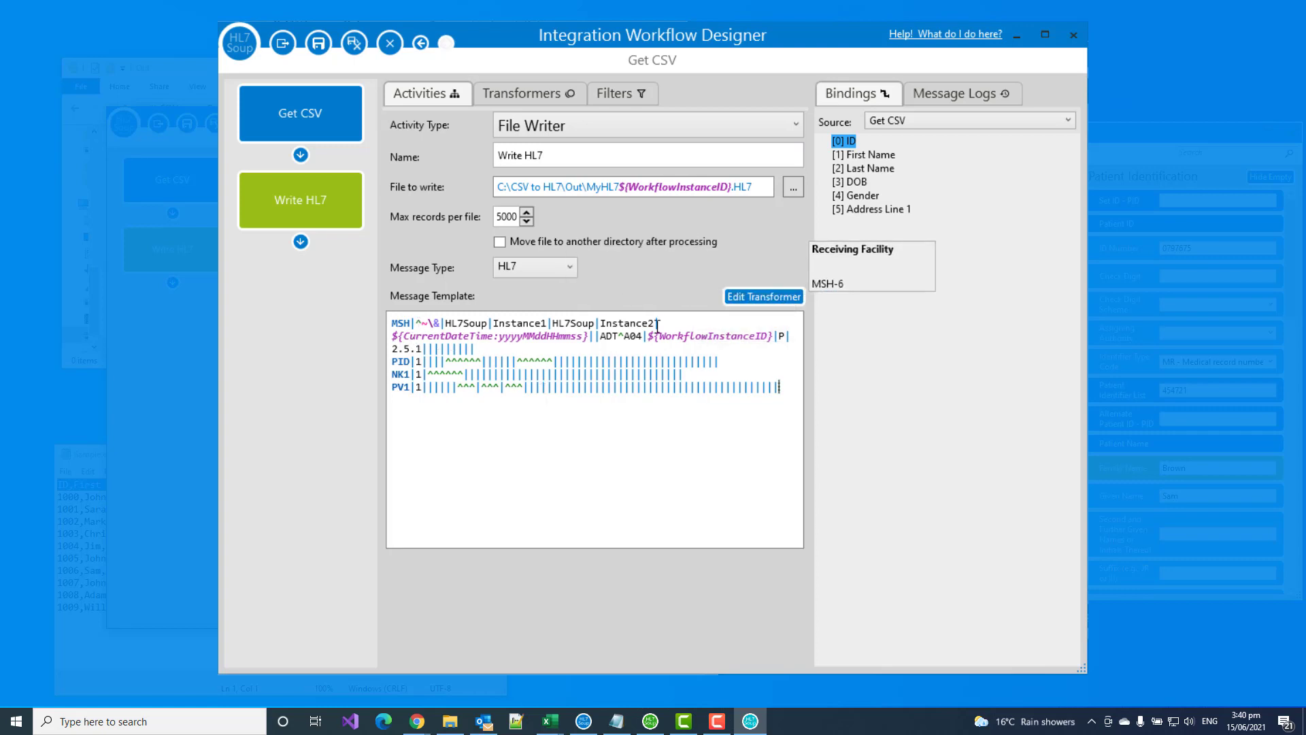
mouse_move(557, 339)
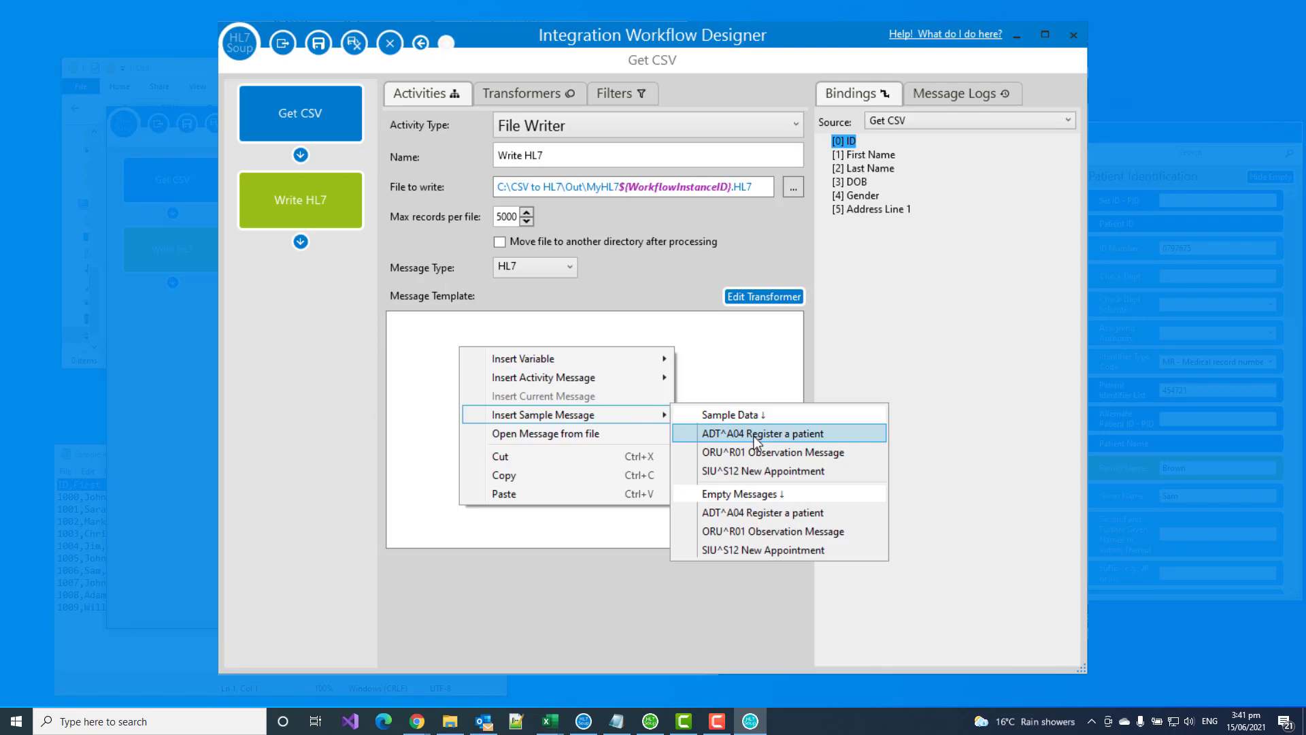
Step: Insert the sample-data ADT^A04 message with Sam Brown's details
click(762, 433)
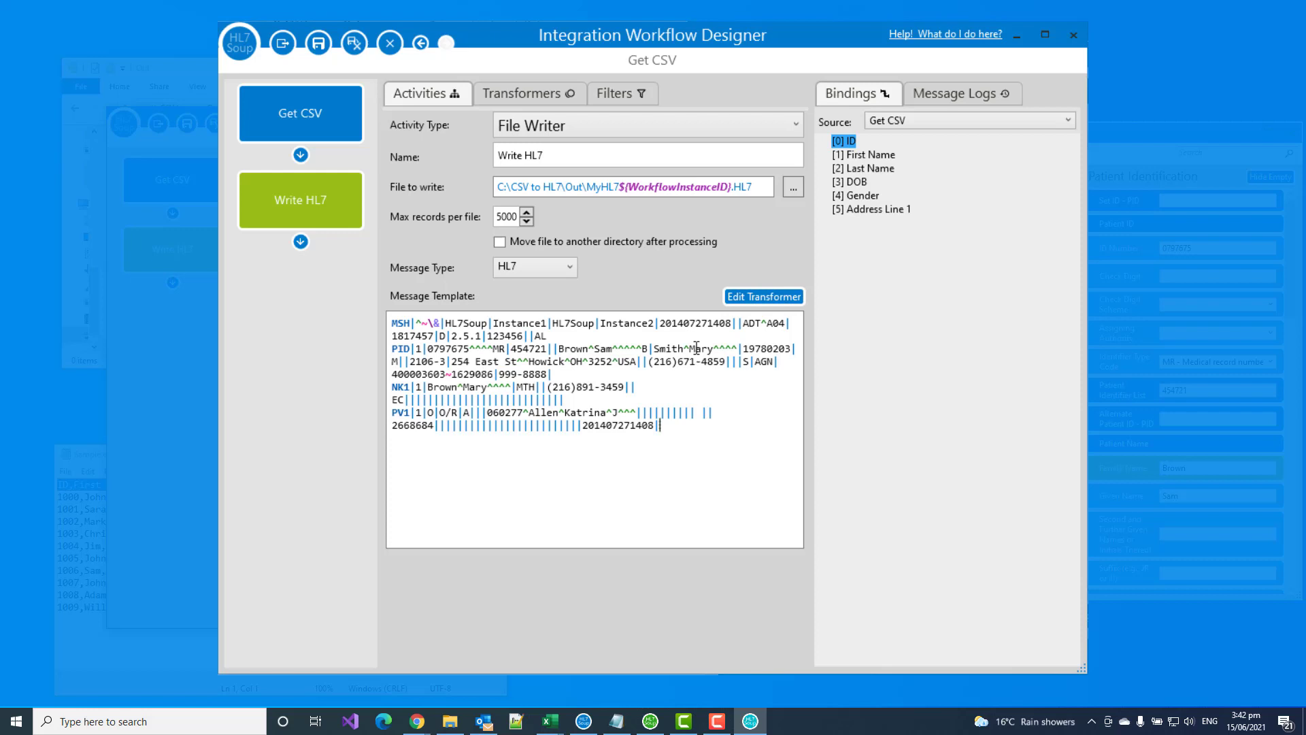
mouse_move(689, 322)
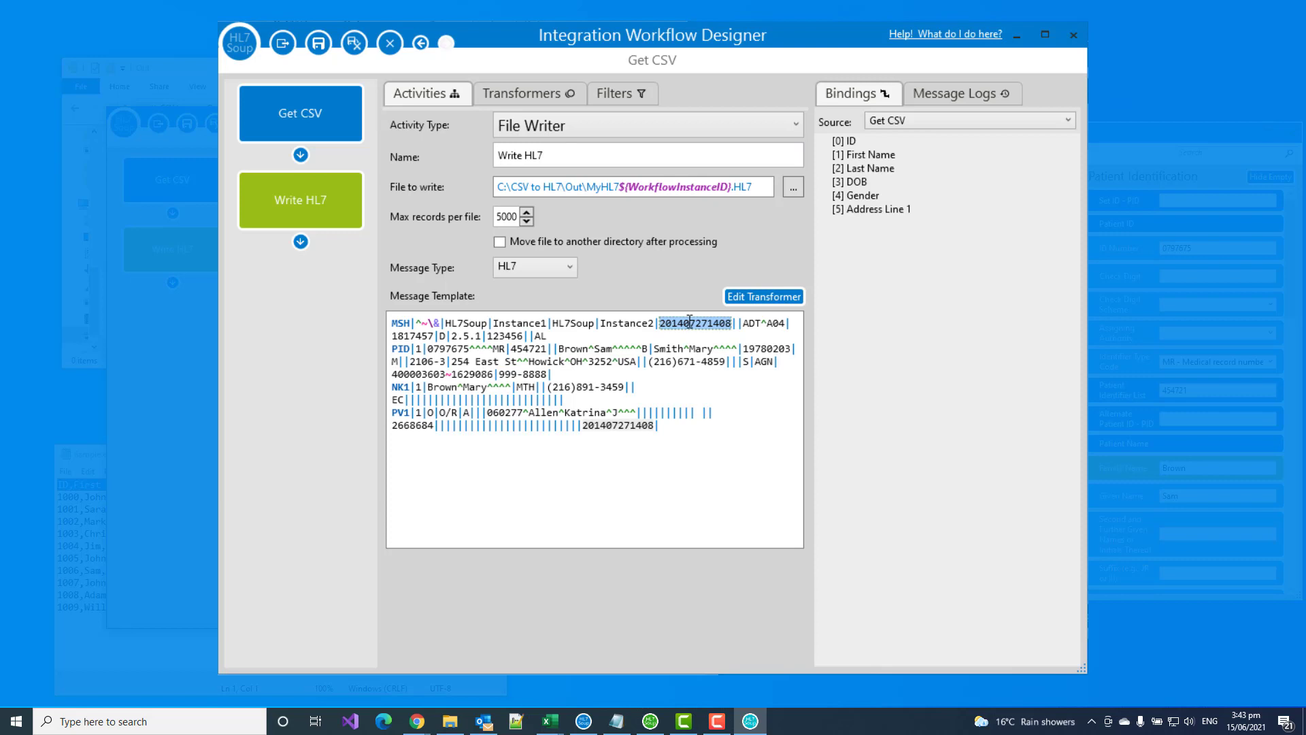
Step: Use ${CurrentDateTime} for the MSH date and ${WorkflowInstanceID} as the control ID
right_click(695, 322)
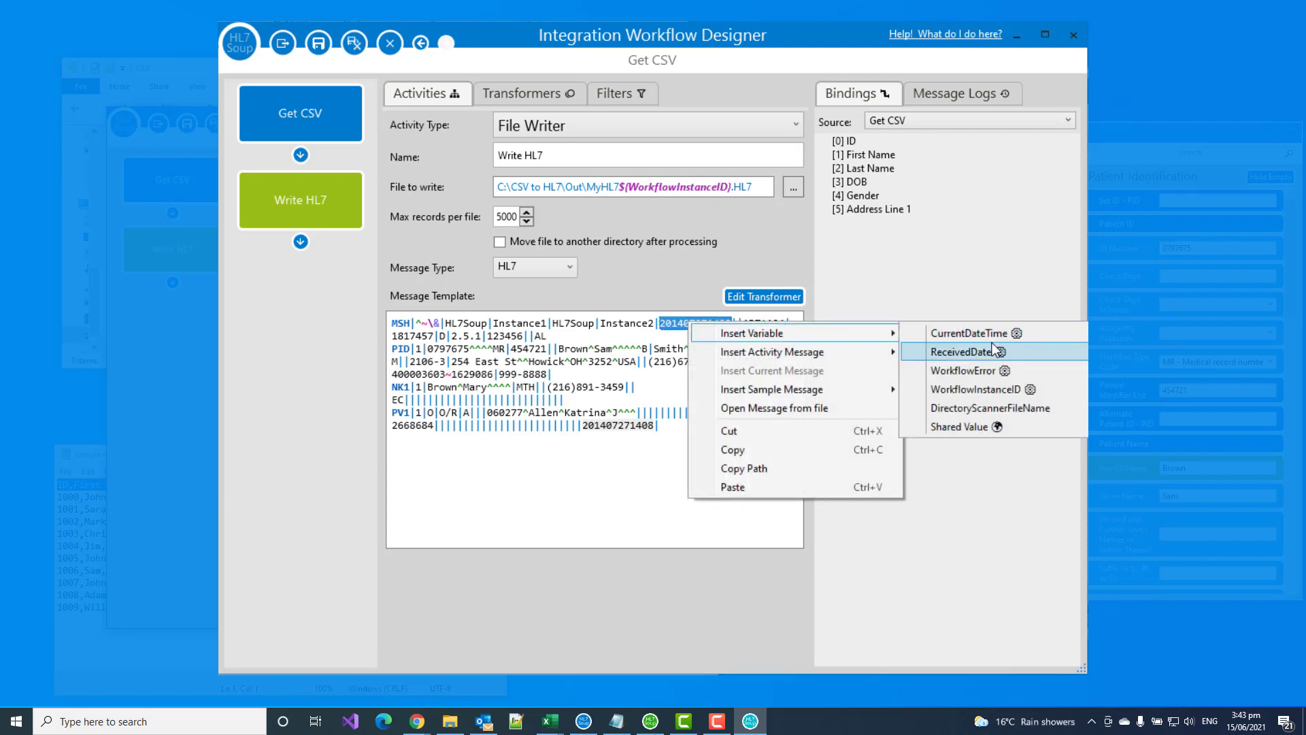
mouse_move(970, 332)
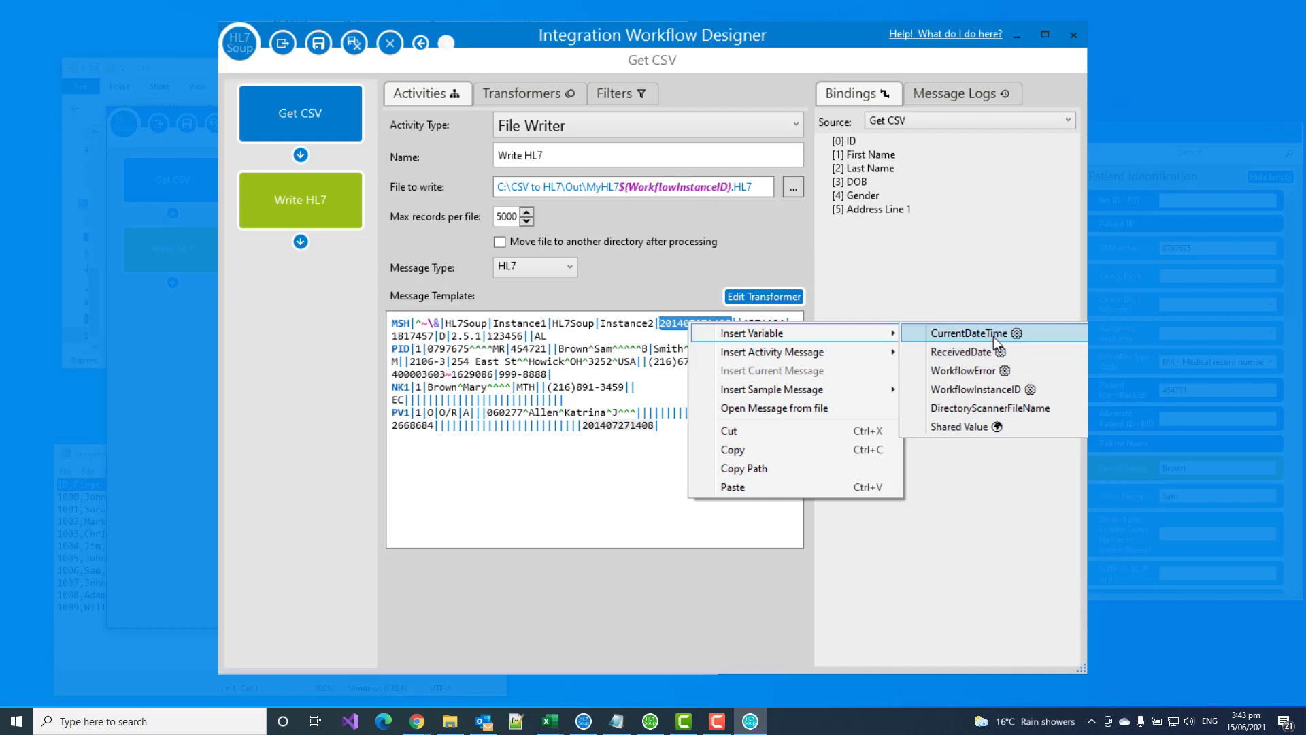
click(967, 332)
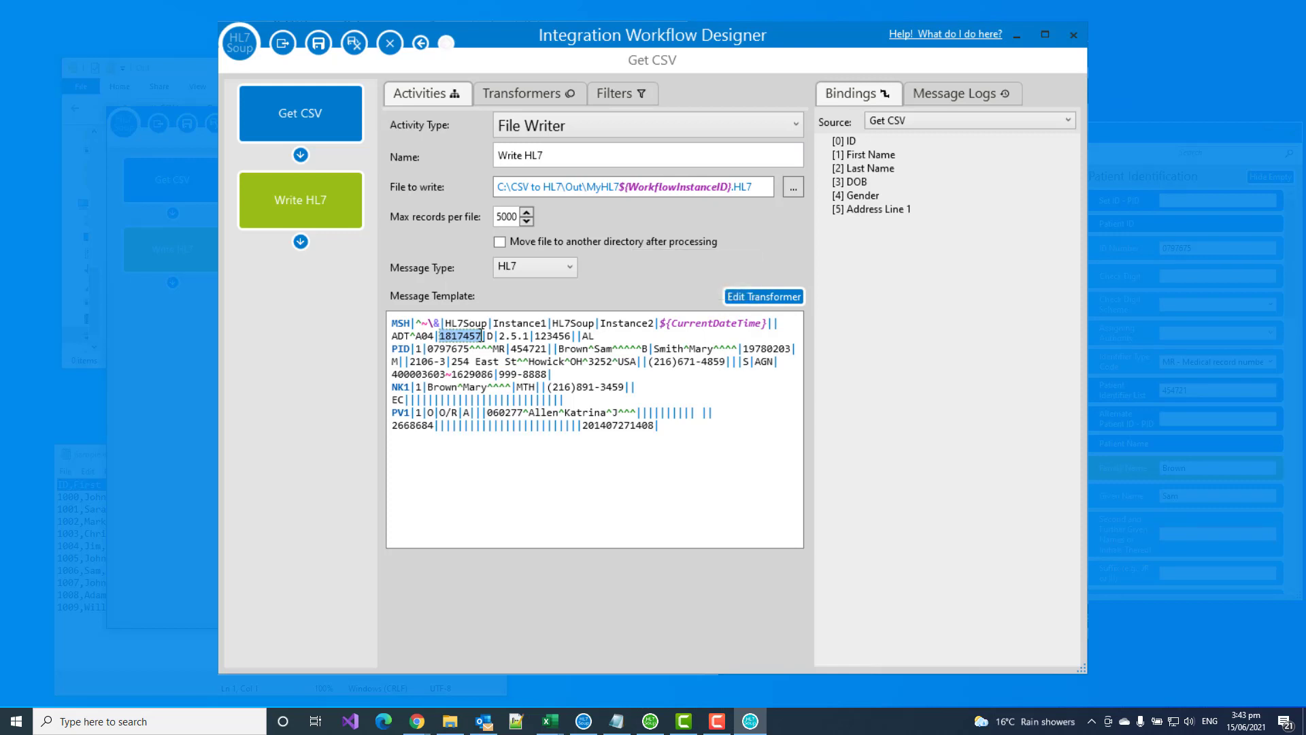
mouse_move(459, 335)
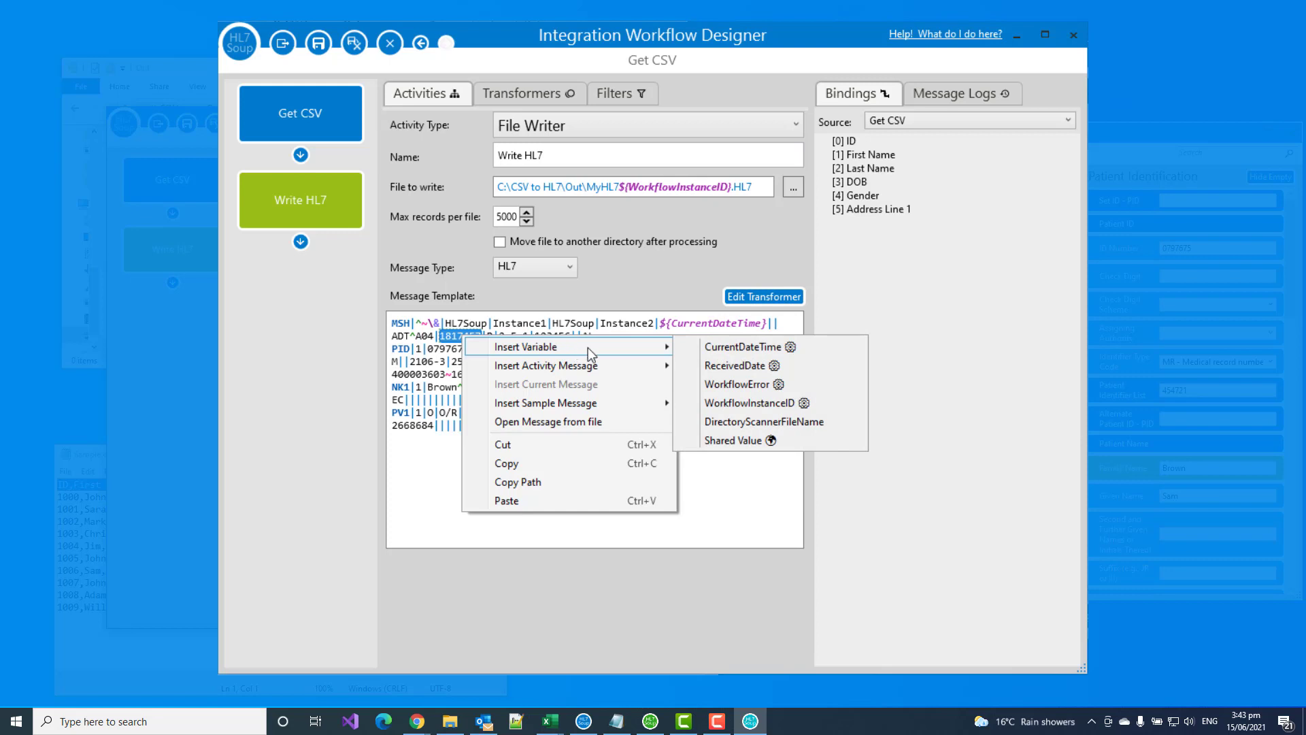
click(750, 403)
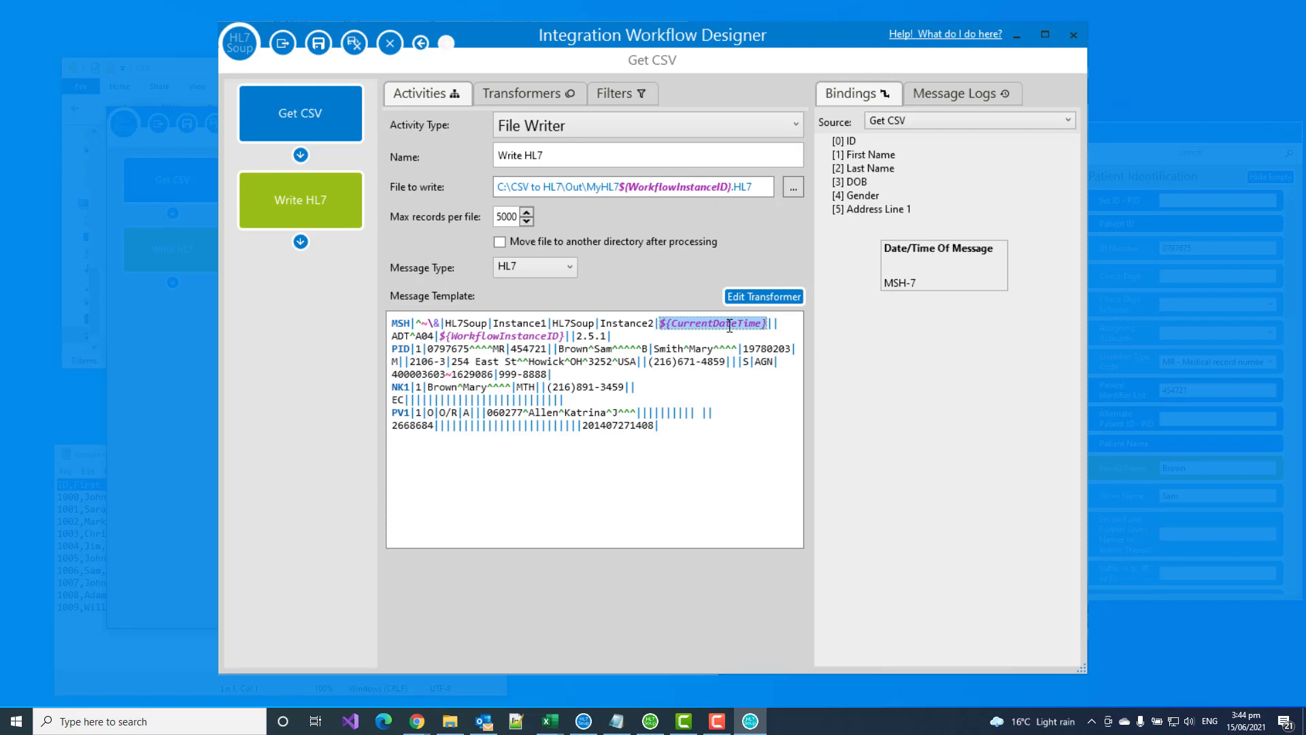
Step: Format the date variable as ${CurrentDateTime:yyyyMMddHHmmss}
right_click(715, 323)
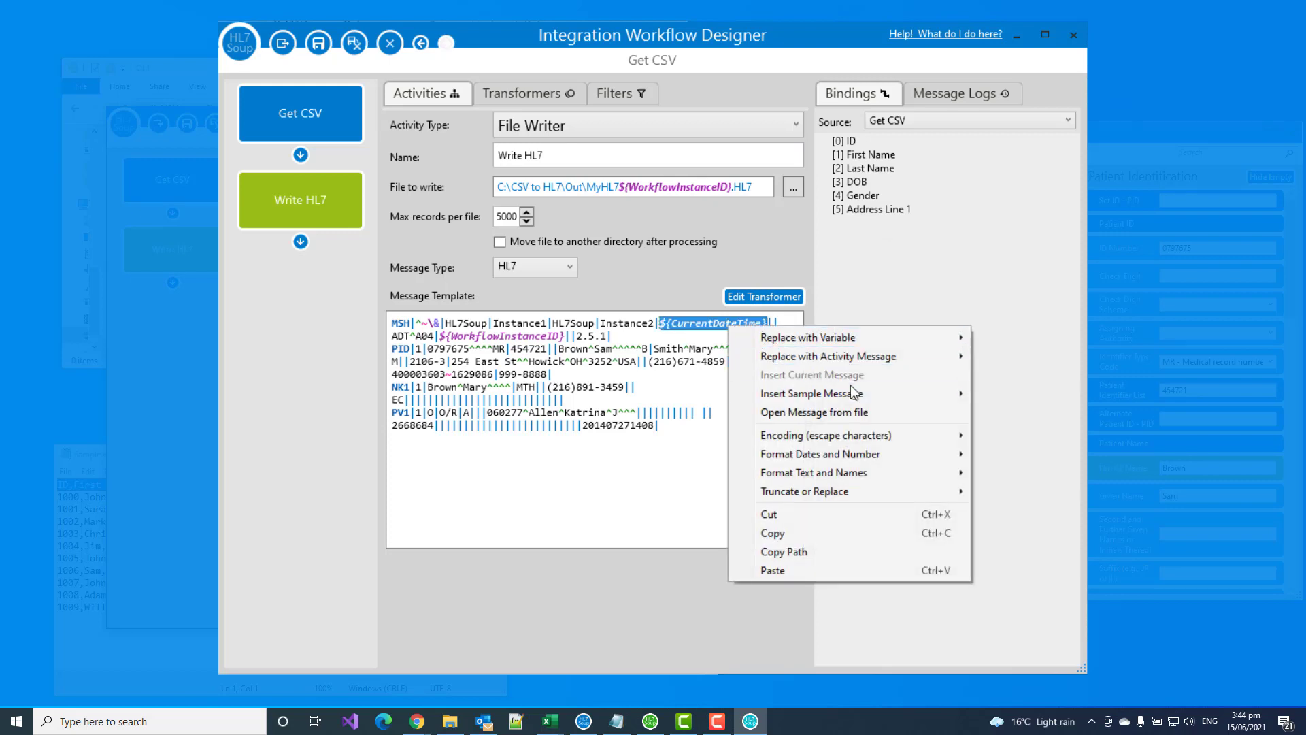
mouse_move(821, 453)
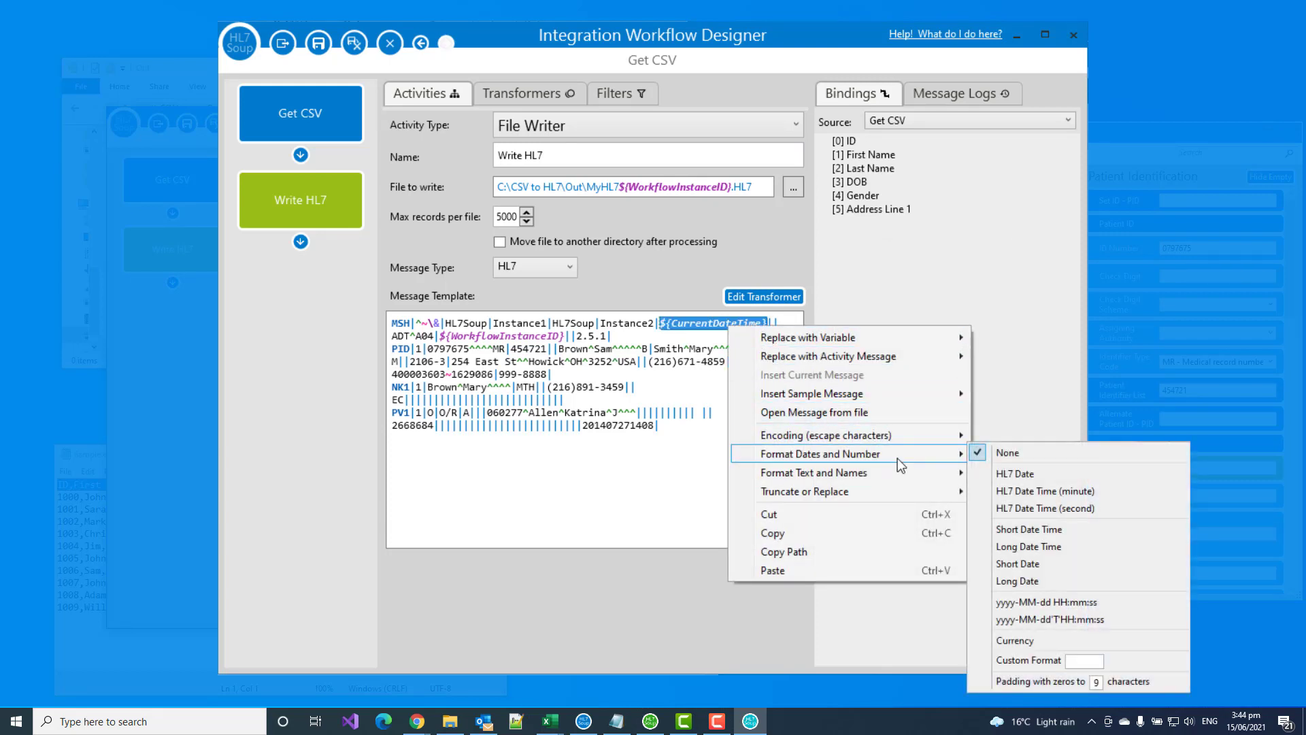
mouse_move(1016, 452)
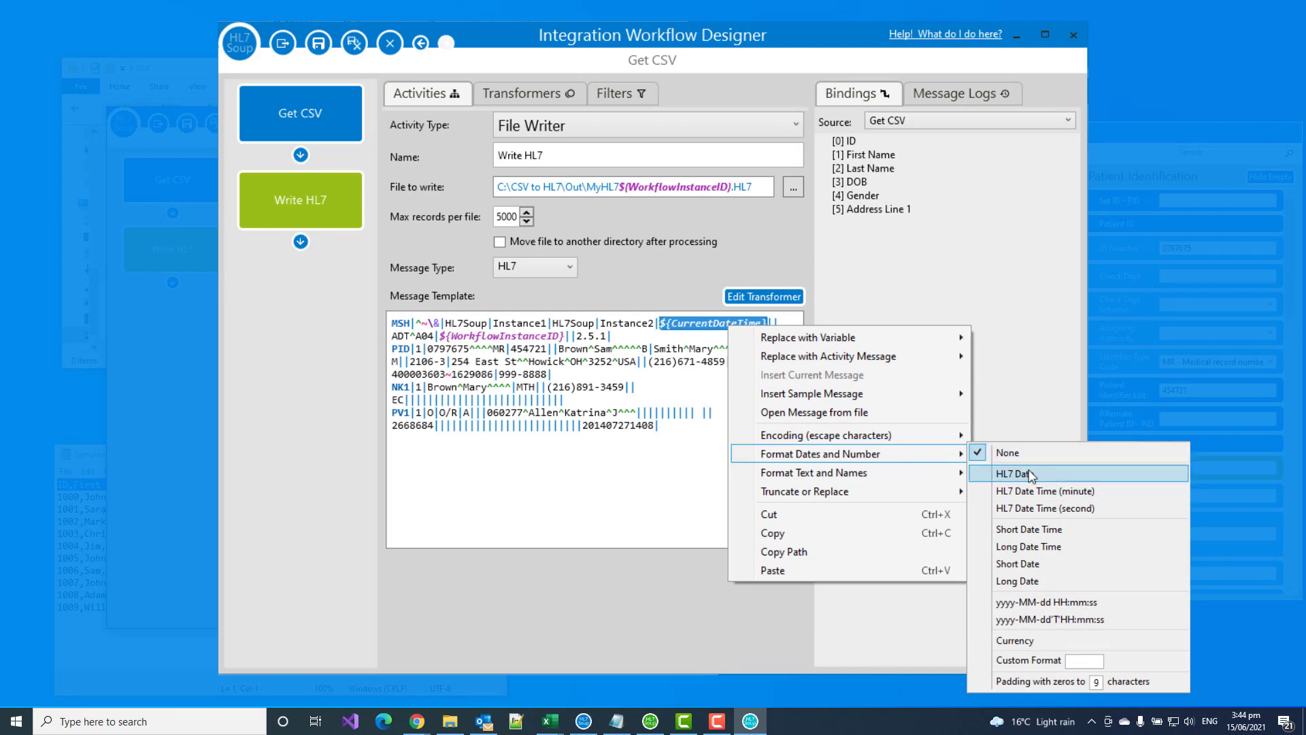
mouse_move(1045, 507)
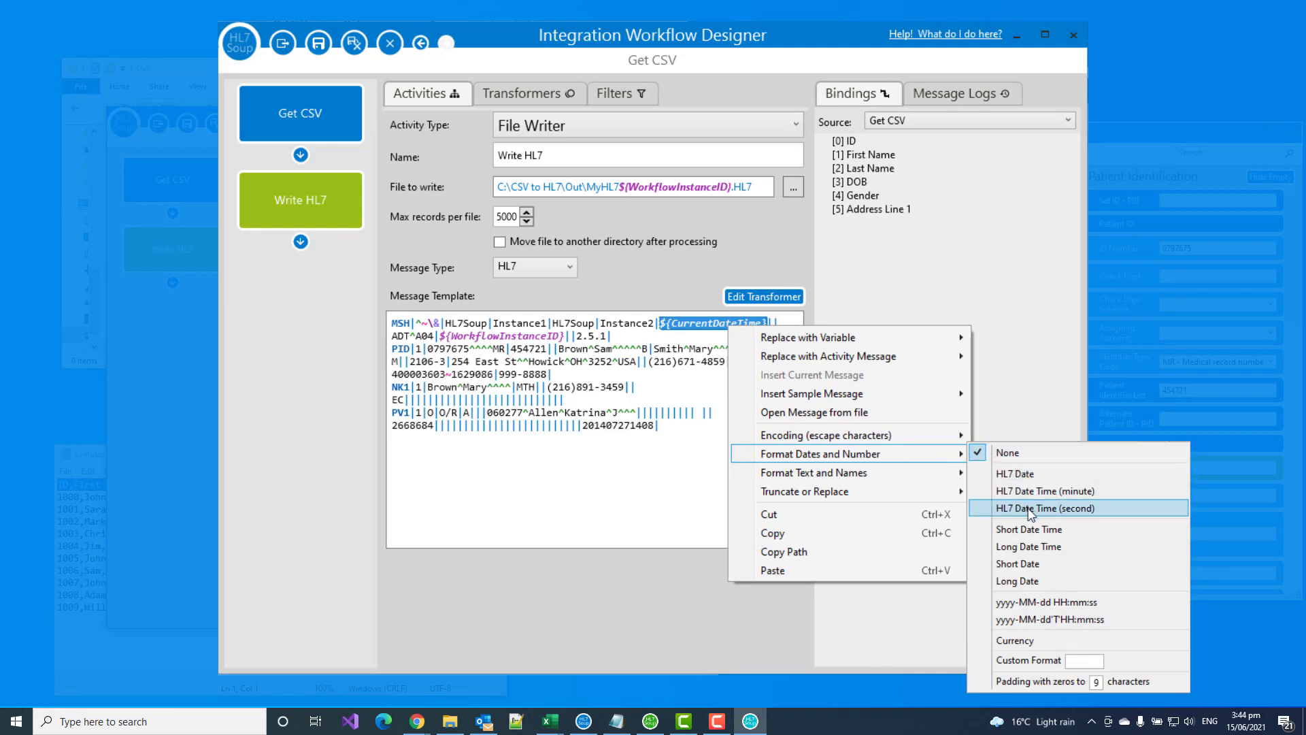
click(1044, 508)
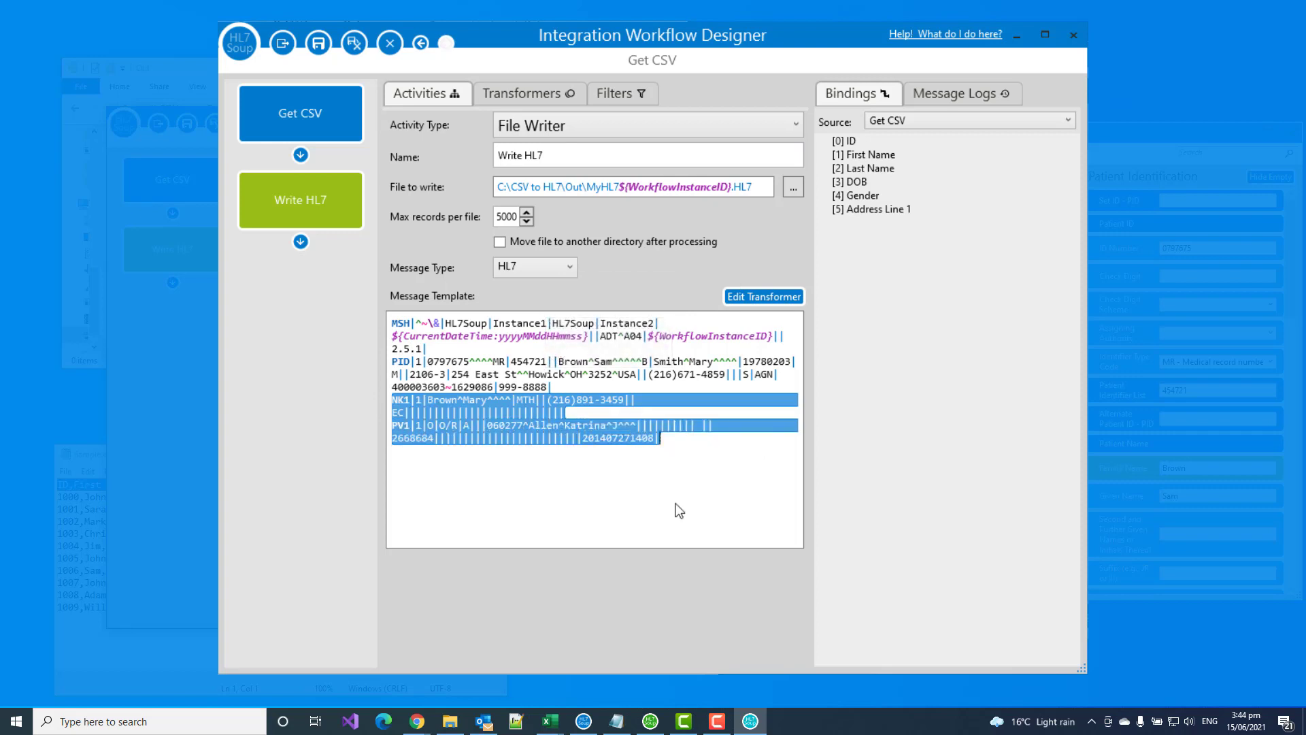
mouse_move(654, 510)
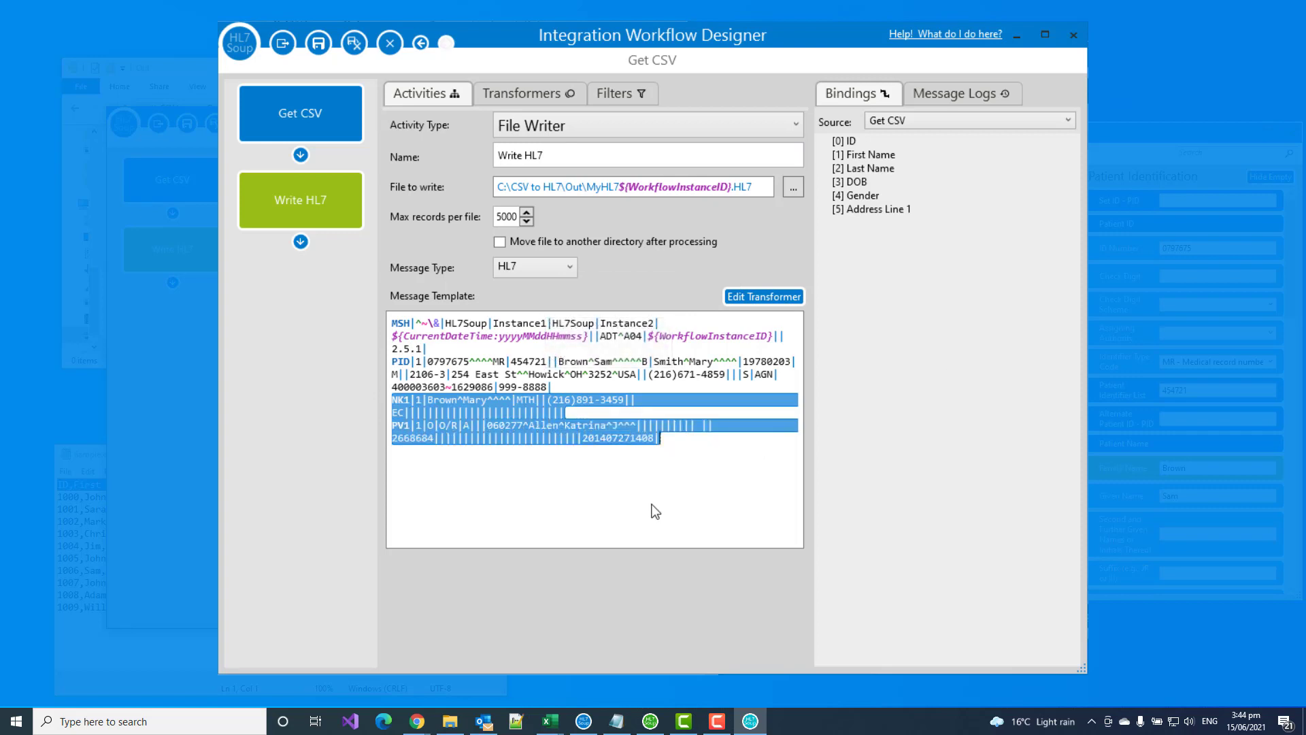
Step: Delete the NK1 and PV1 lines, leaving only MSH and PID
key(Delete)
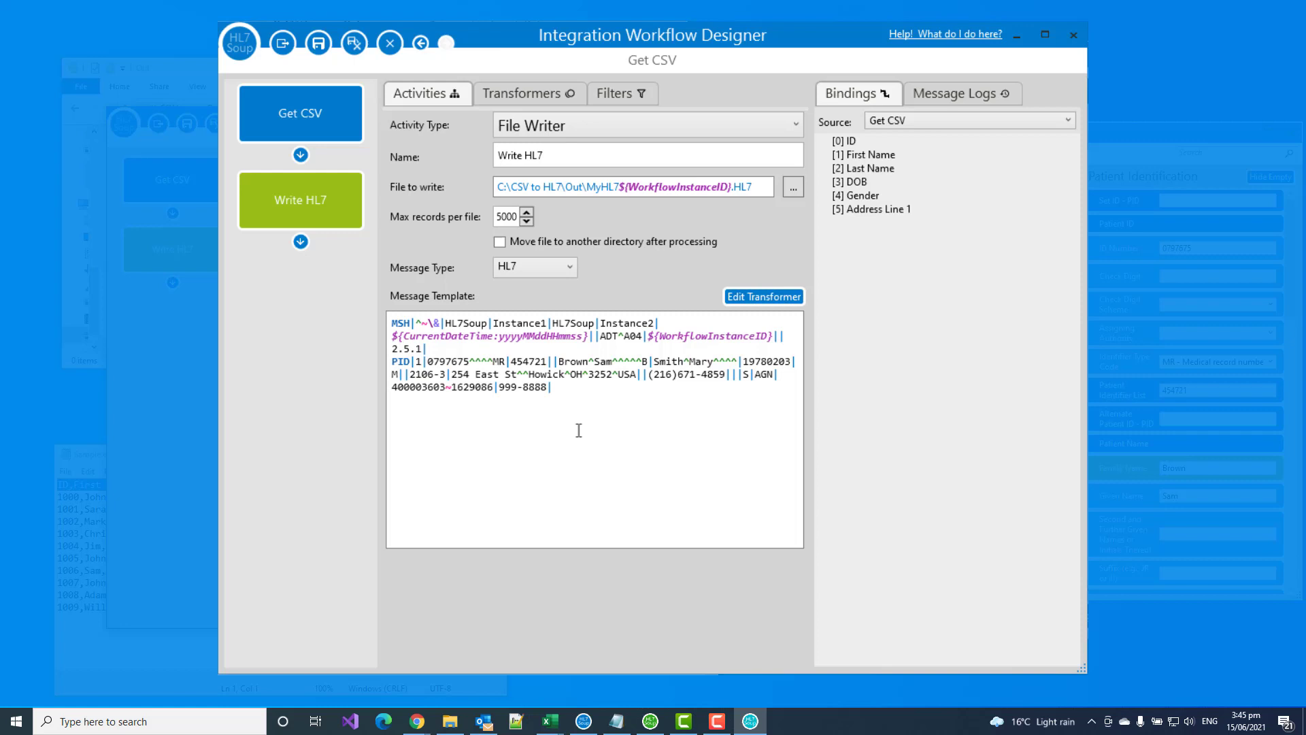
mouse_move(916, 157)
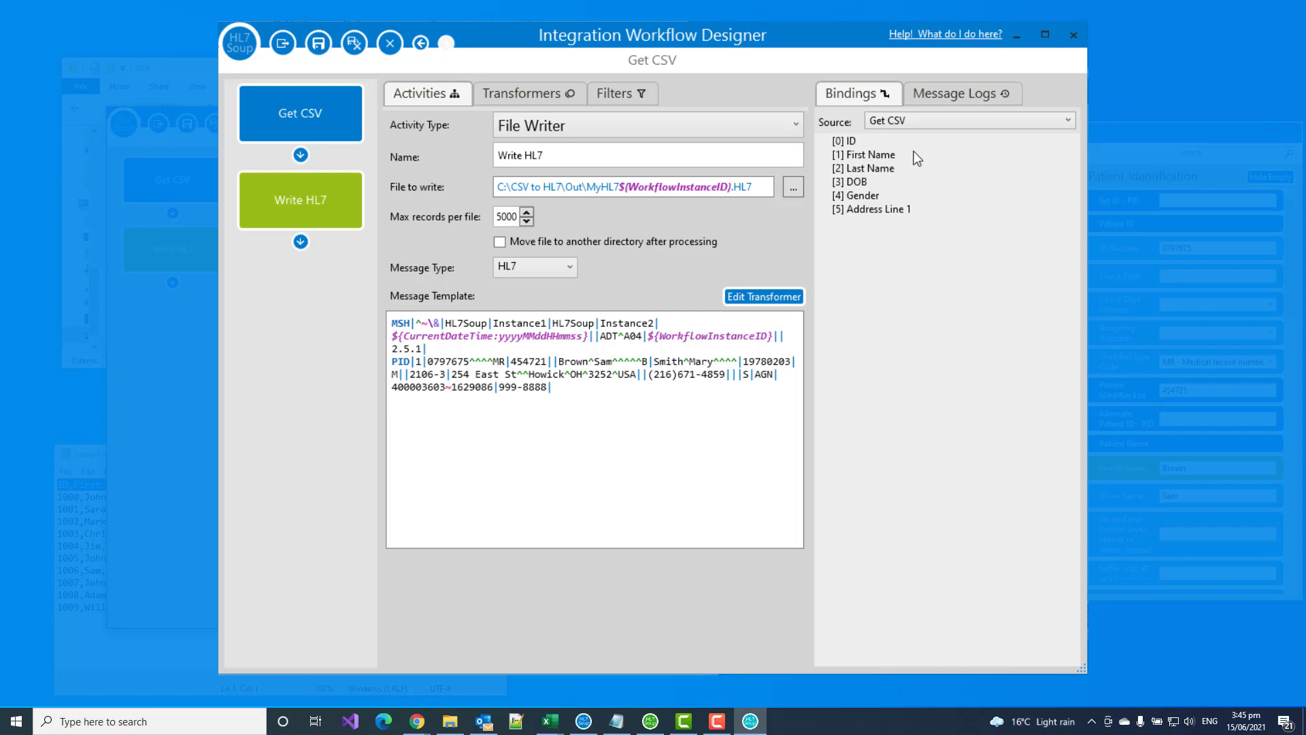
mouse_move(866, 187)
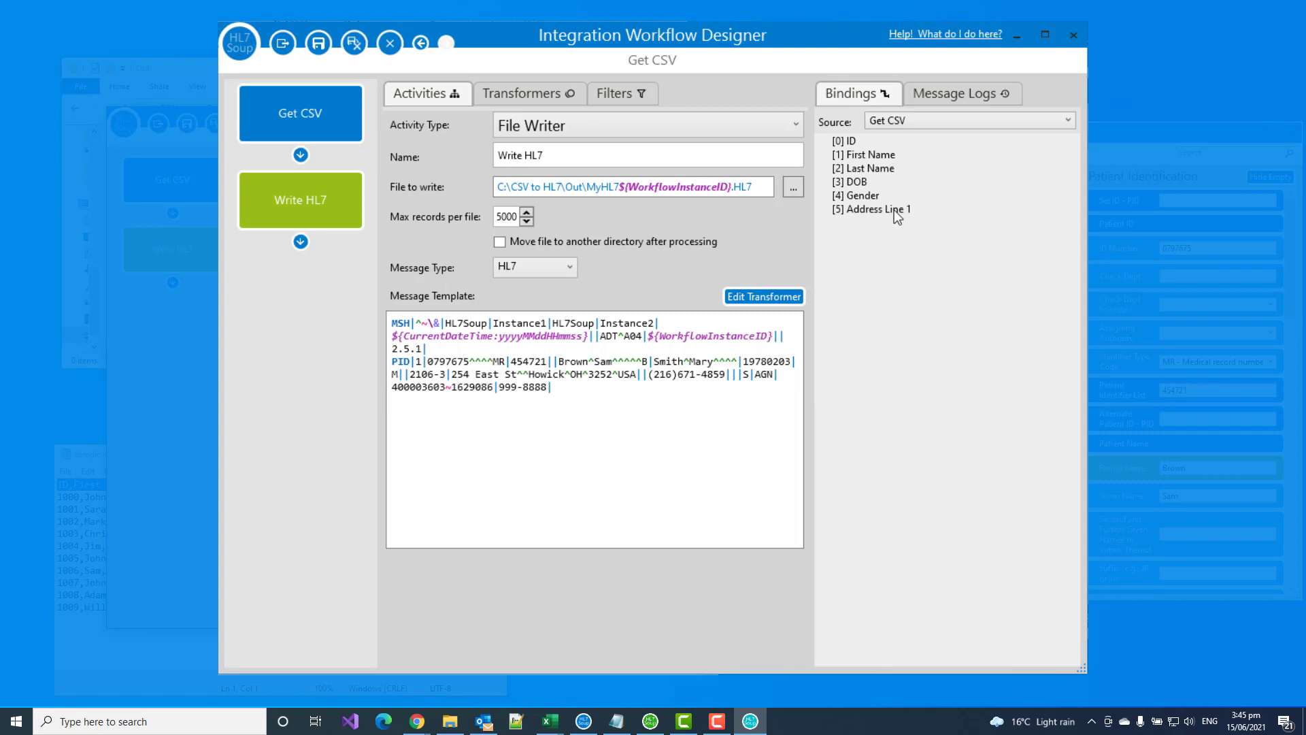
click(563, 400)
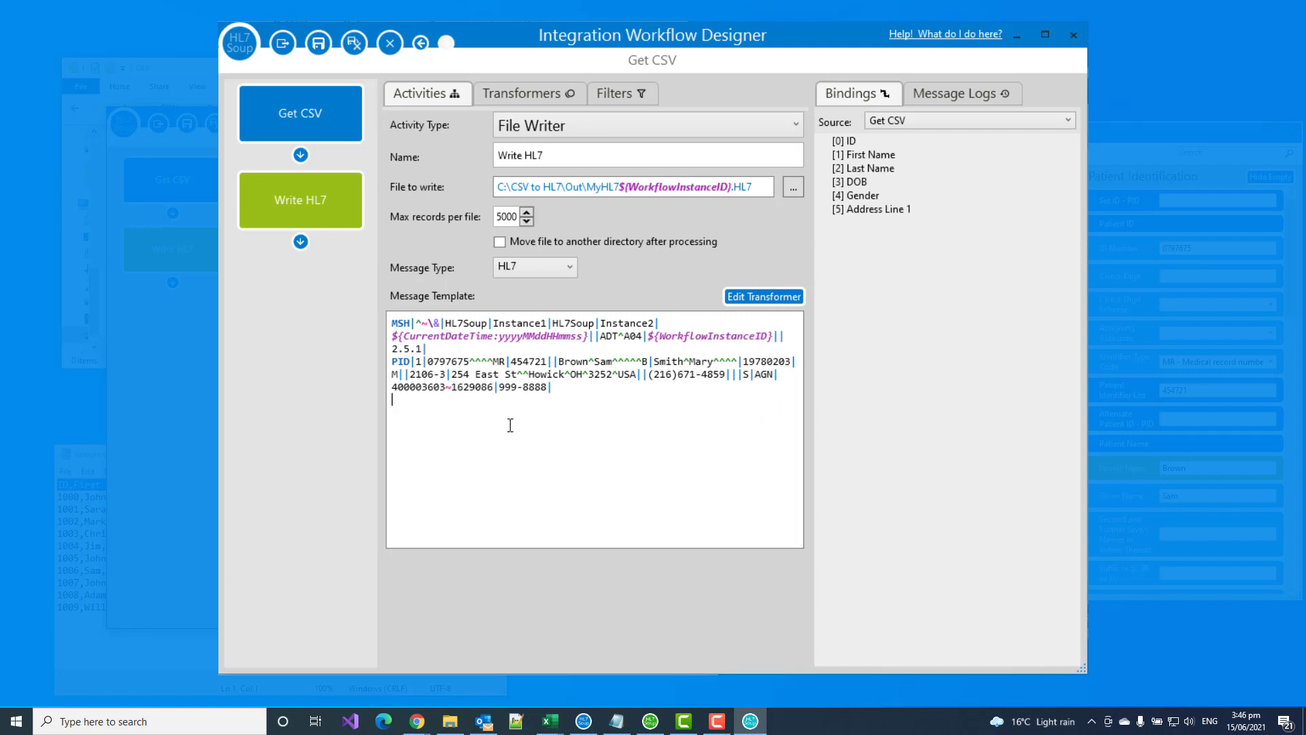
mouse_move(489, 422)
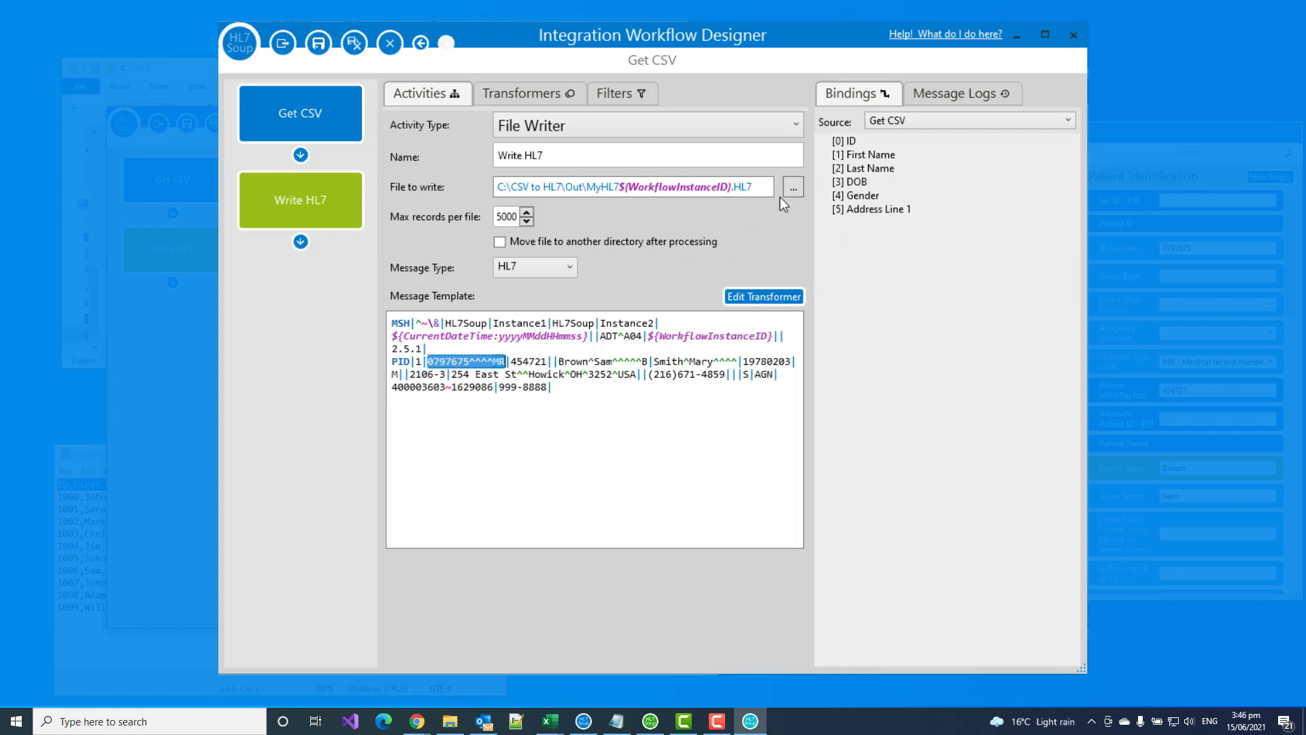
Step: Bind ID, DOB formatted as yyyyMMdd HL7 date, and Address Line 1 into the PID segment
click(842, 140)
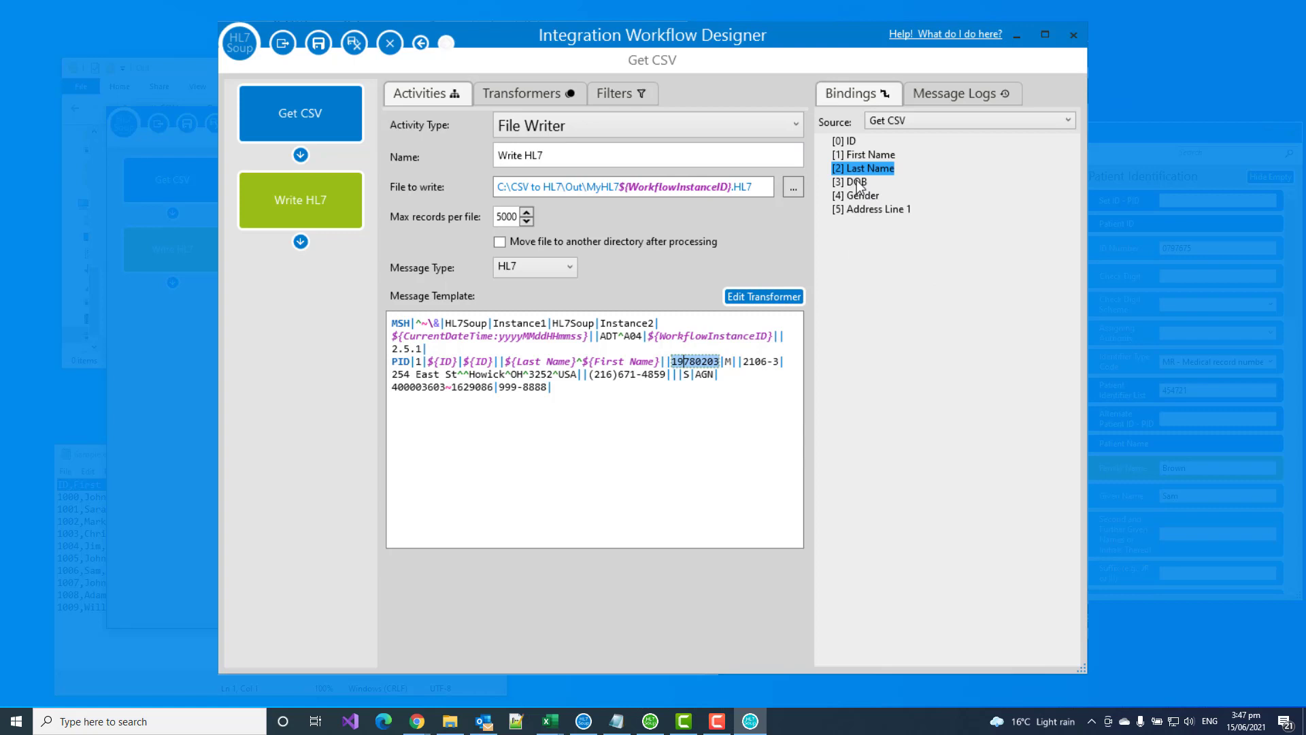
click(849, 181)
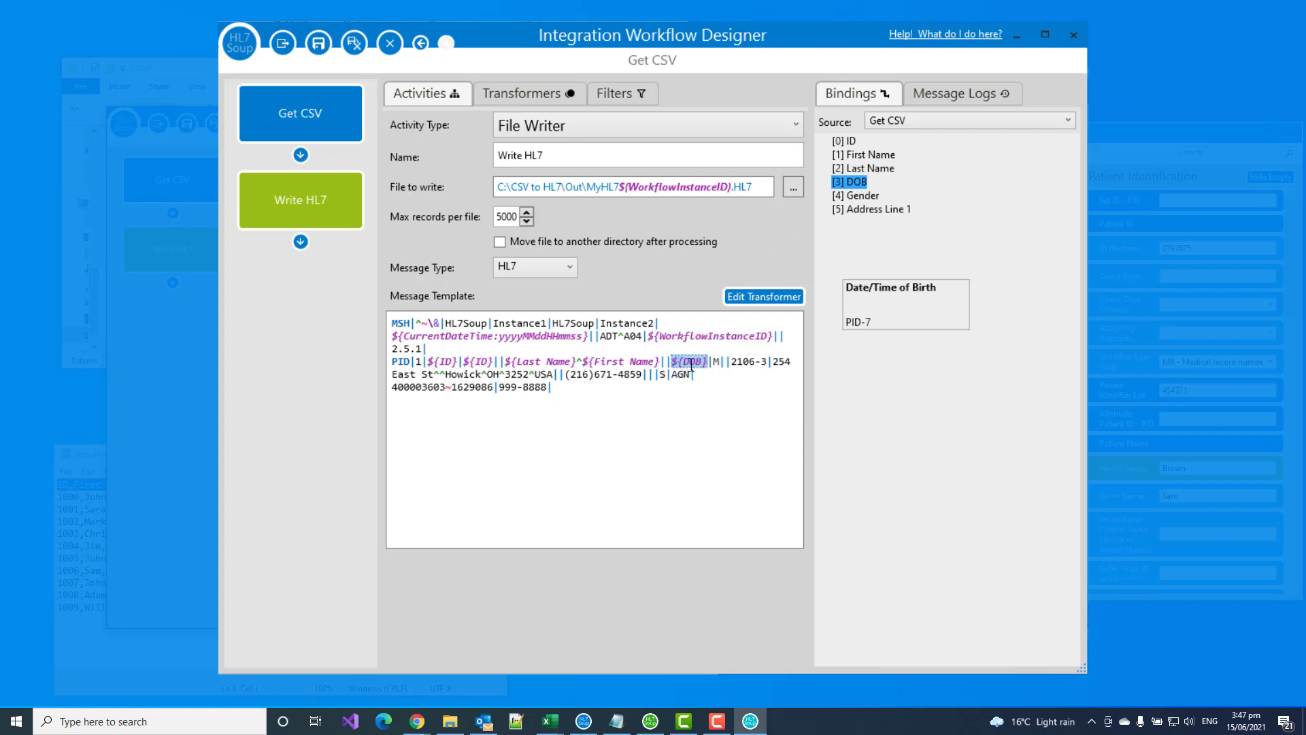
right_click(686, 361)
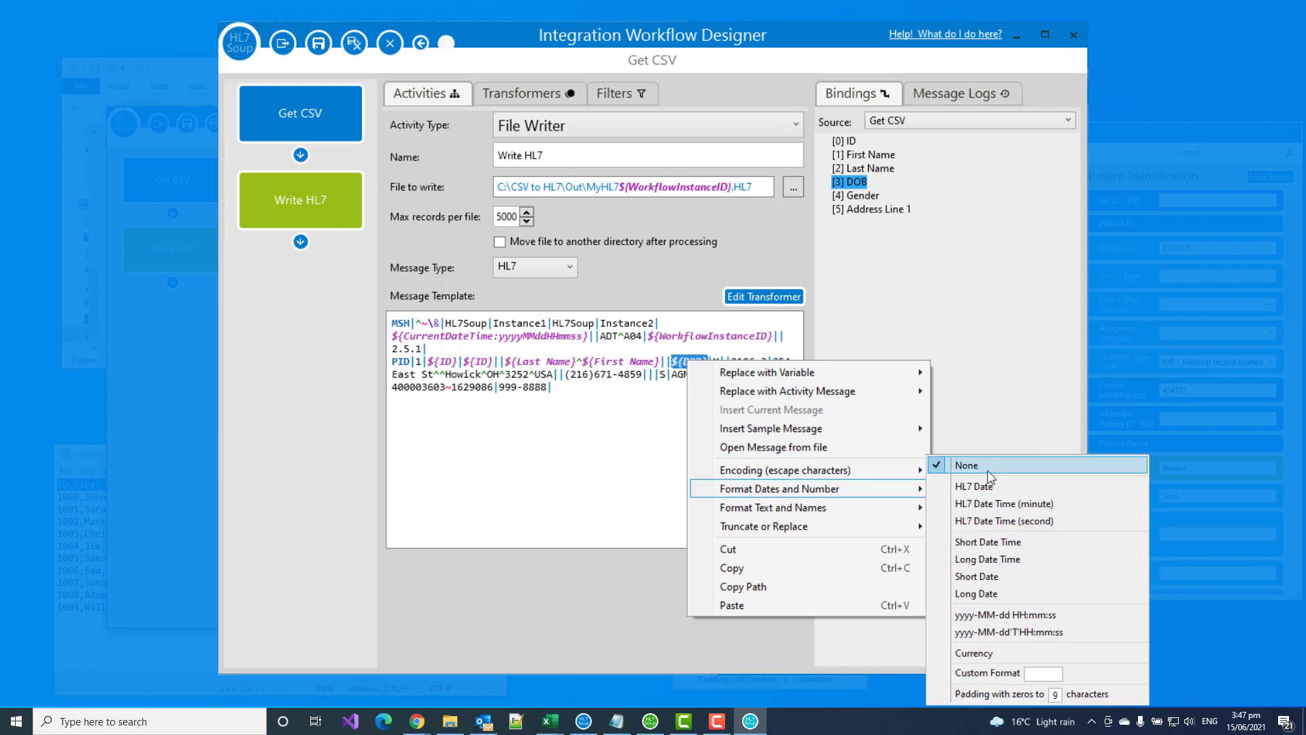
mouse_move(974, 486)
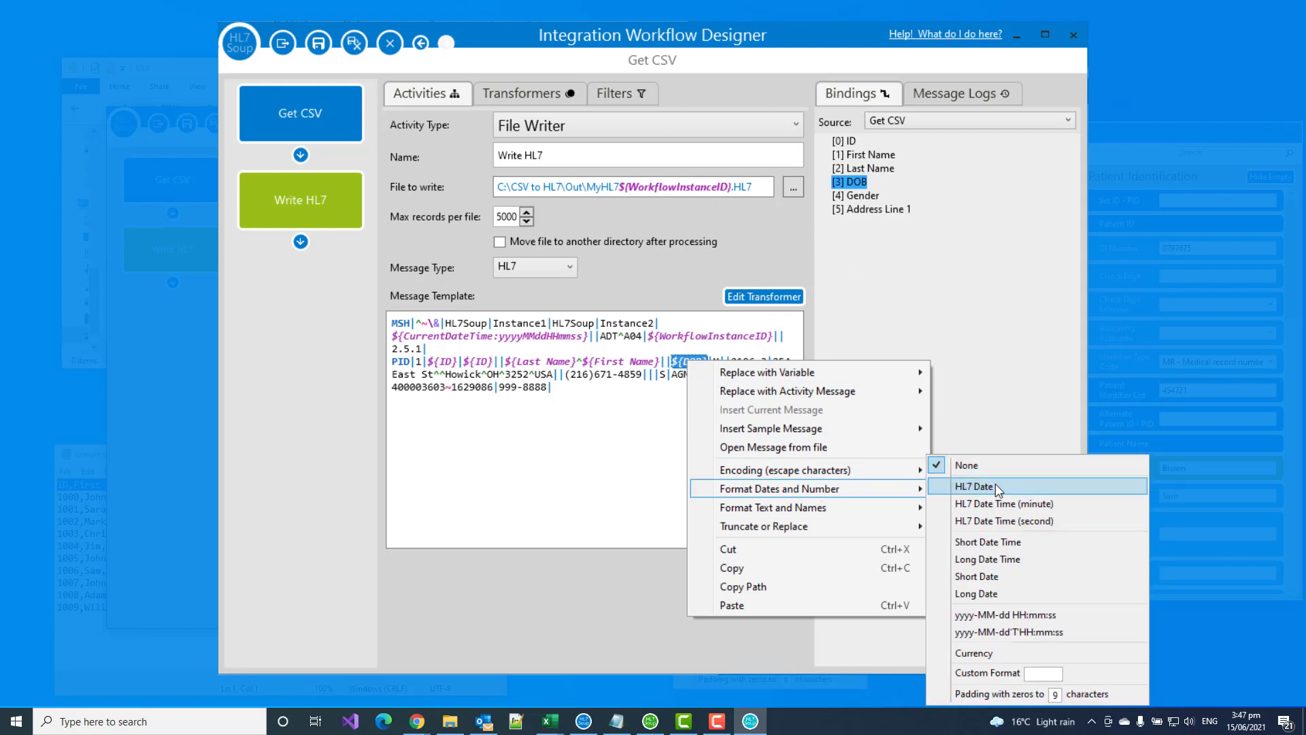
click(974, 485)
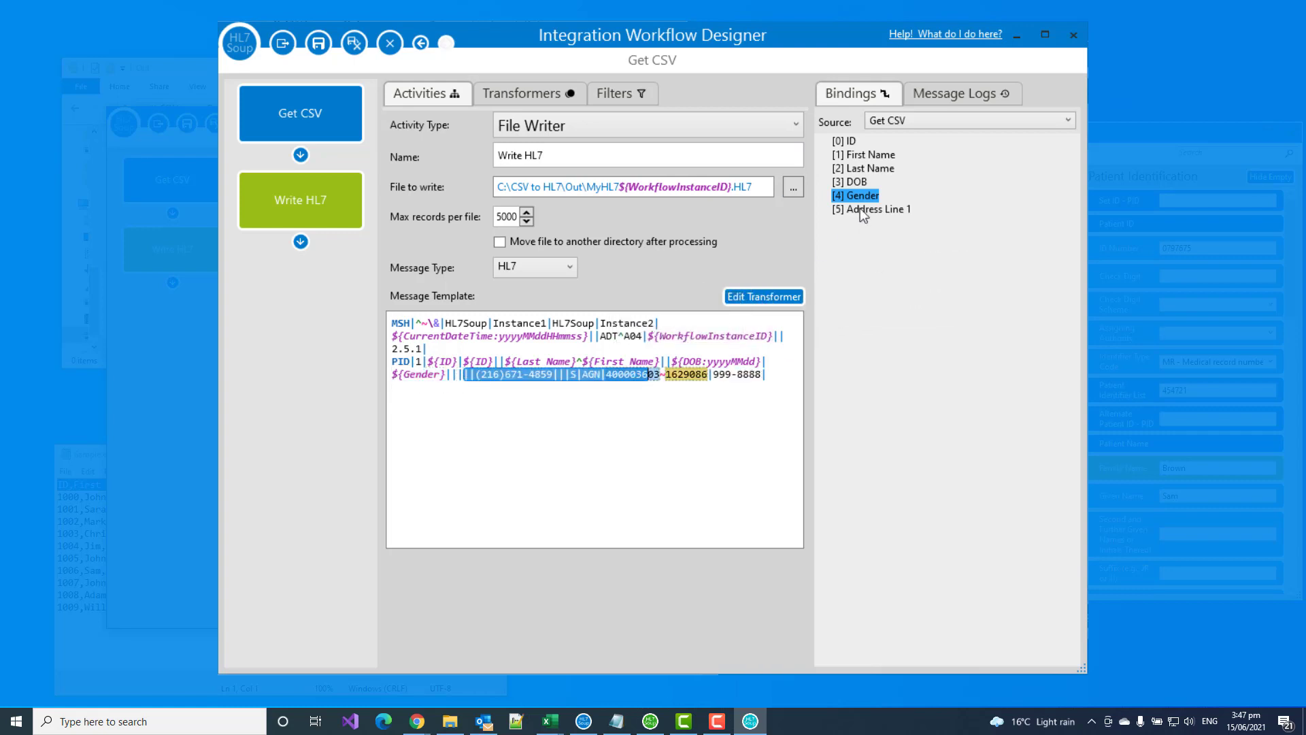
click(870, 209)
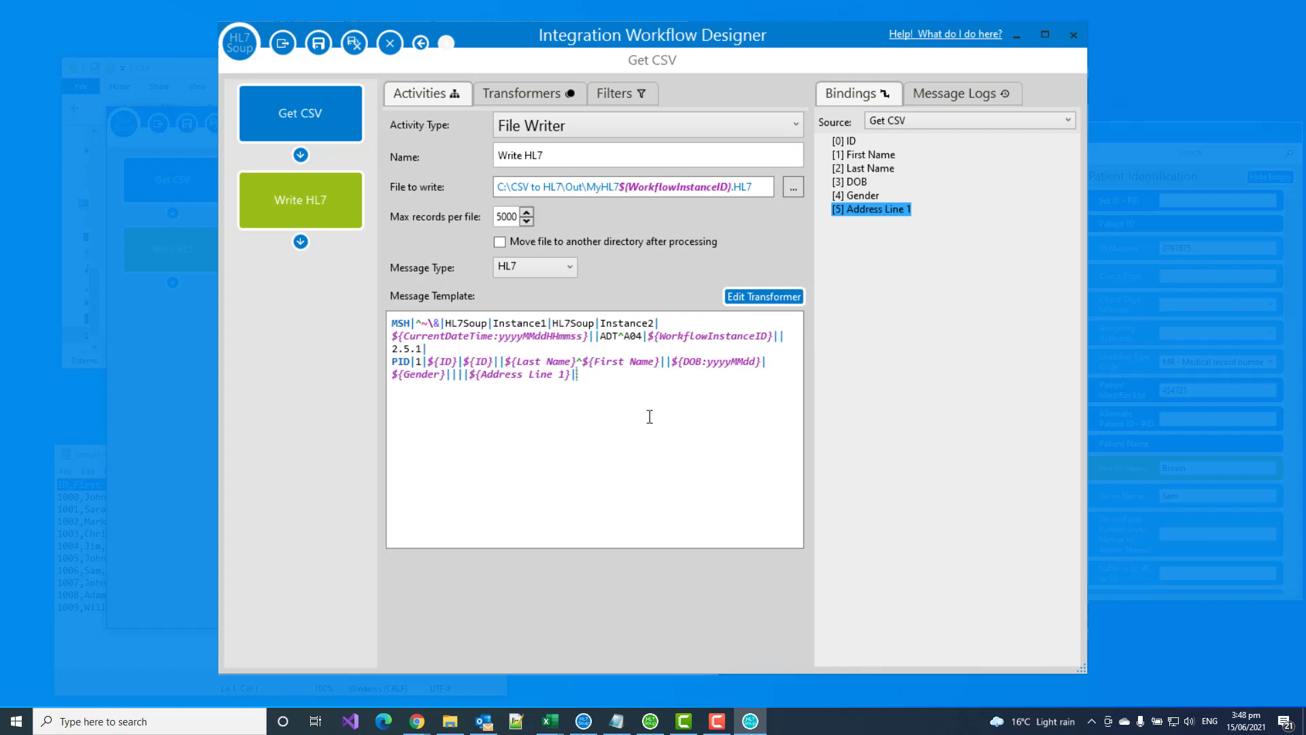
mouse_move(551, 462)
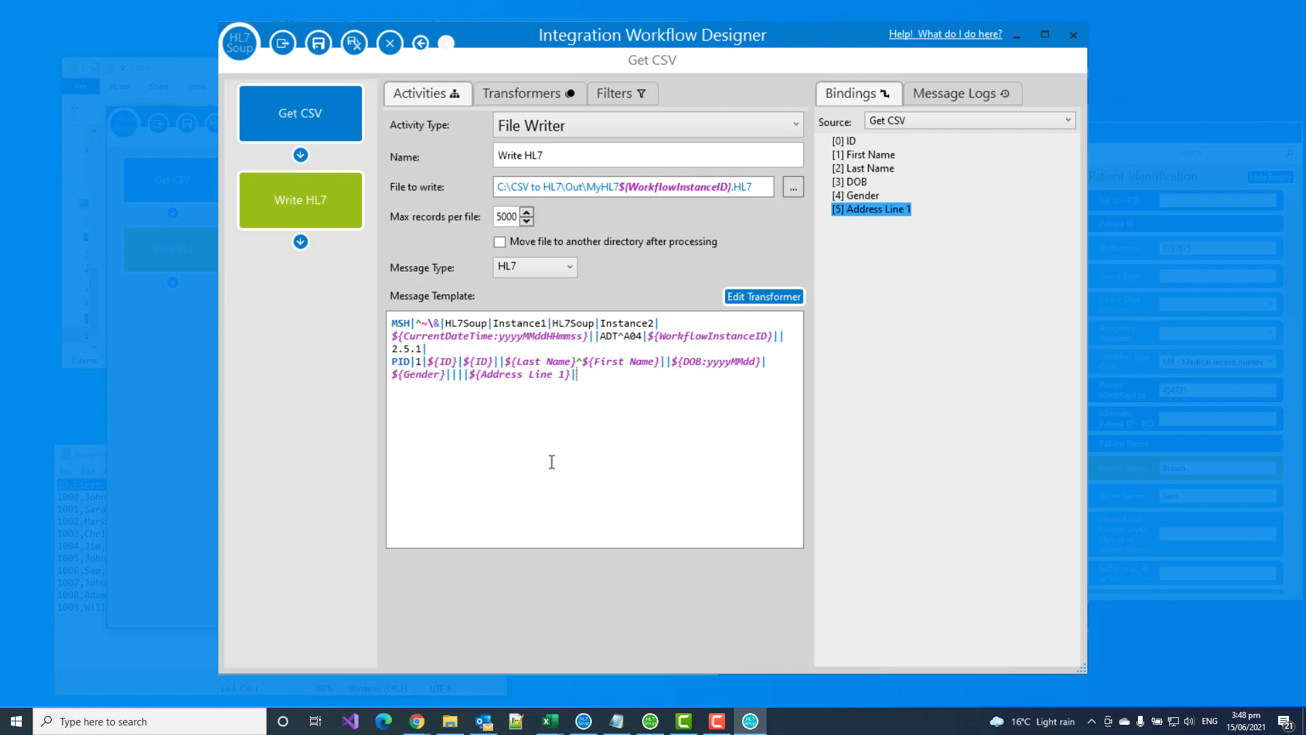
mouse_move(538, 467)
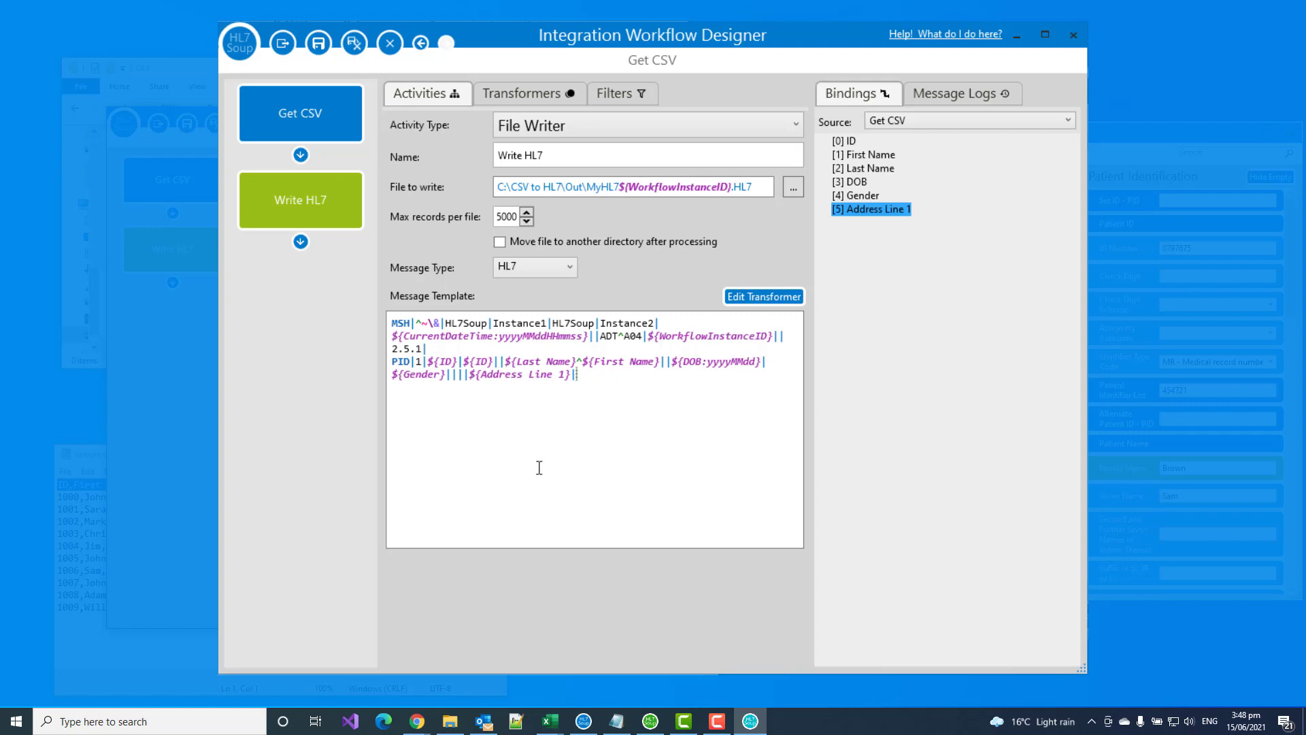
mouse_move(354, 43)
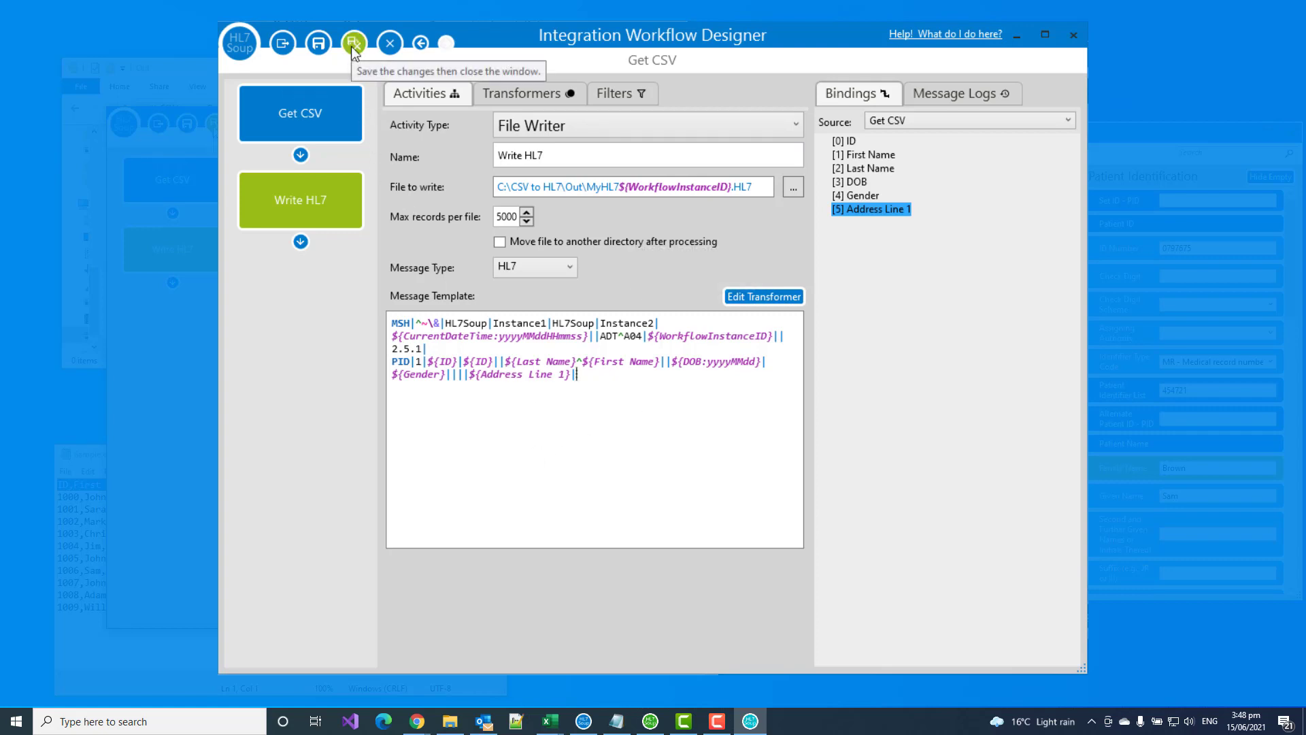
Step: Save the workflow, read the logged 'Sample.csv in use' error, and save-close Sample.csv in Excel
click(354, 43)
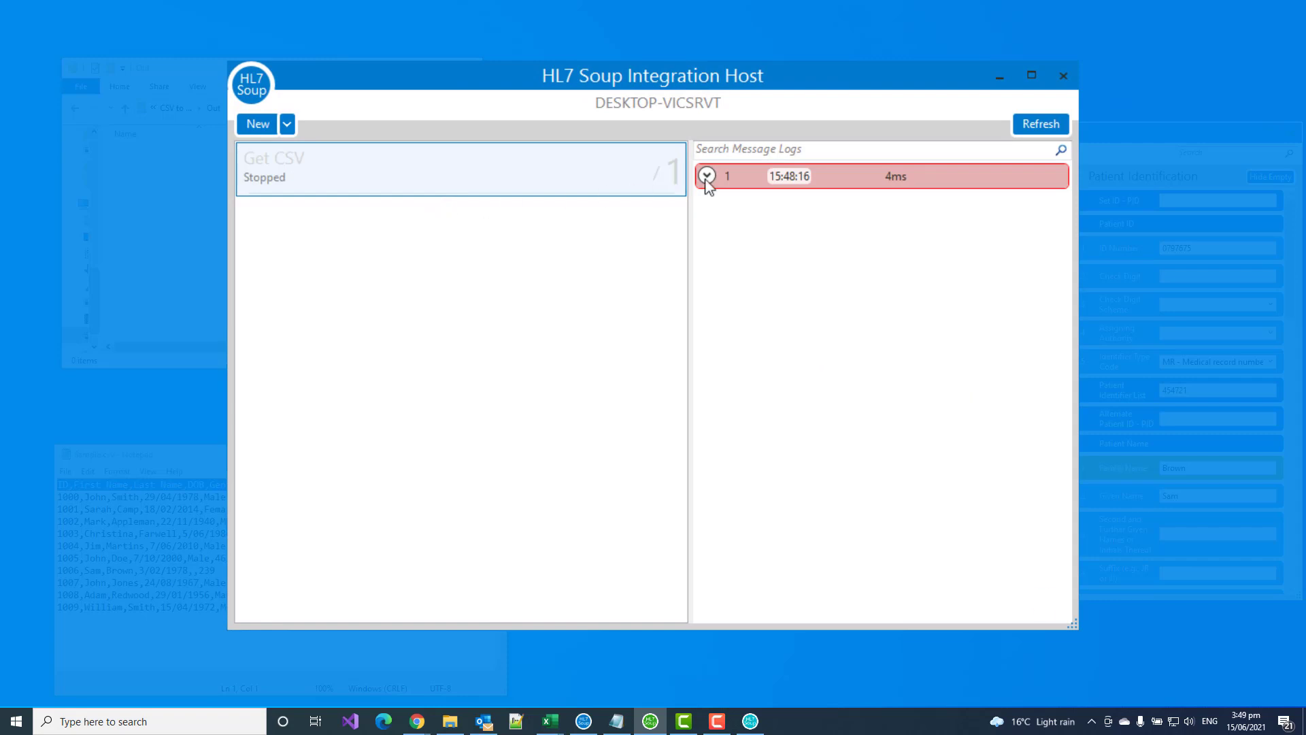
click(706, 175)
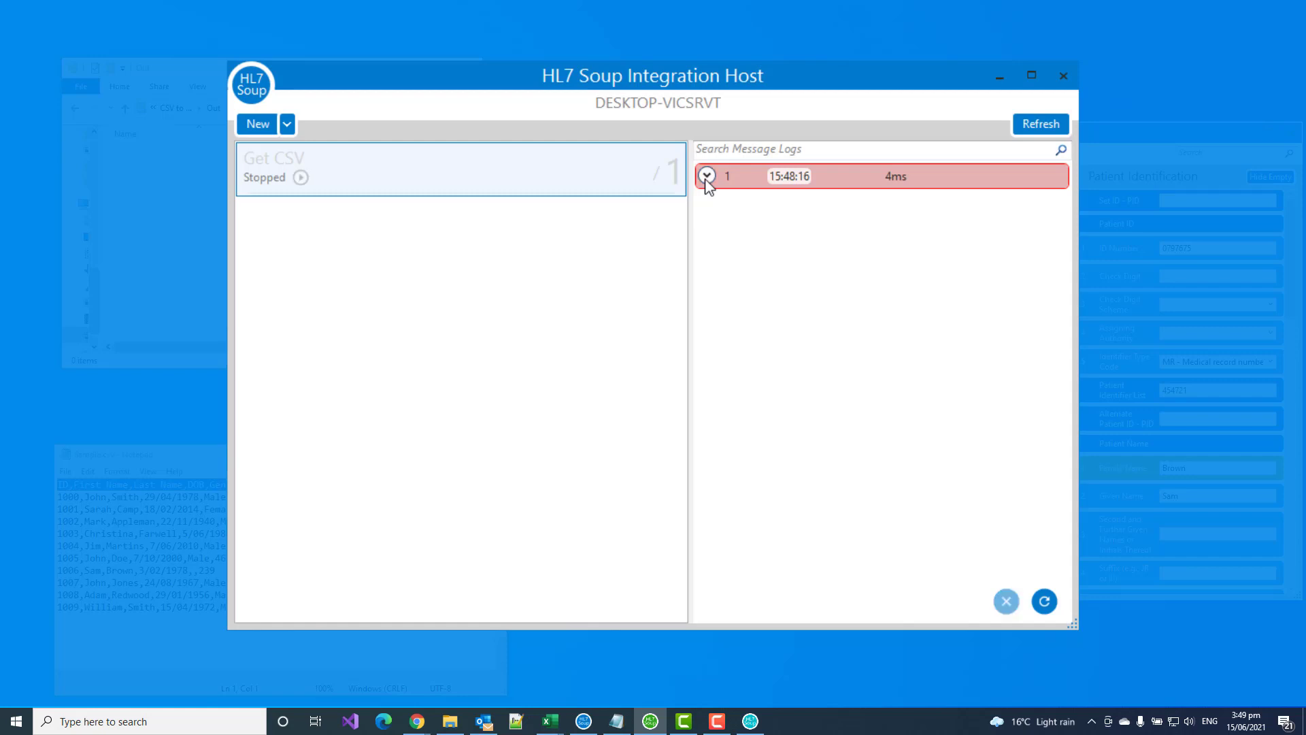
mouse_move(829, 184)
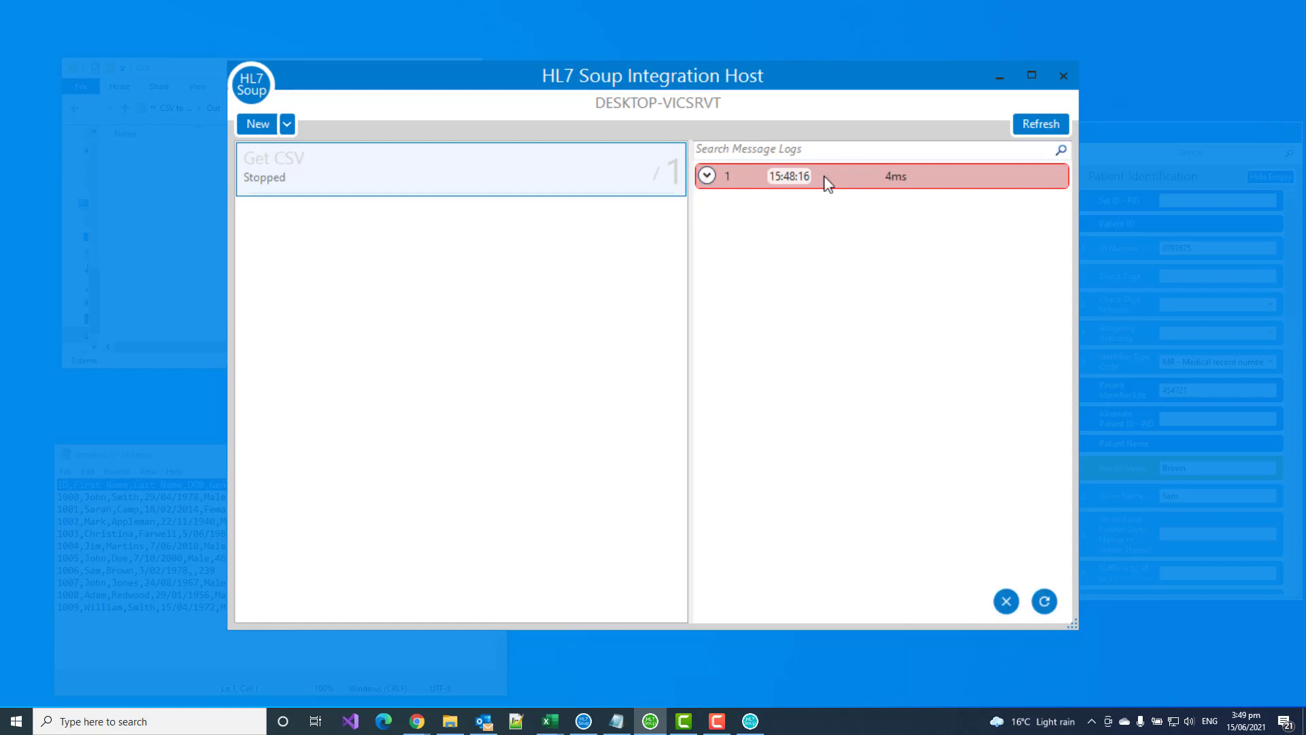
mouse_move(859, 336)
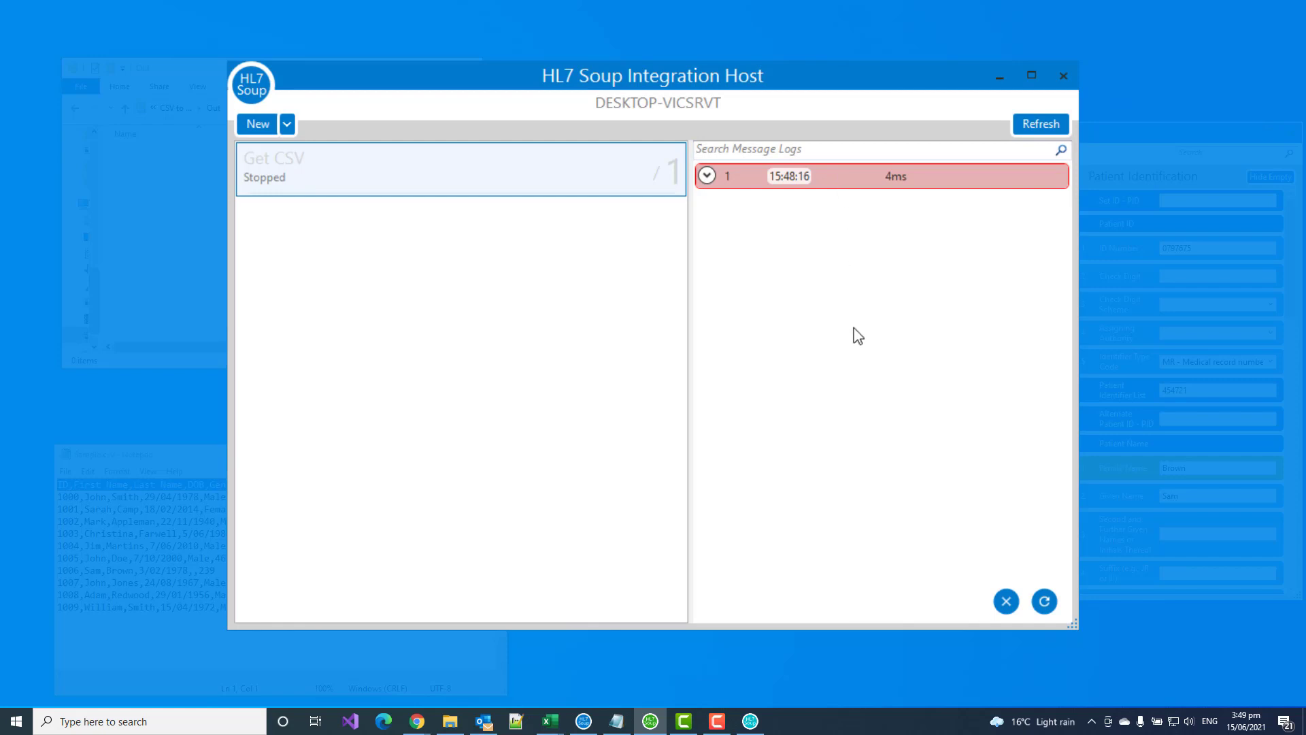
click(1039, 124)
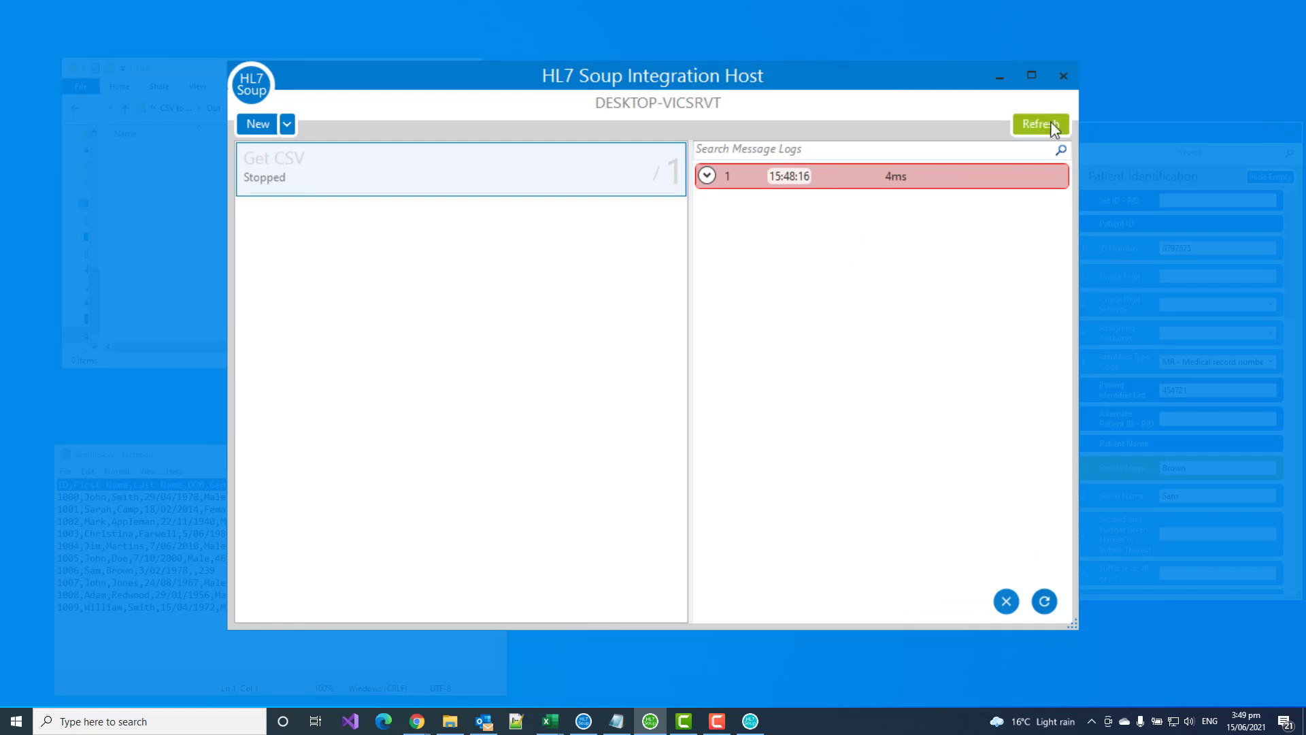
click(707, 176)
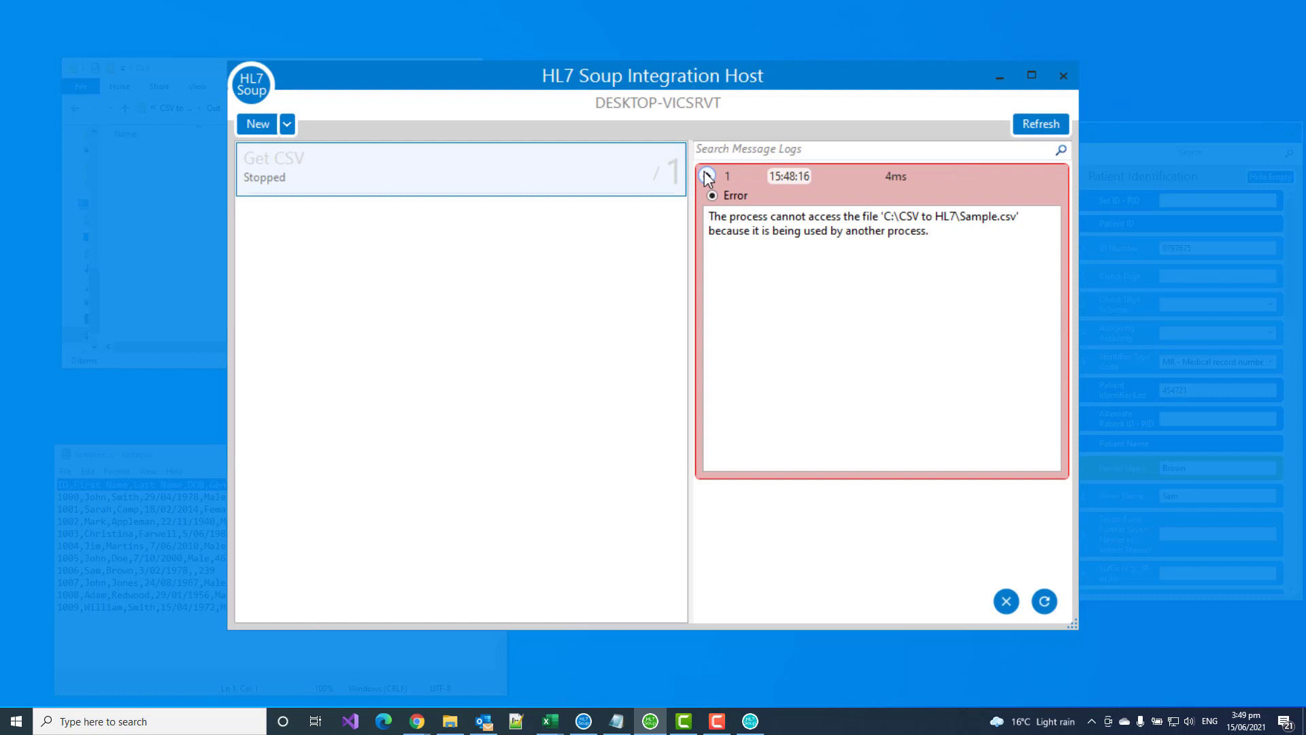
click(706, 175)
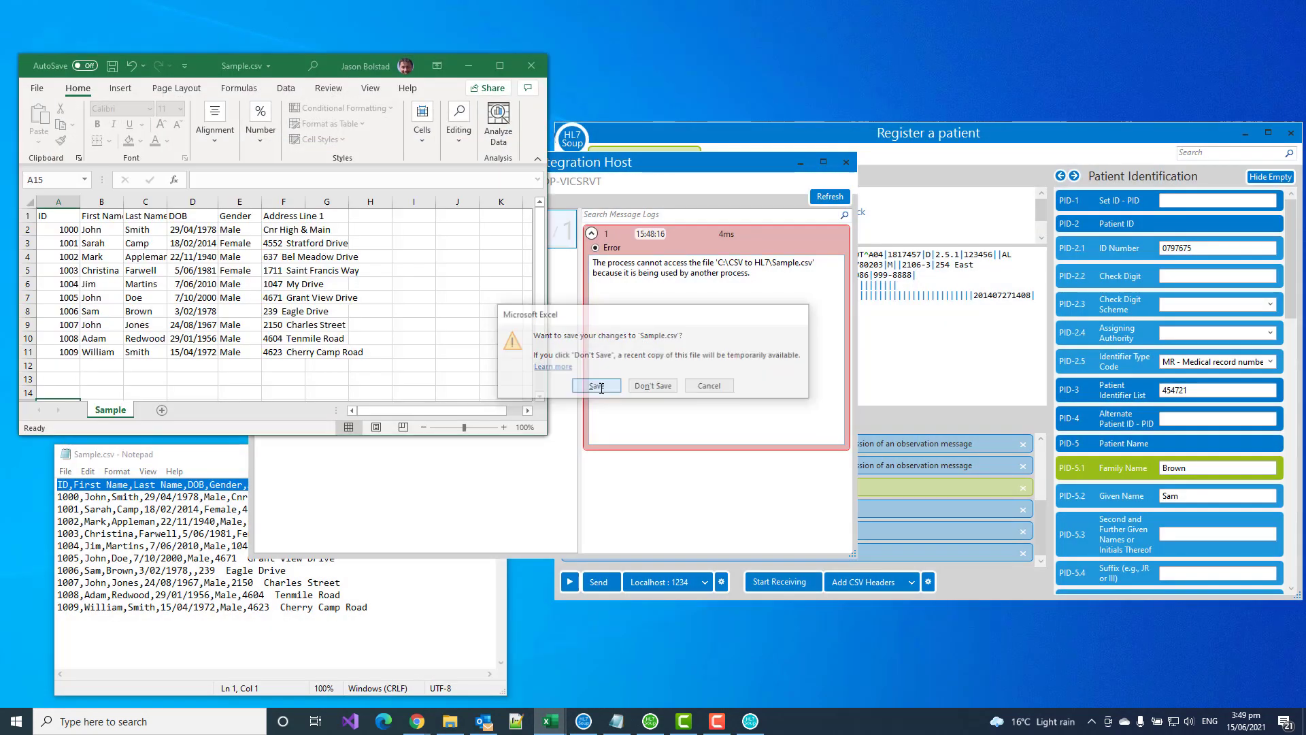
click(595, 385)
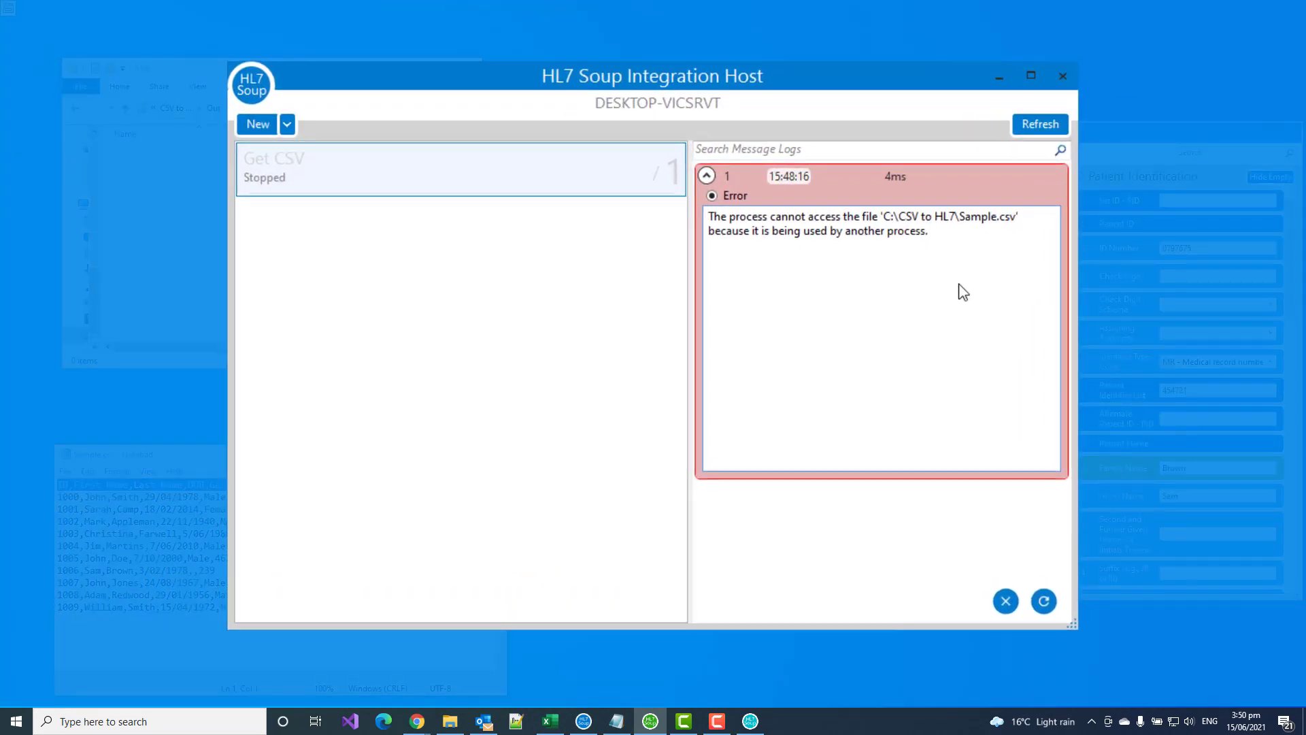
Step: Clear the message logs, start the Get CSV workflow and view the newly logged messages
click(1004, 600)
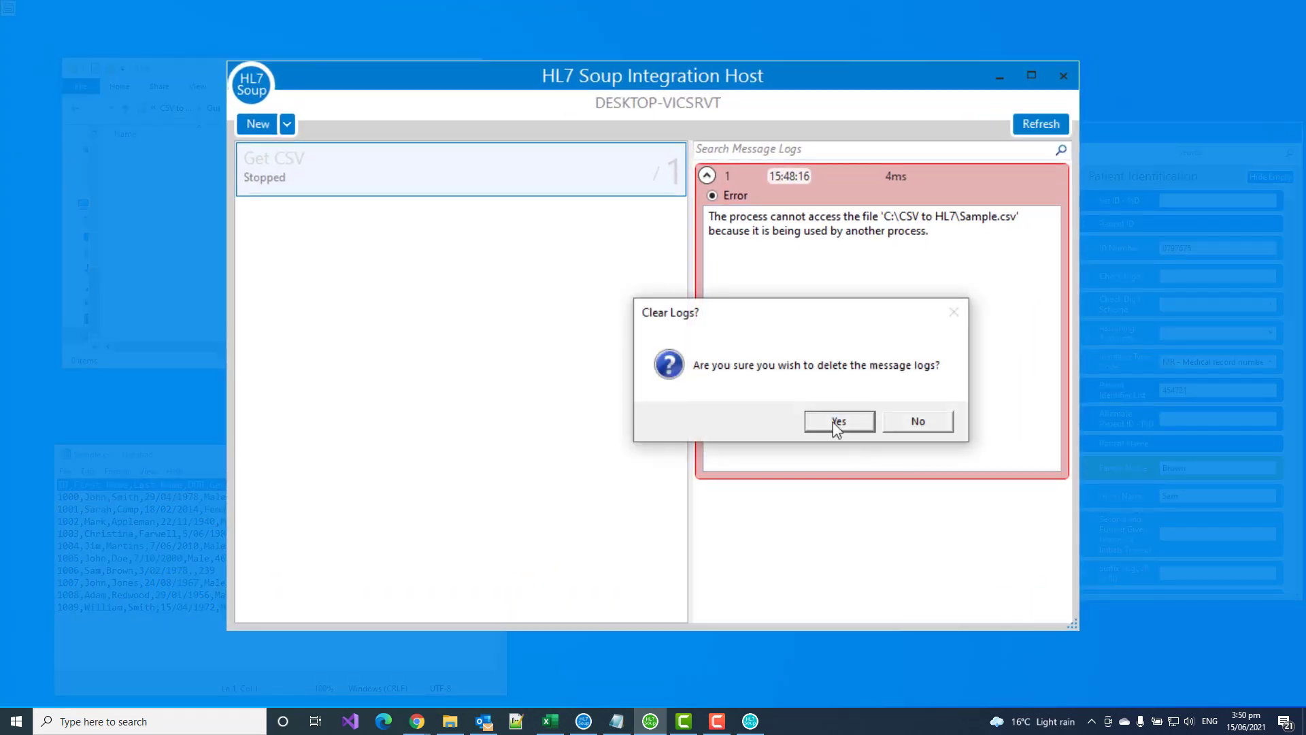
click(838, 420)
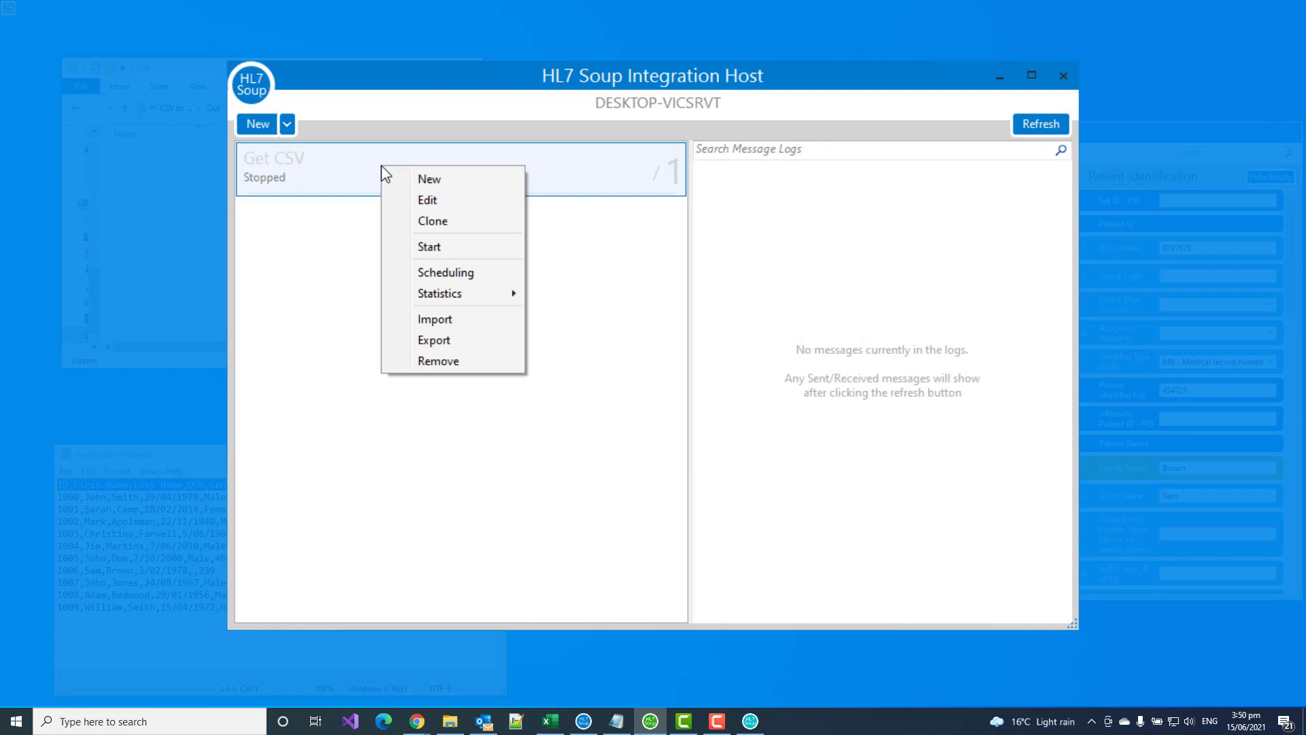
click(428, 246)
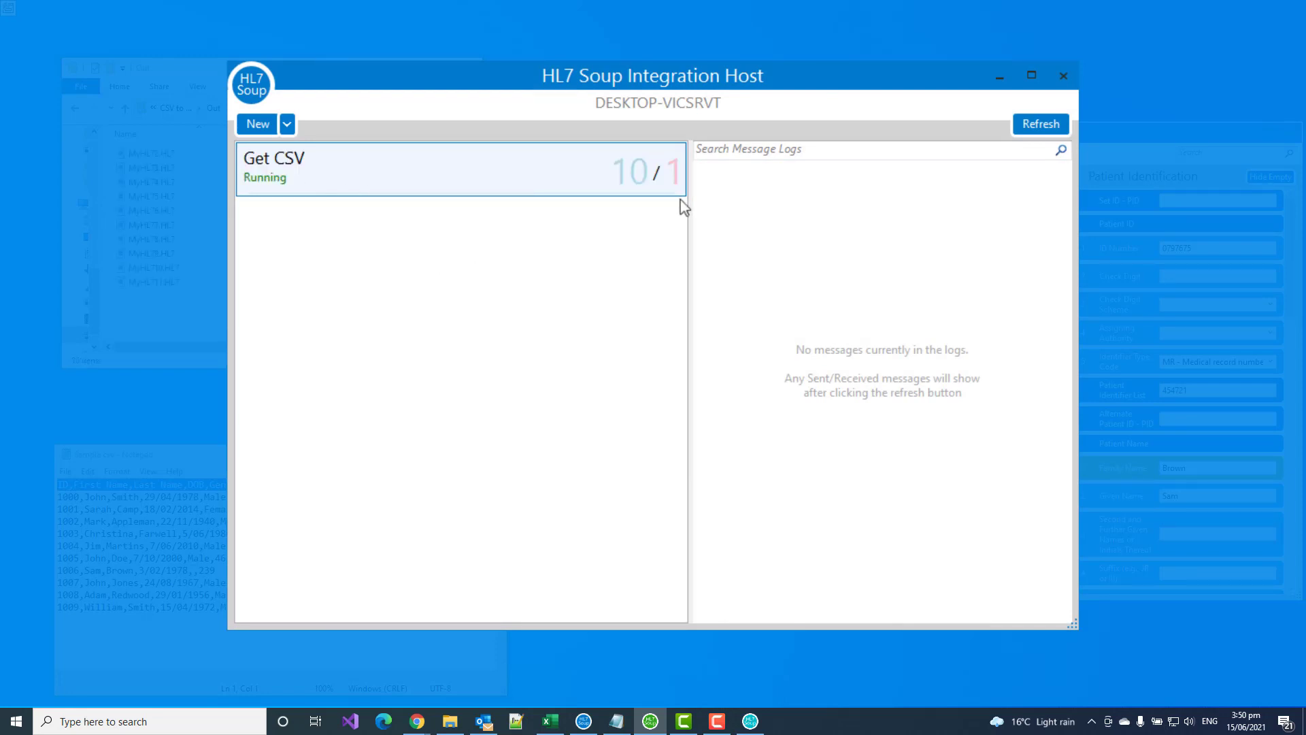
click(1039, 123)
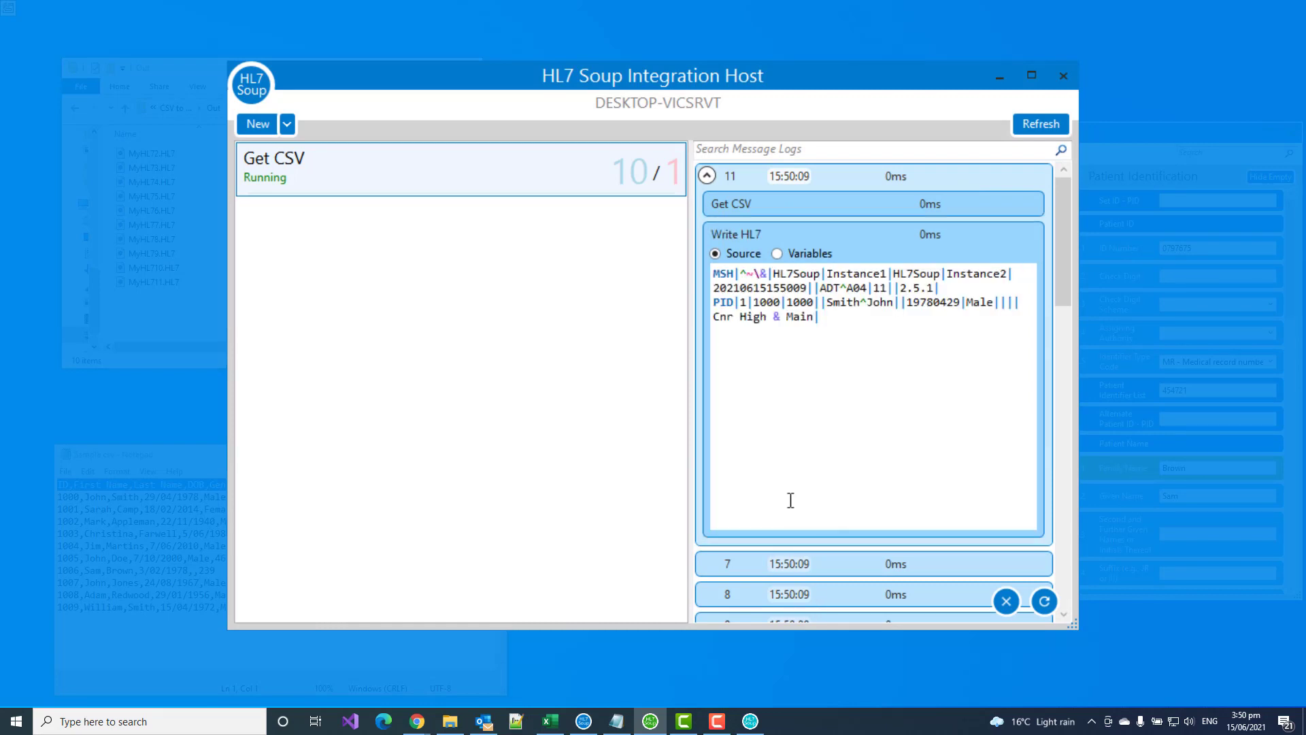
mouse_move(874, 400)
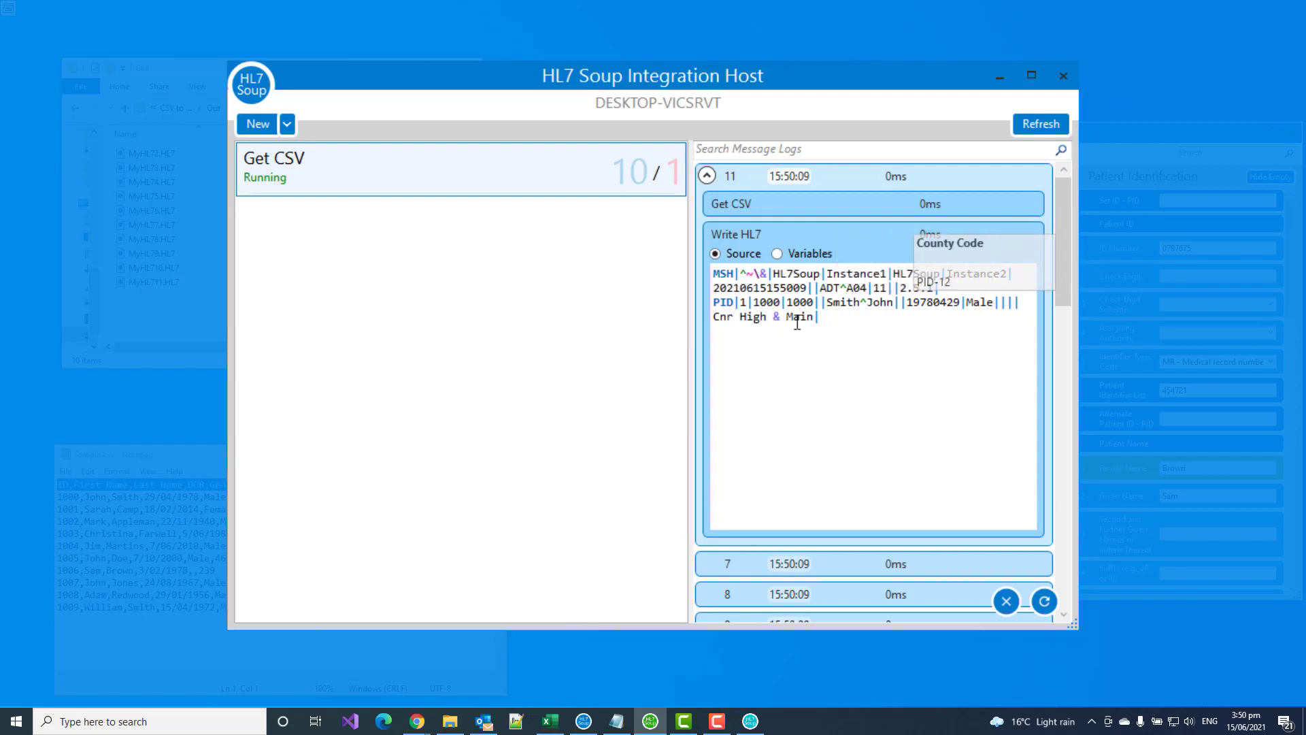
mouse_move(944, 368)
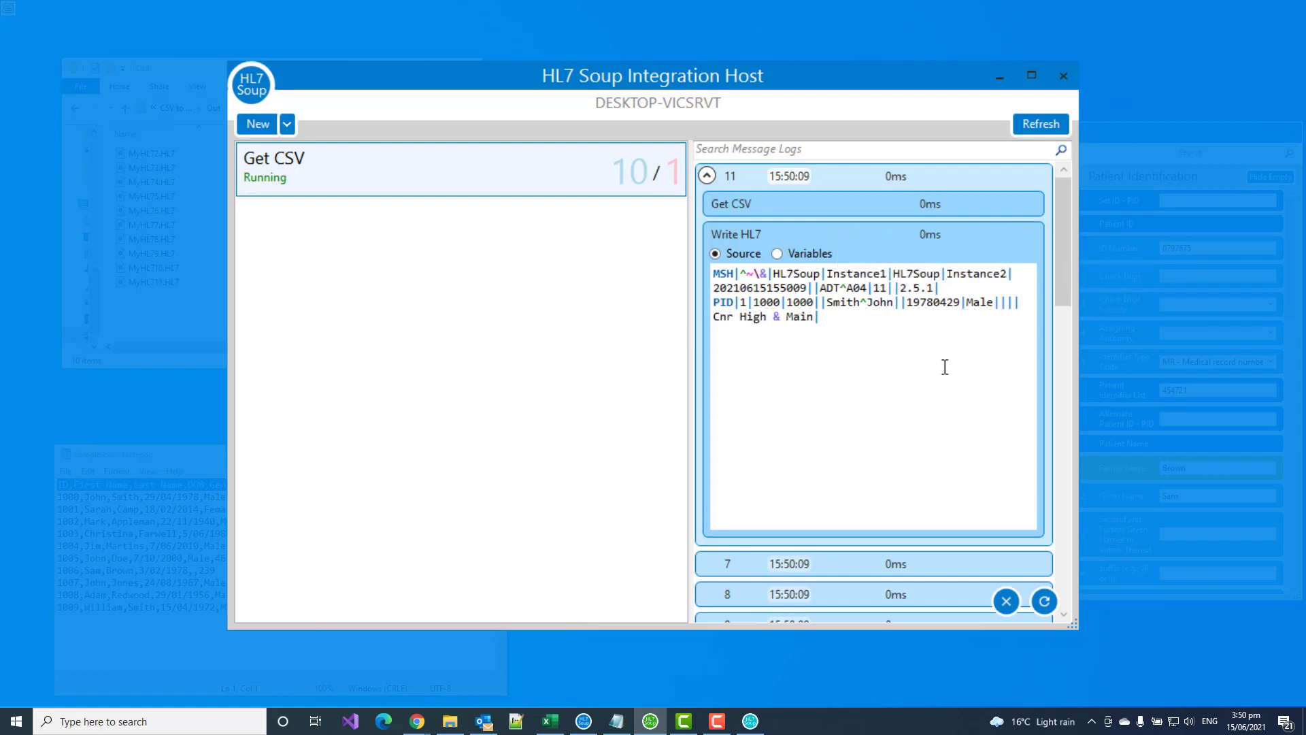
mouse_move(907, 368)
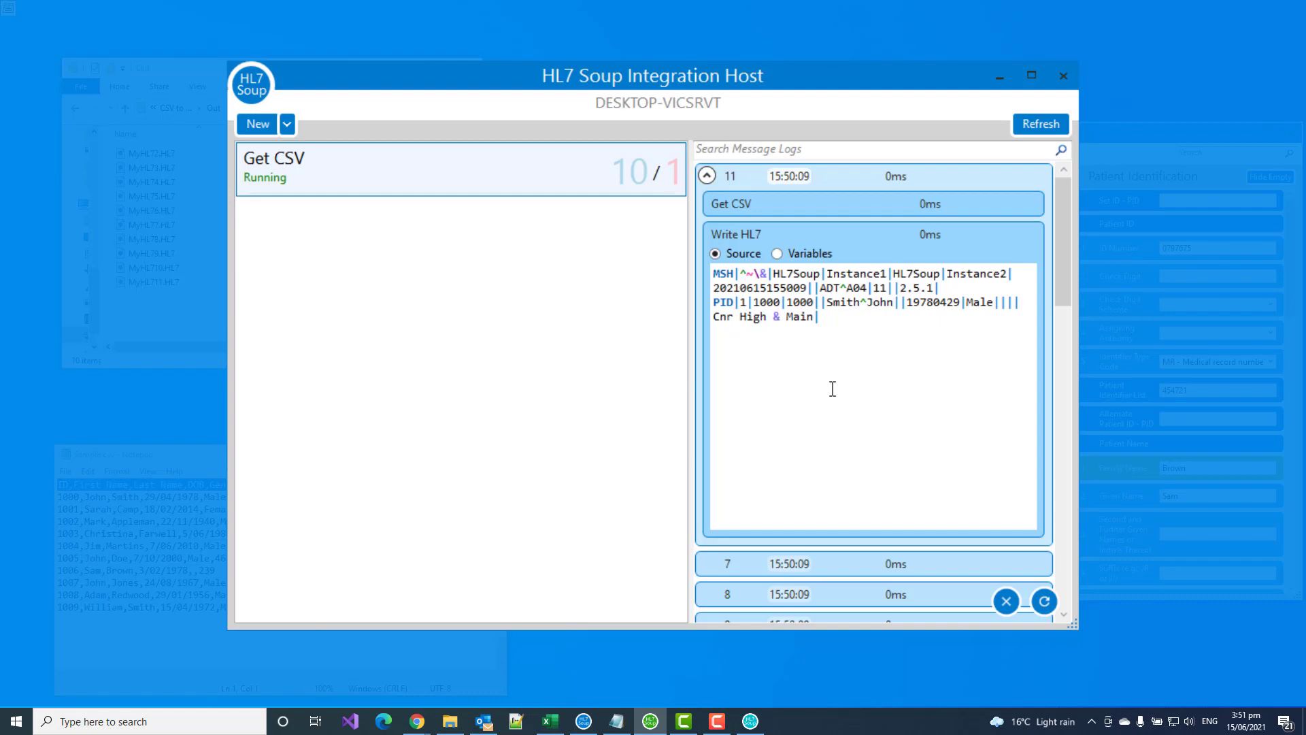
mouse_move(840, 323)
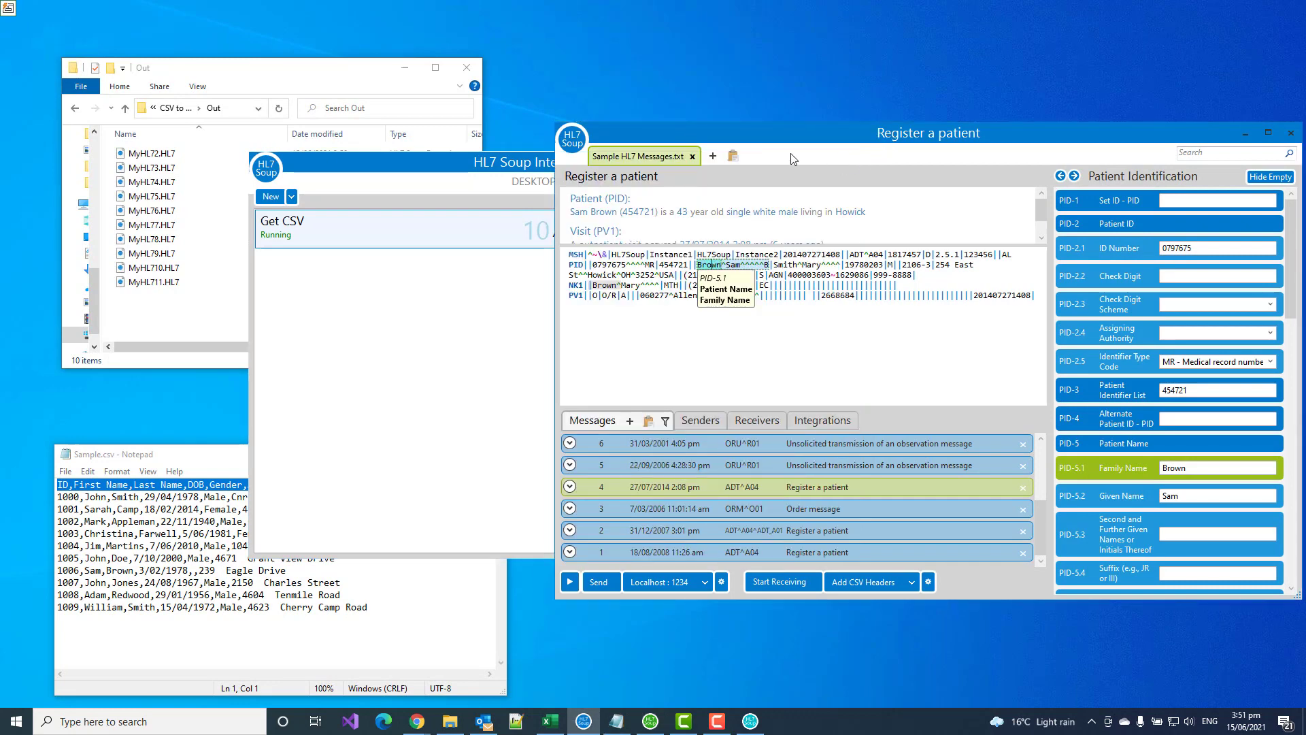
Step: Load the generated ADT^A04 into a new message and examine the address field and 'Male' sex value
click(712, 155)
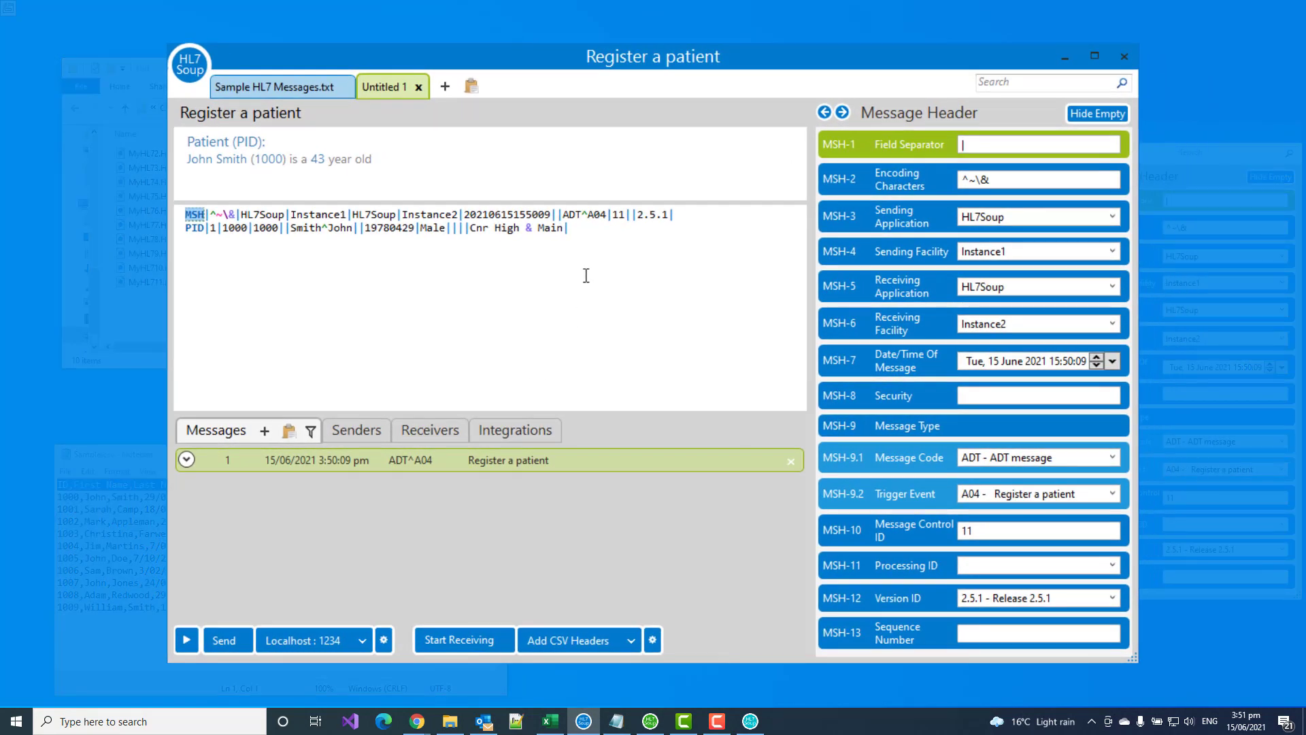
mouse_move(431, 227)
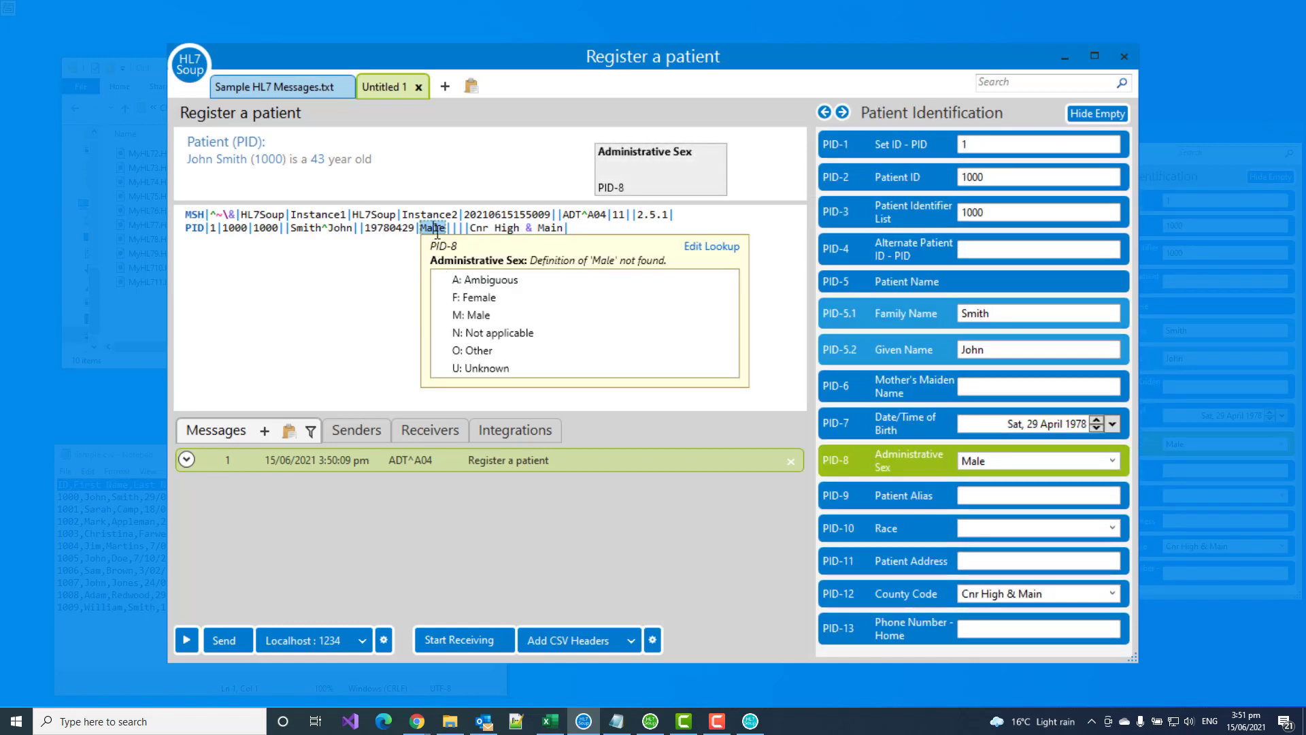
mouse_move(468, 286)
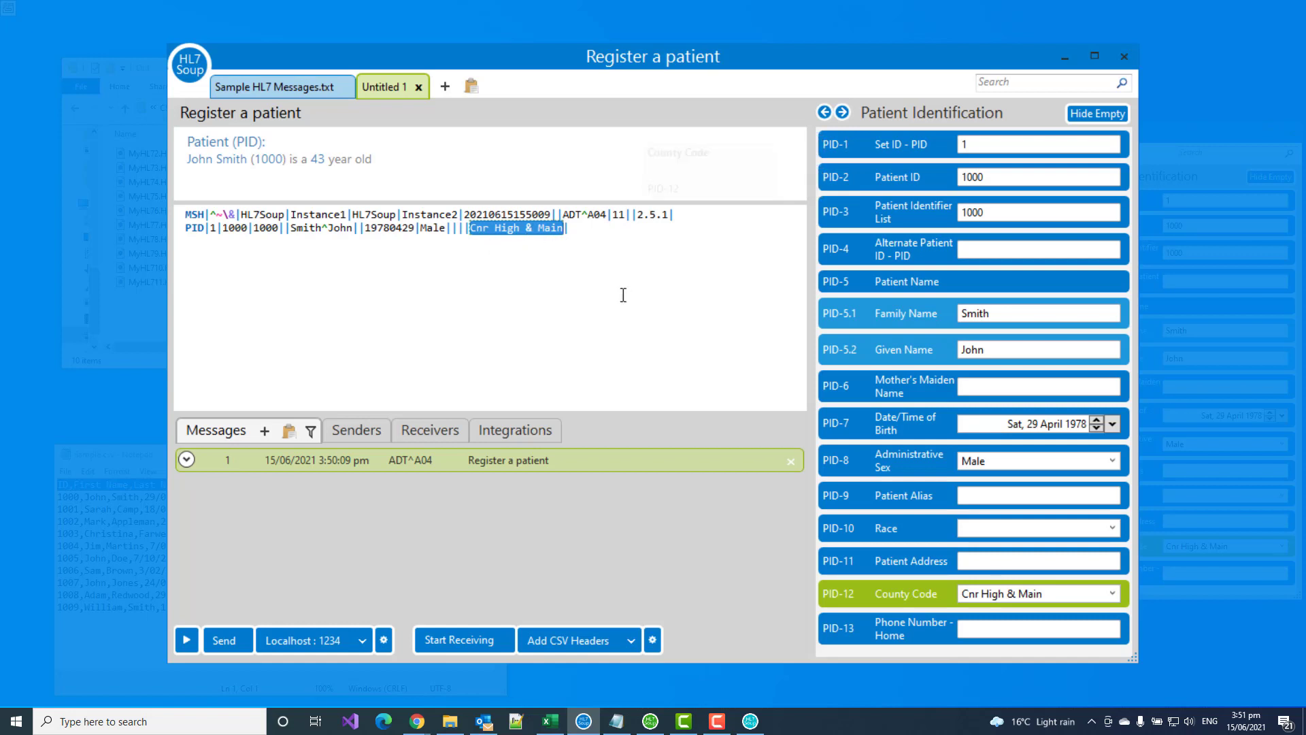
click(569, 227)
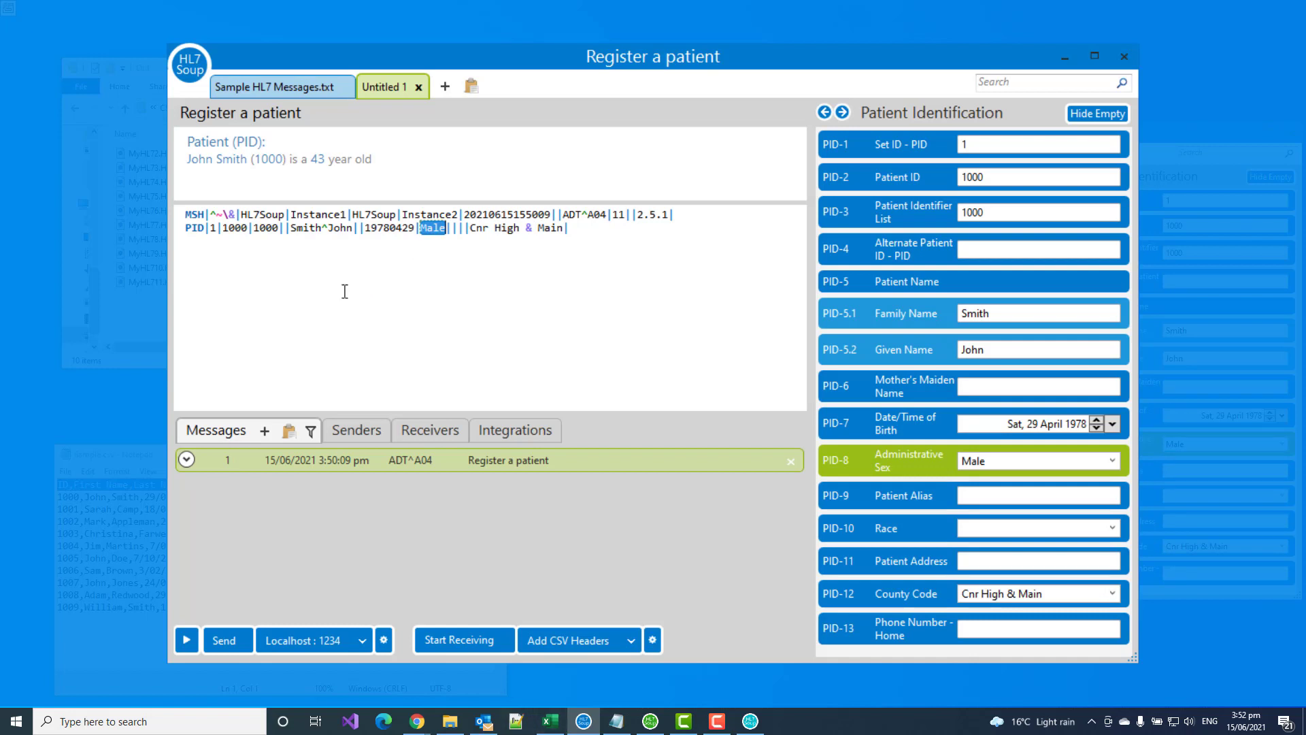
click(547, 721)
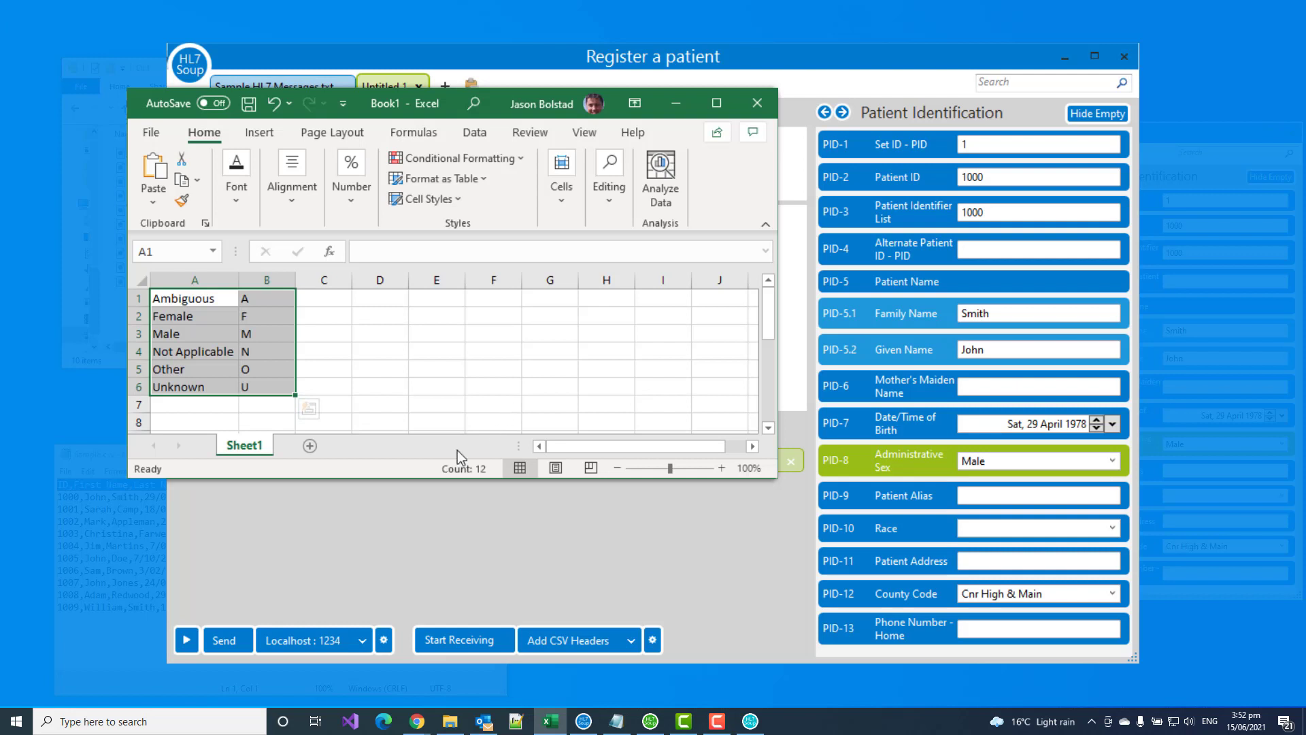
mouse_move(188, 345)
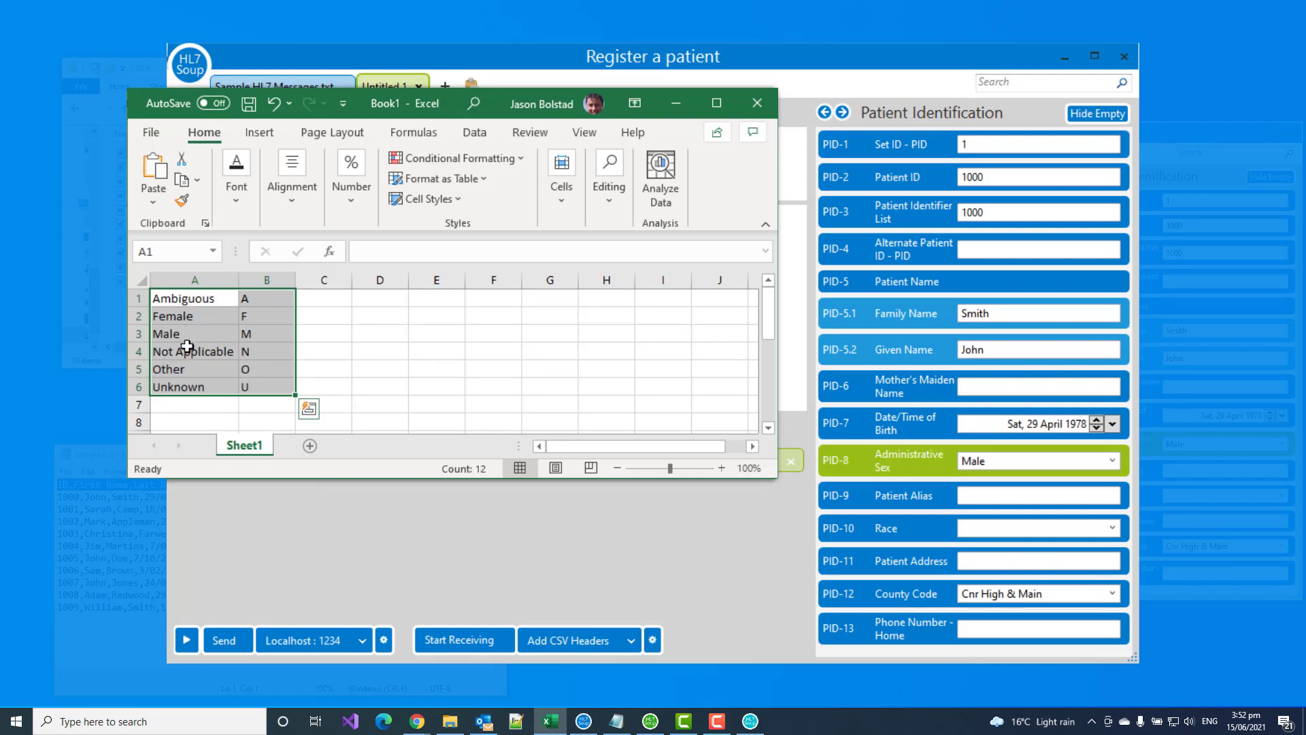
mouse_move(189, 390)
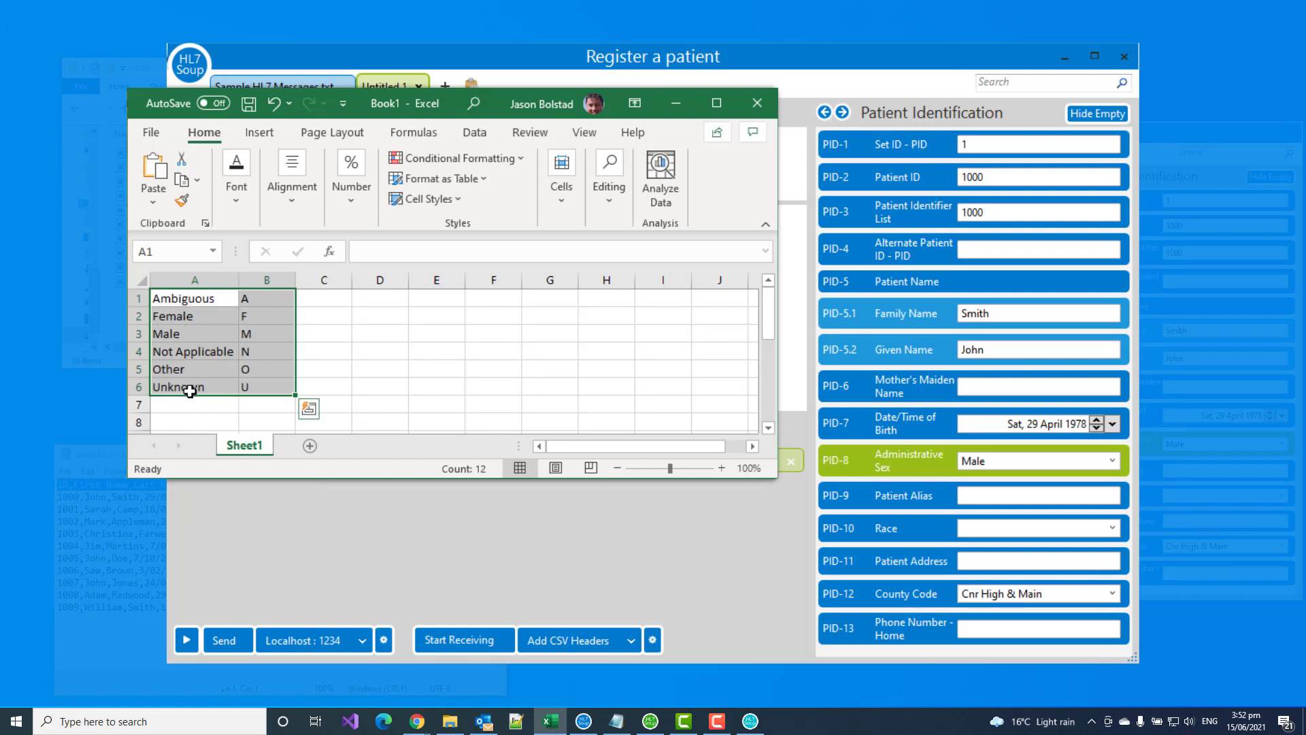
mouse_move(273, 385)
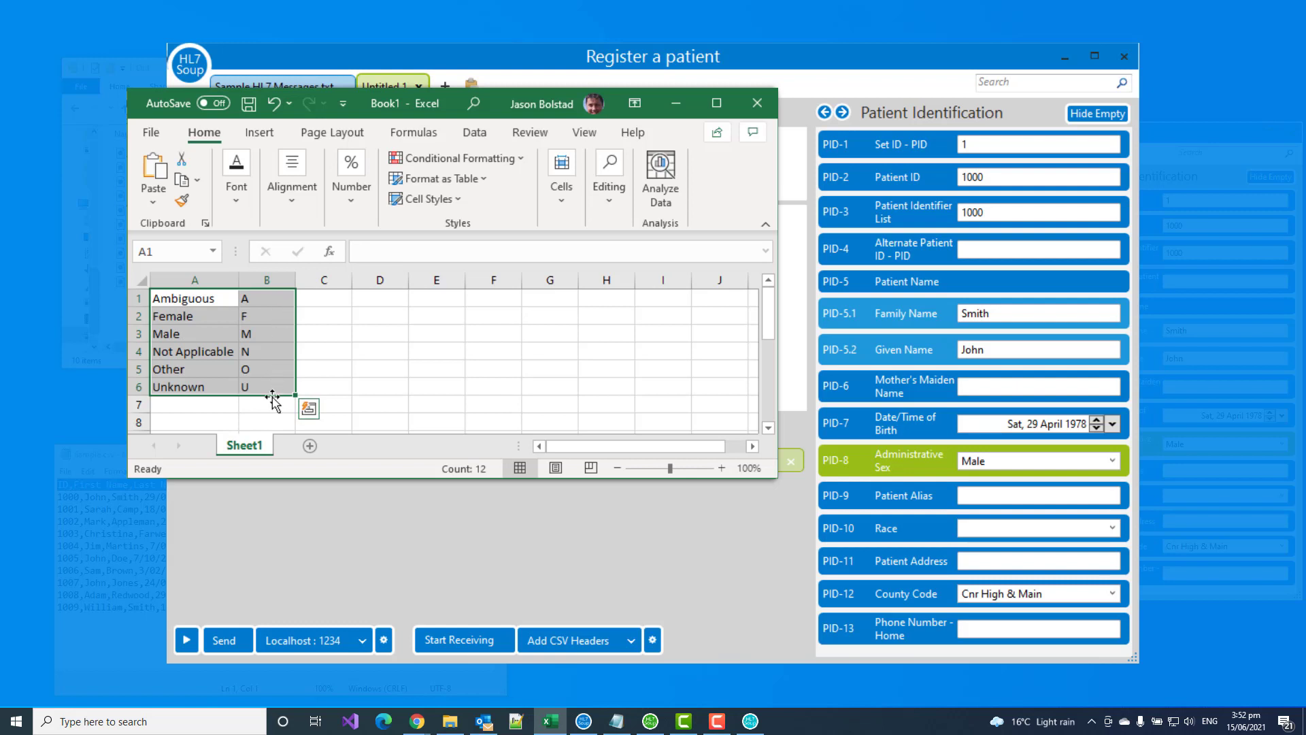
mouse_move(271, 403)
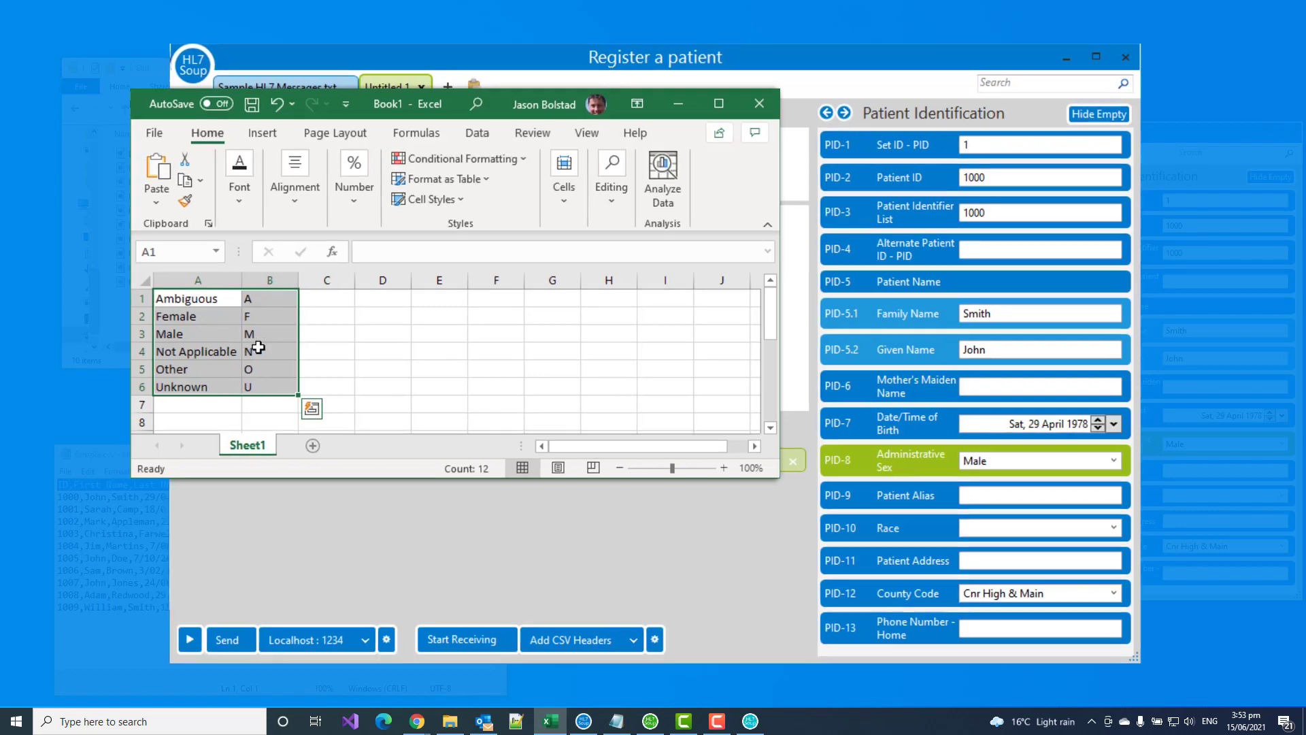
right_click(258, 347)
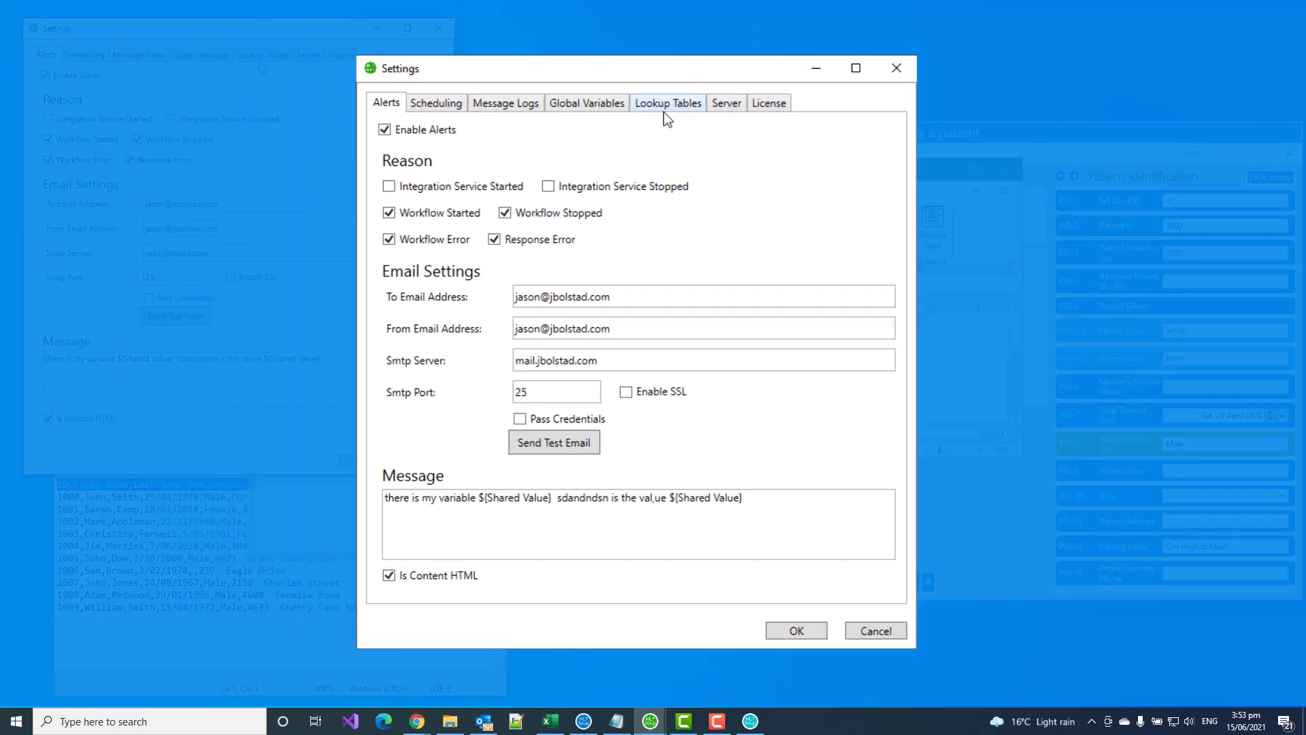
Step: Add a Gender lookup table and enter the name-to-code rows (A, F, M, N, O, U)
click(666, 102)
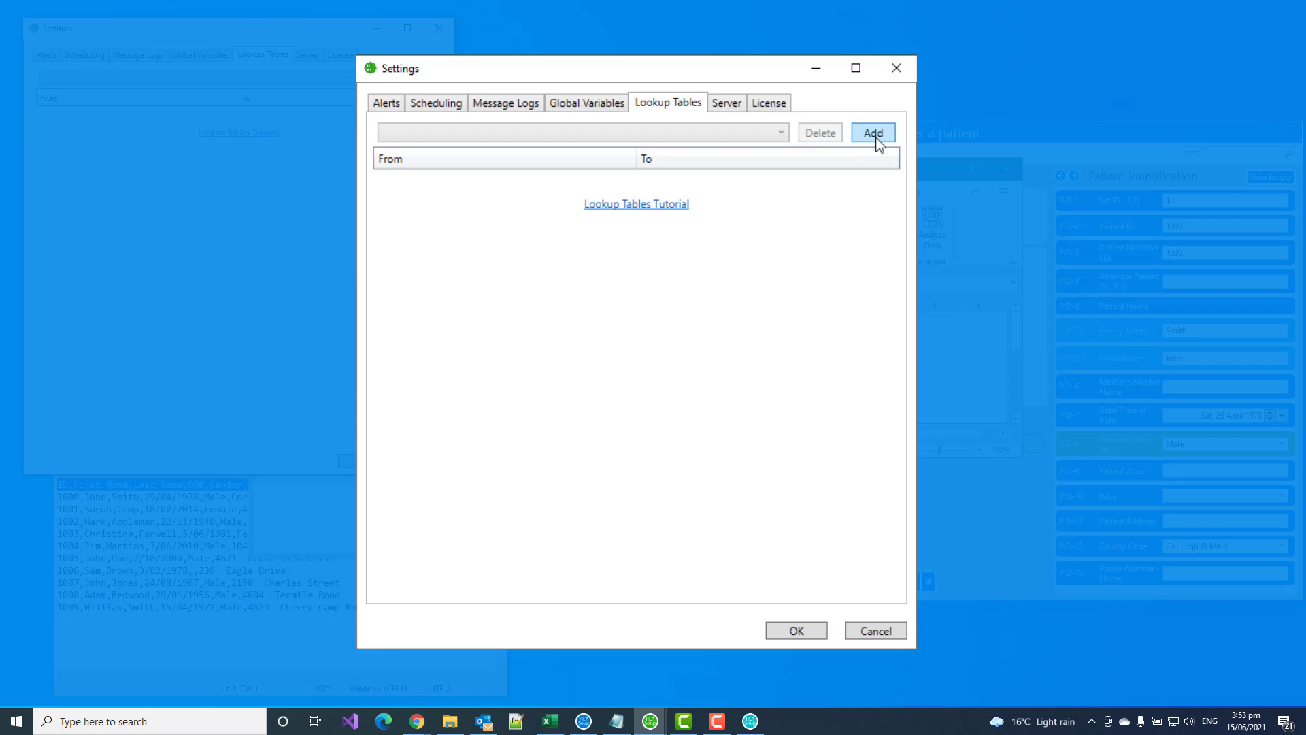
text(Gend)
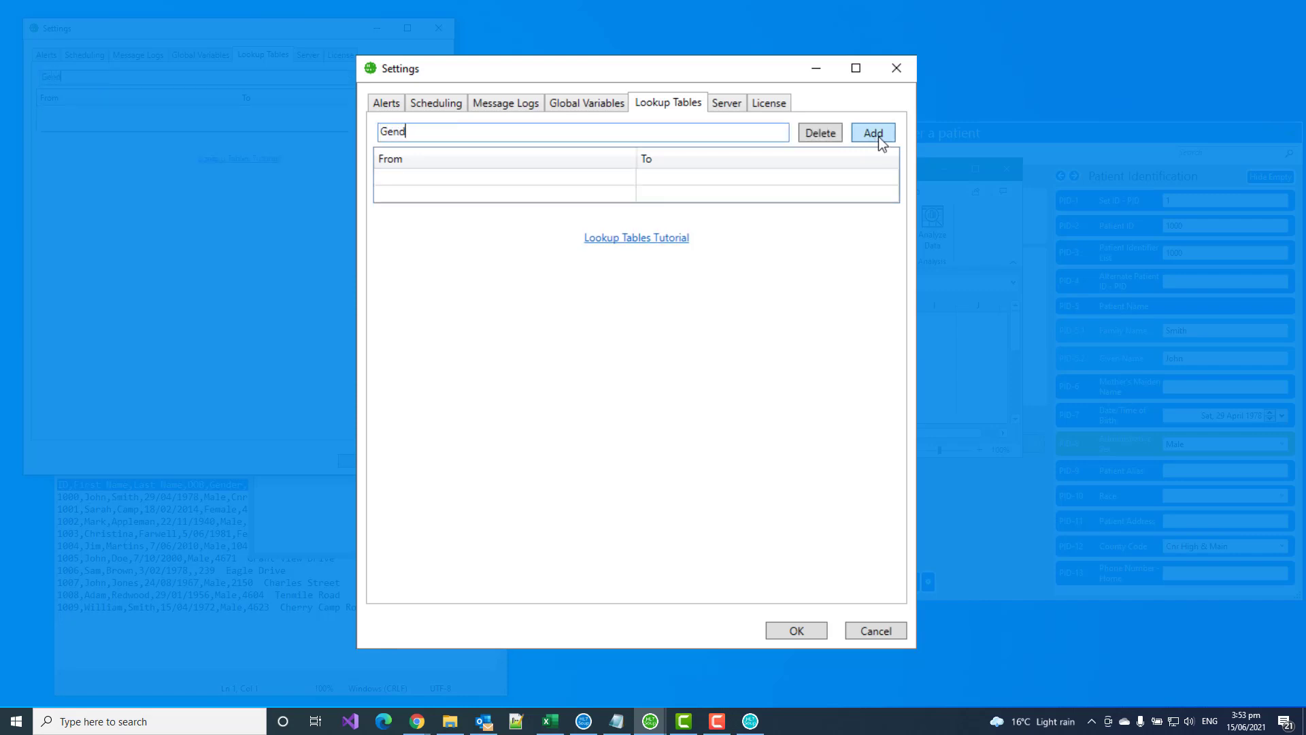
click(872, 131)
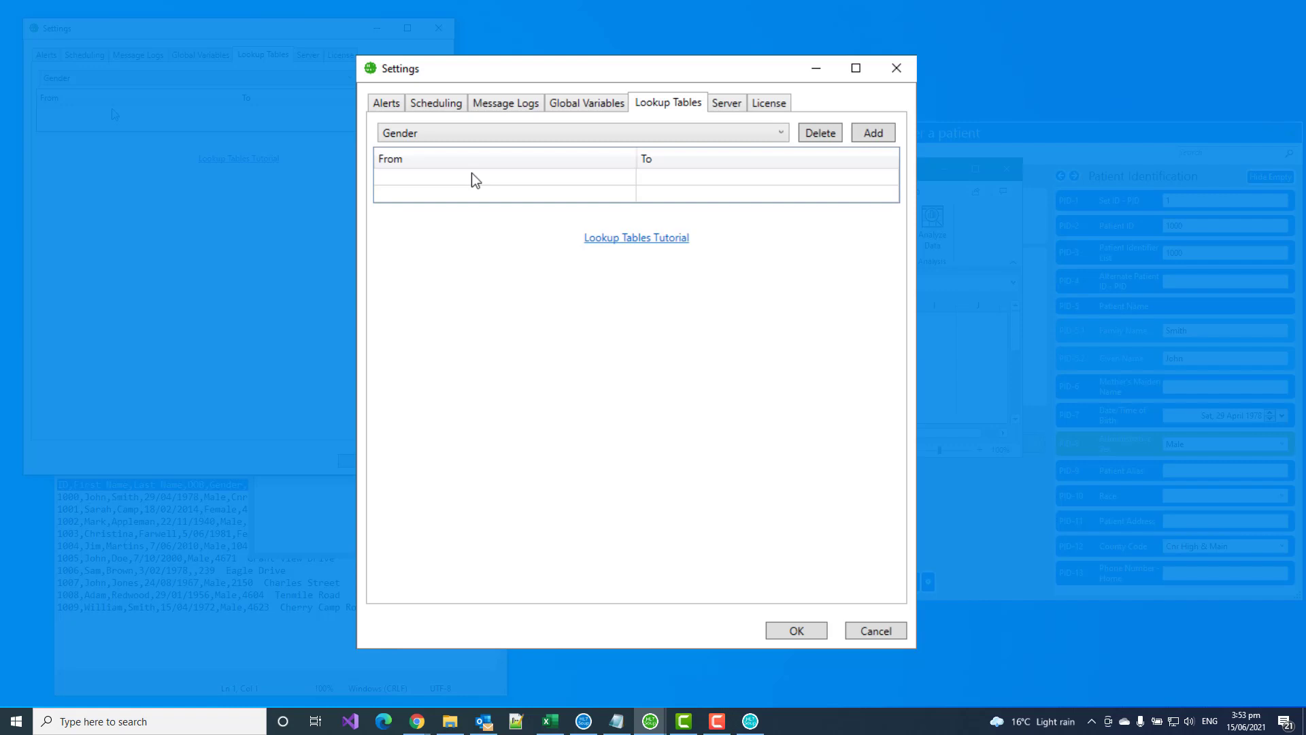
click(474, 177)
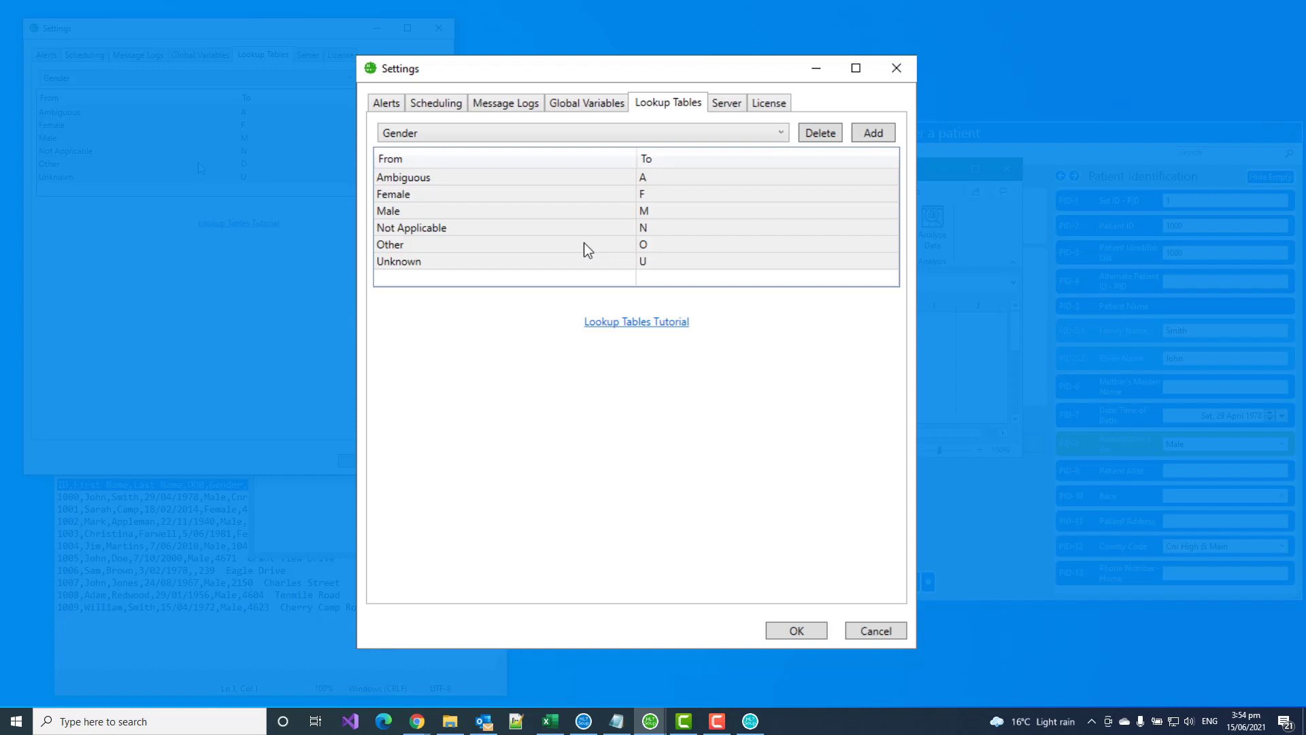
mouse_move(558, 259)
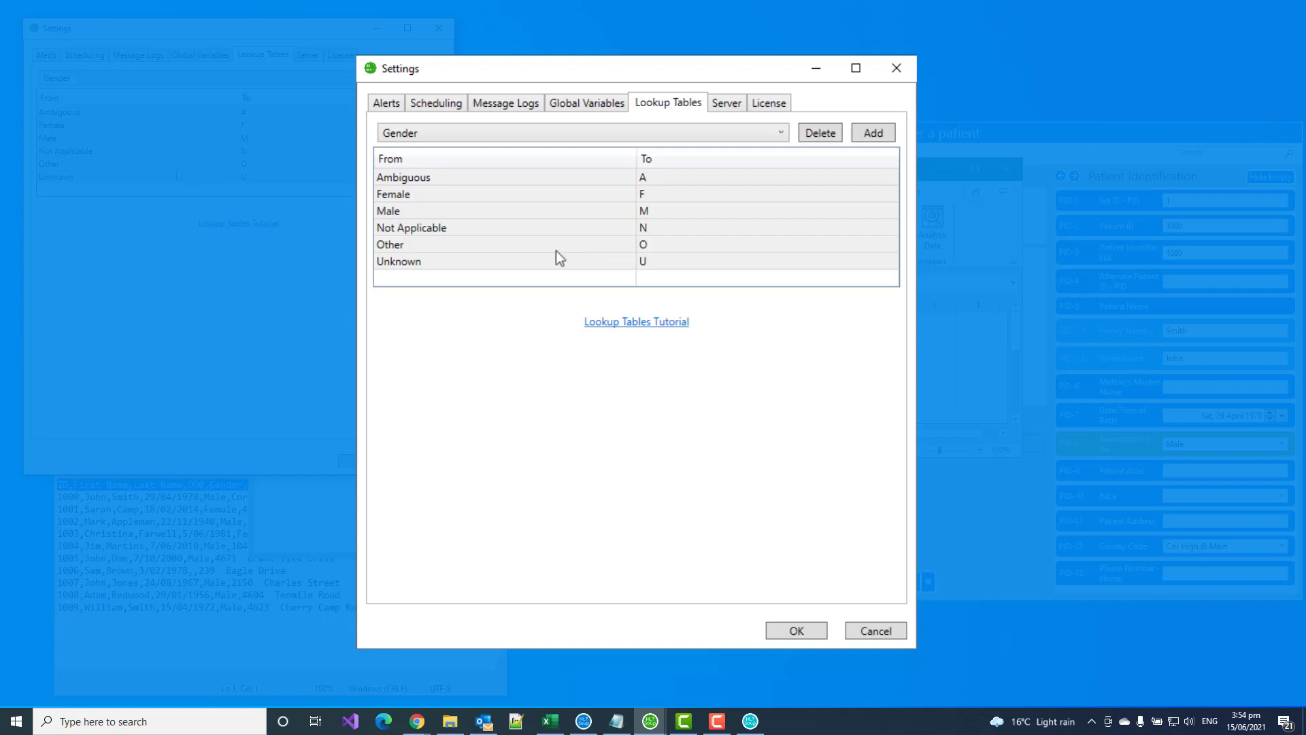
mouse_move(500, 287)
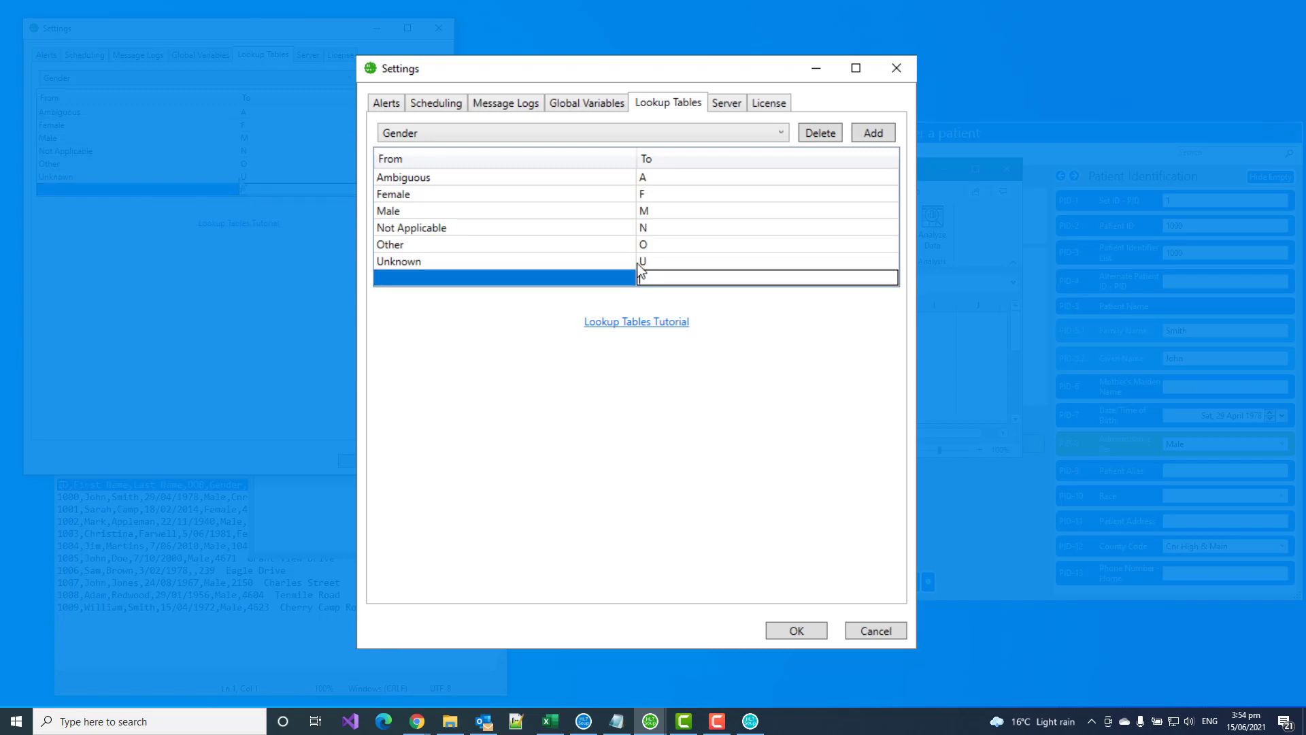
text(g)
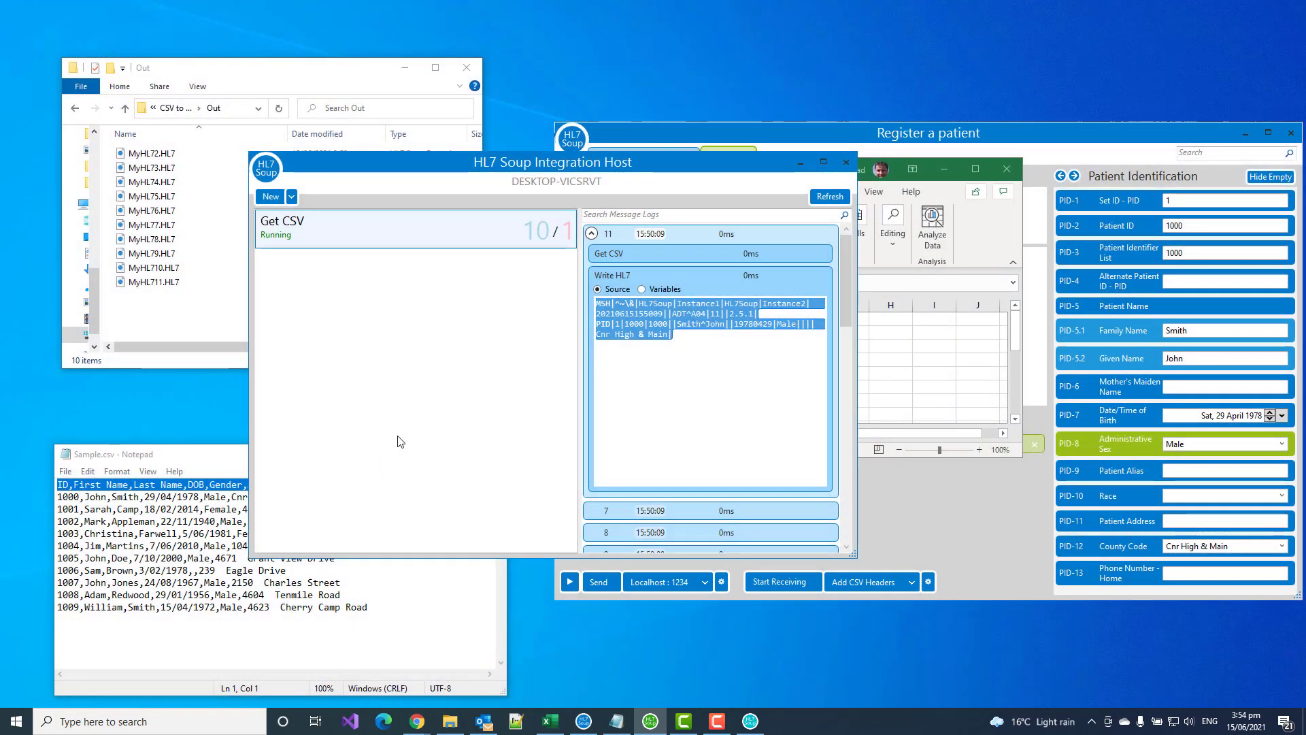
mouse_move(408, 322)
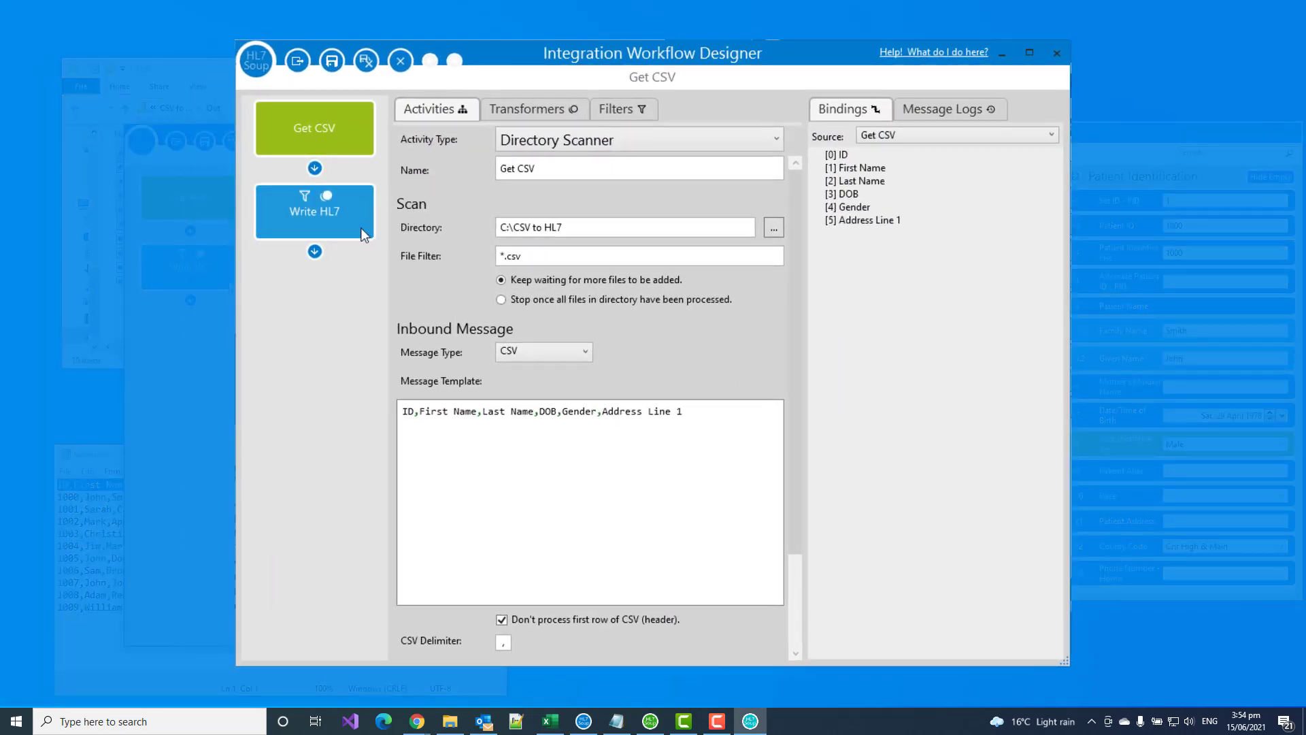
Step: Make Write HL7's gender field read ${Gender:Lookup(Gender)} via Truncate or Replace > Lookup Tables
click(314, 211)
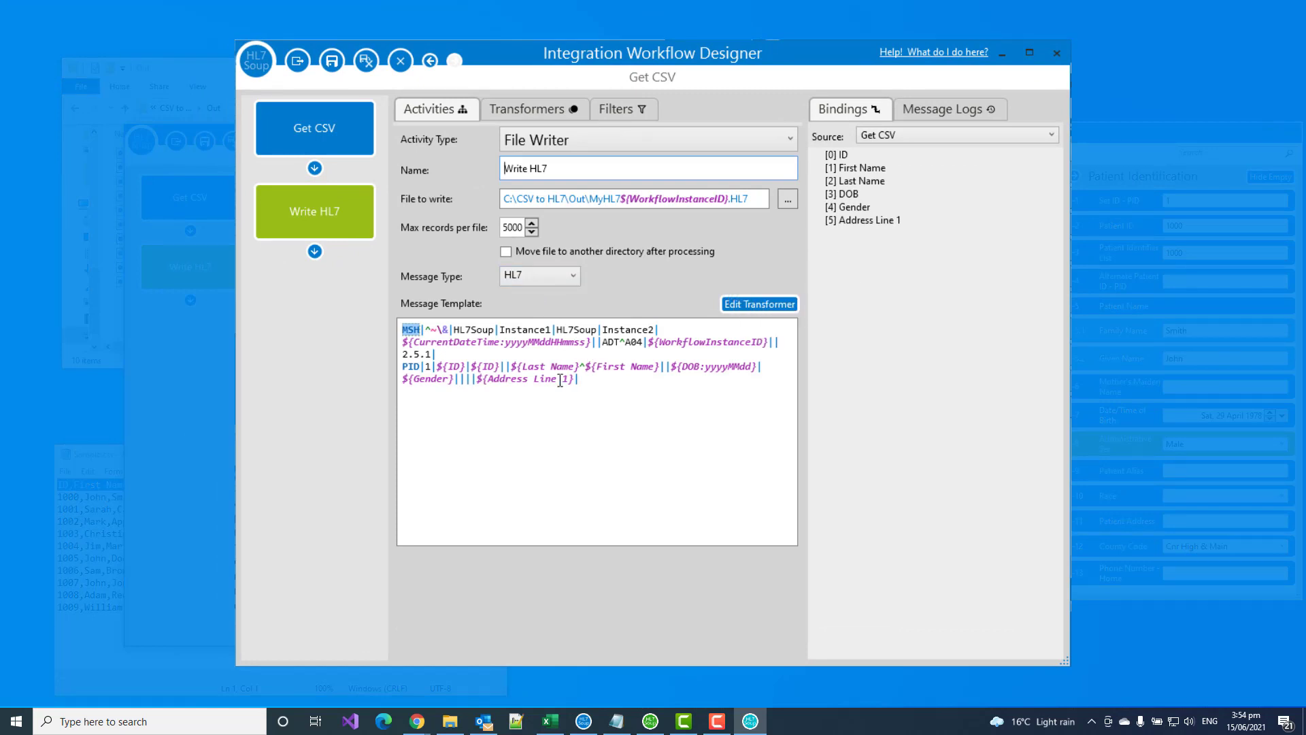
mouse_move(427, 378)
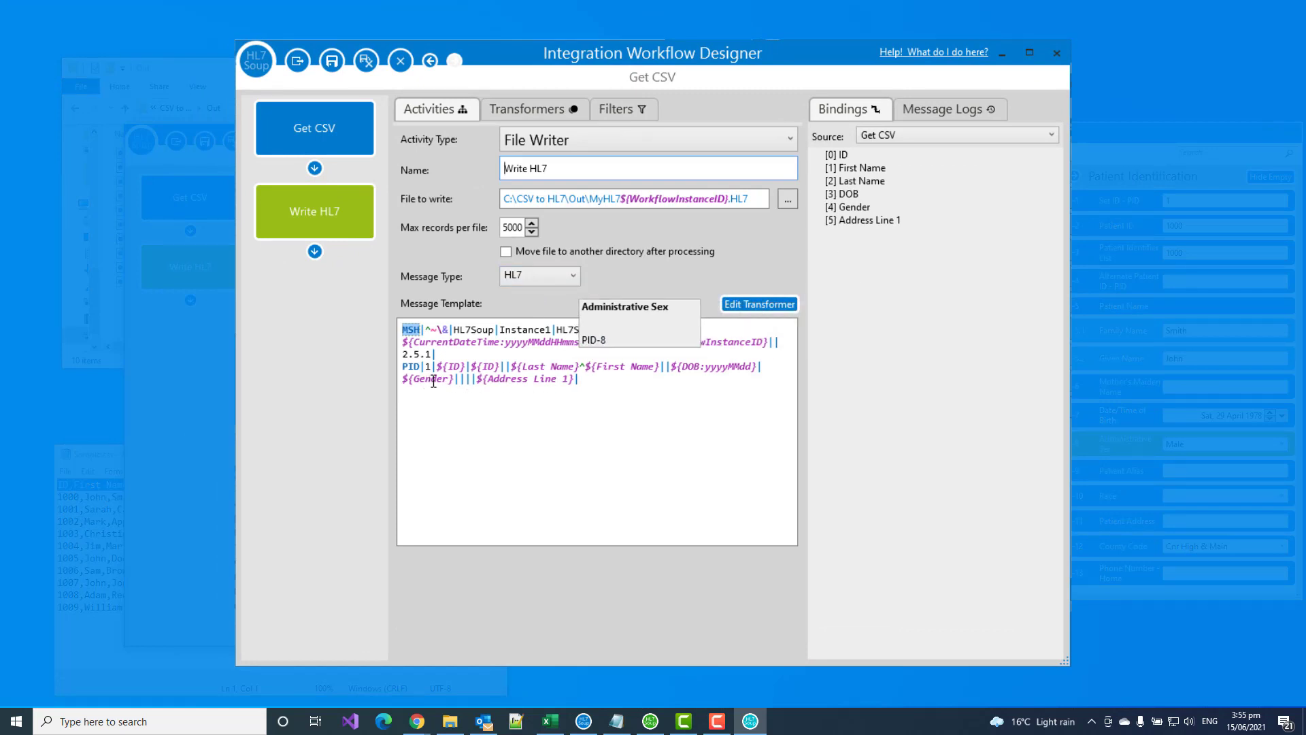
right_click(427, 378)
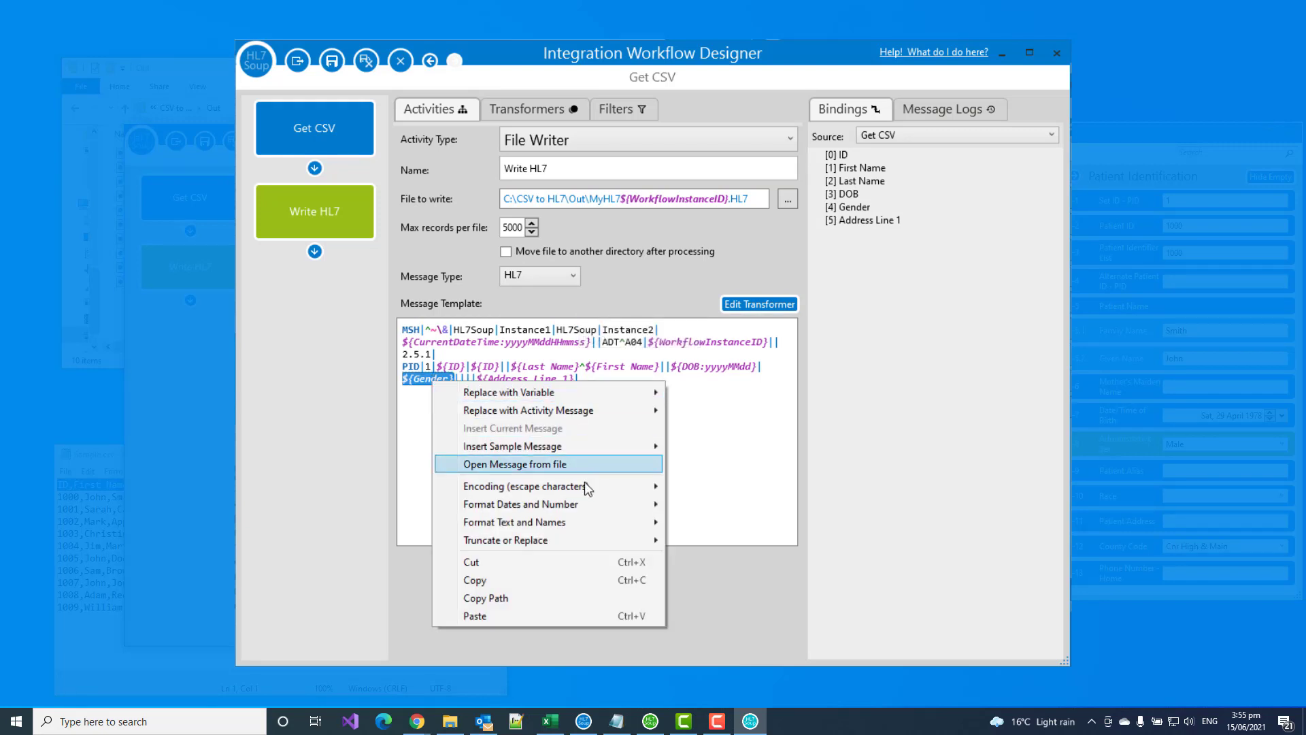
click(504, 540)
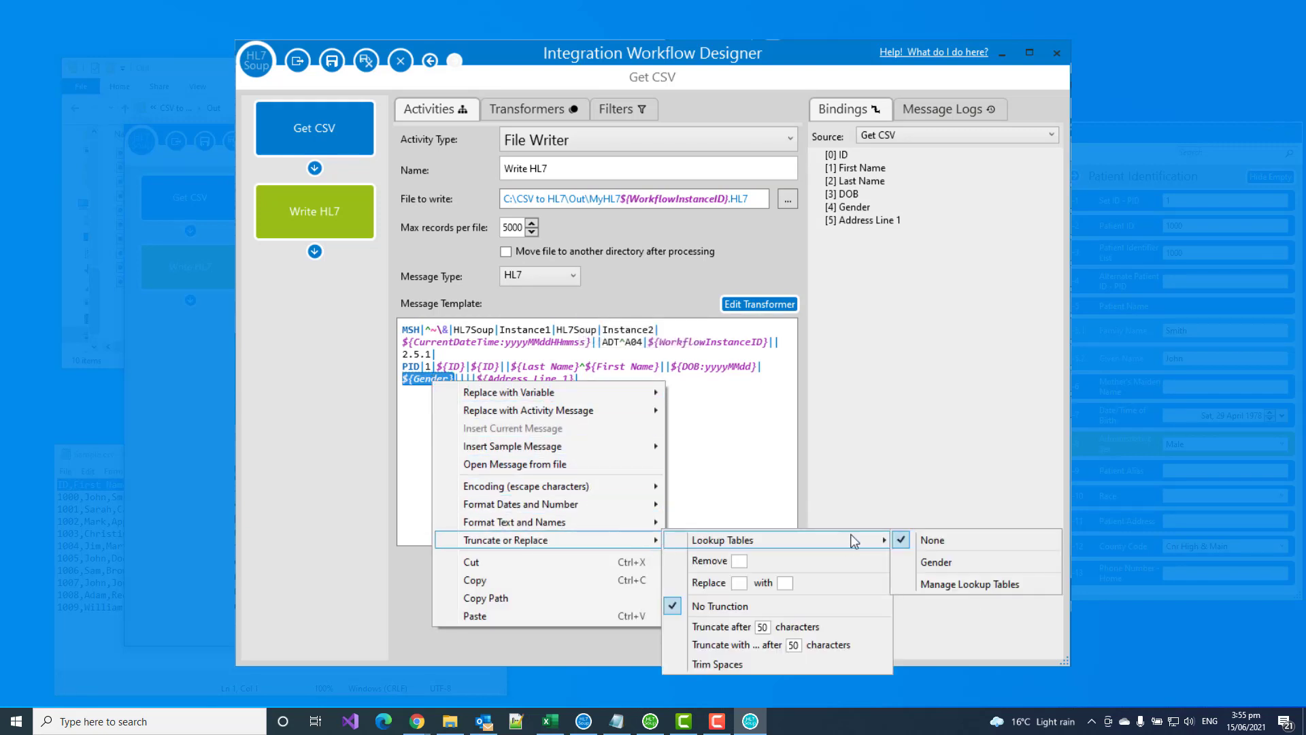
mouse_move(936, 562)
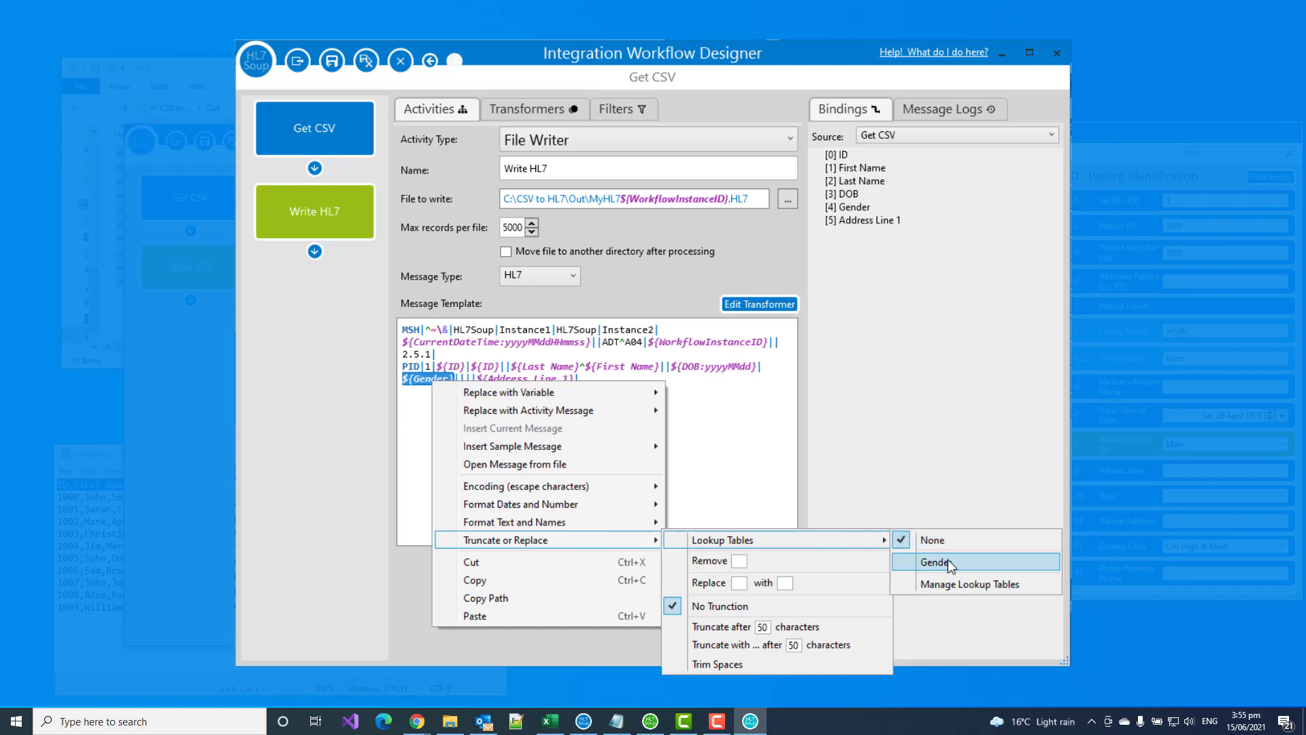
mouse_move(958, 571)
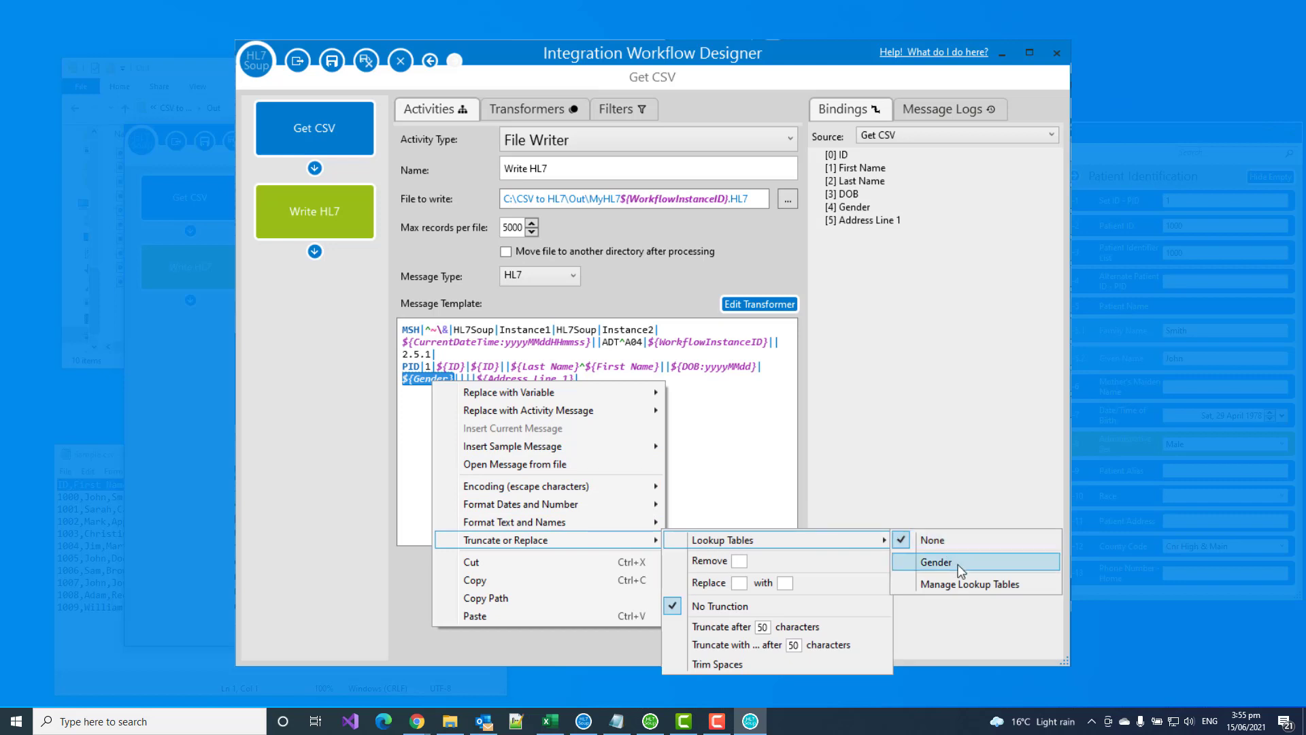
click(936, 562)
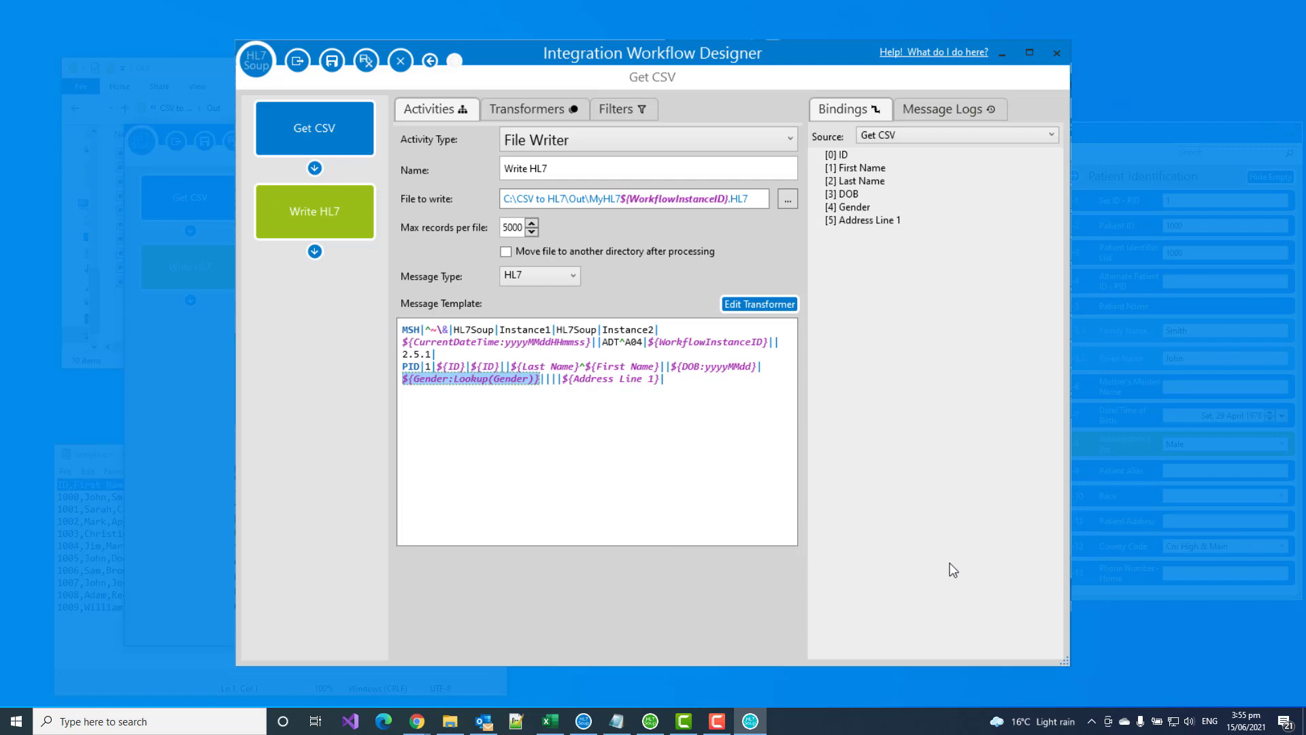
mouse_move(708, 456)
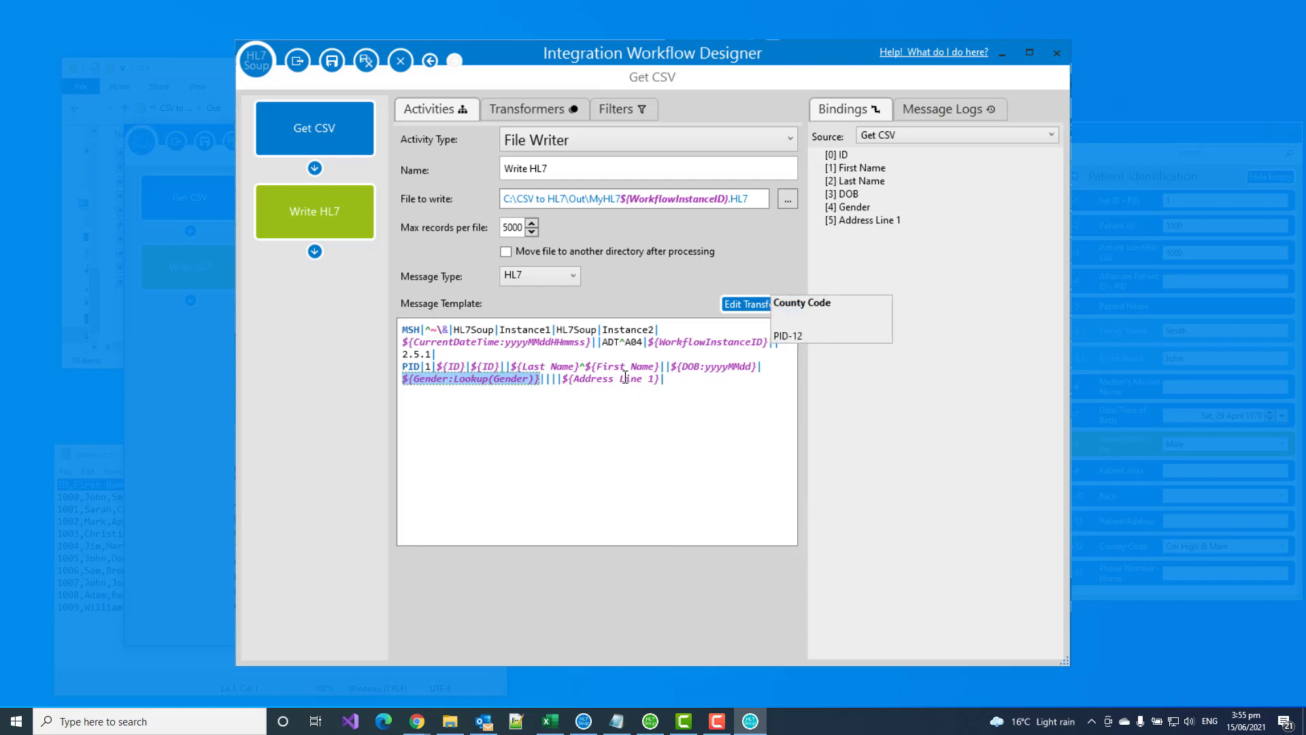
Step: Set the address to ${Address Line 1:HL7QuotesEncode} and save and close the designer
right_click(612, 378)
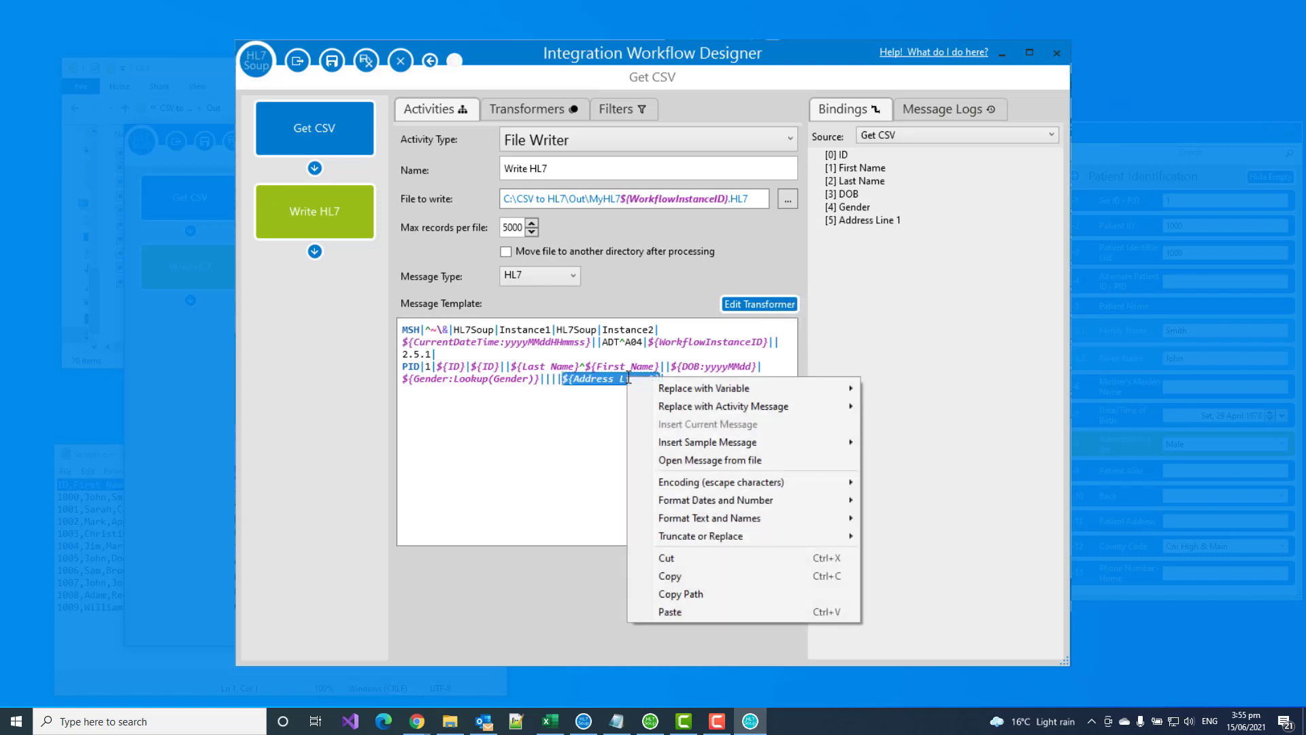
mouse_move(706, 441)
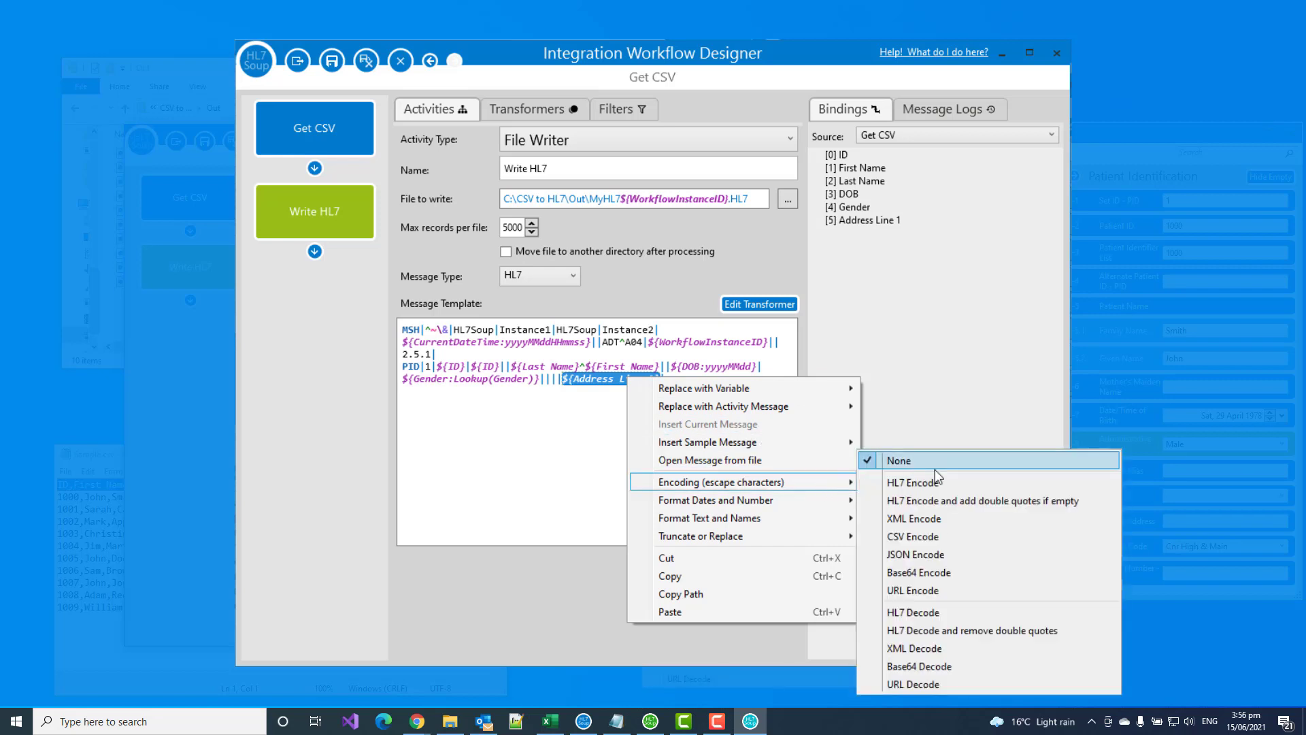
mouse_move(940, 487)
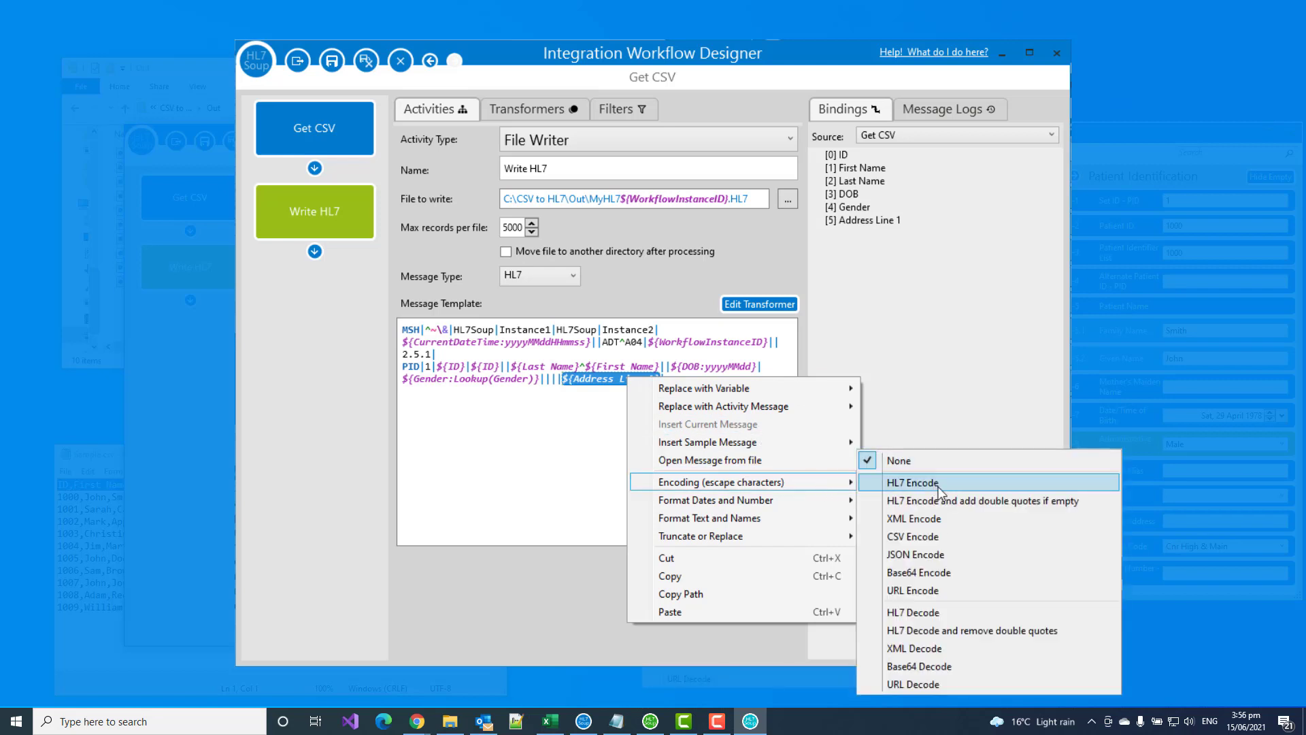
mouse_move(974, 500)
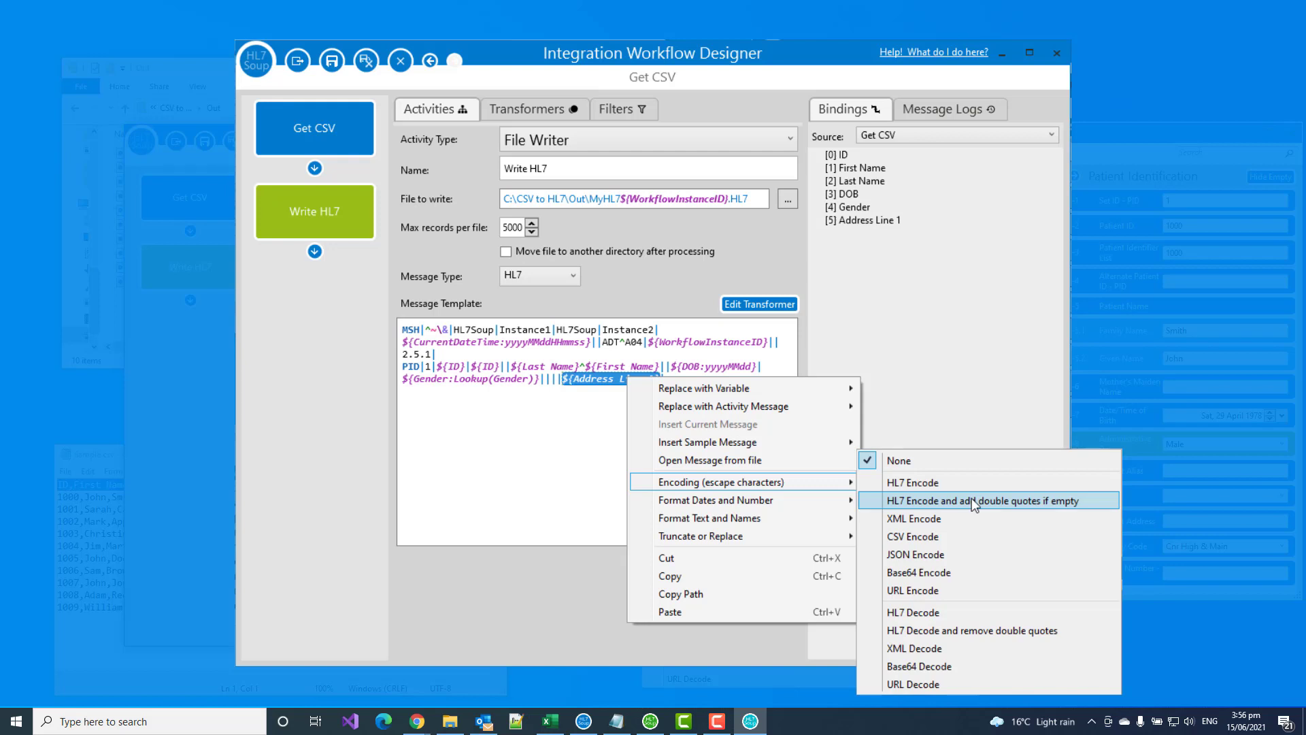
click(992, 501)
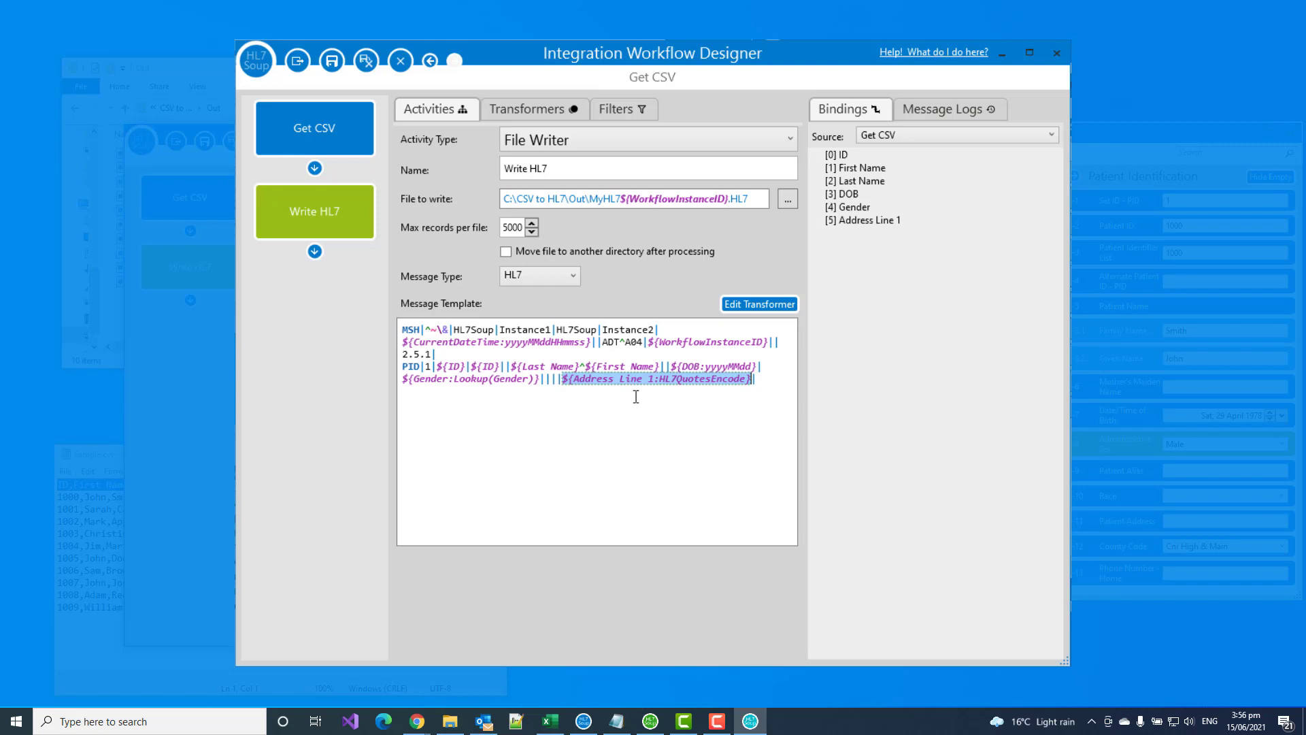
mouse_move(624, 387)
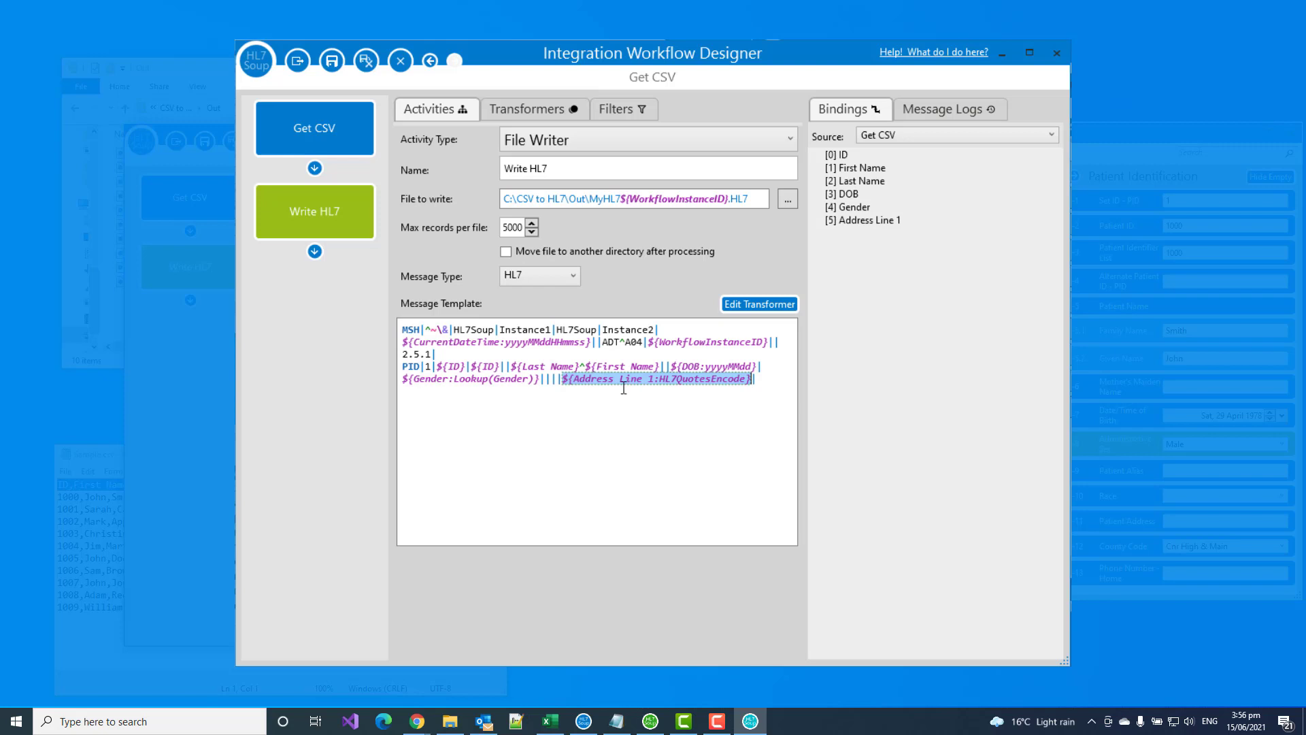
mouse_move(364, 60)
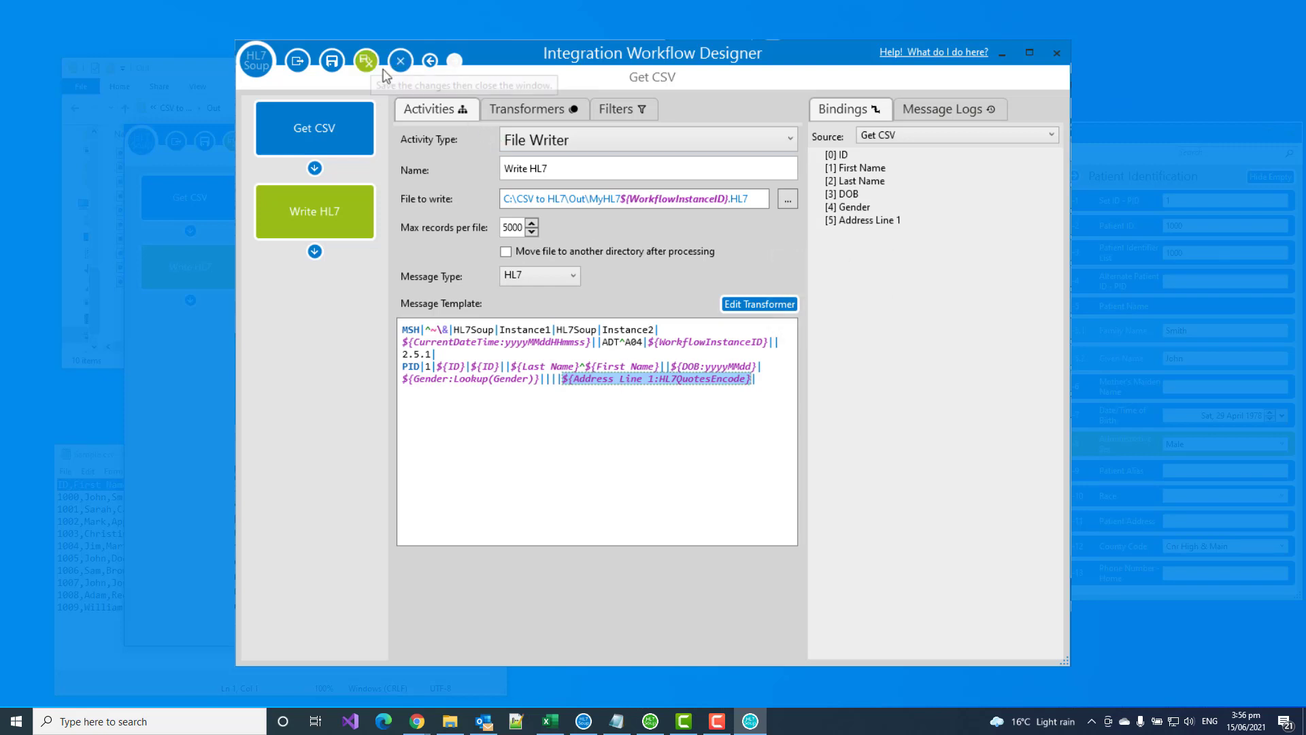
click(366, 60)
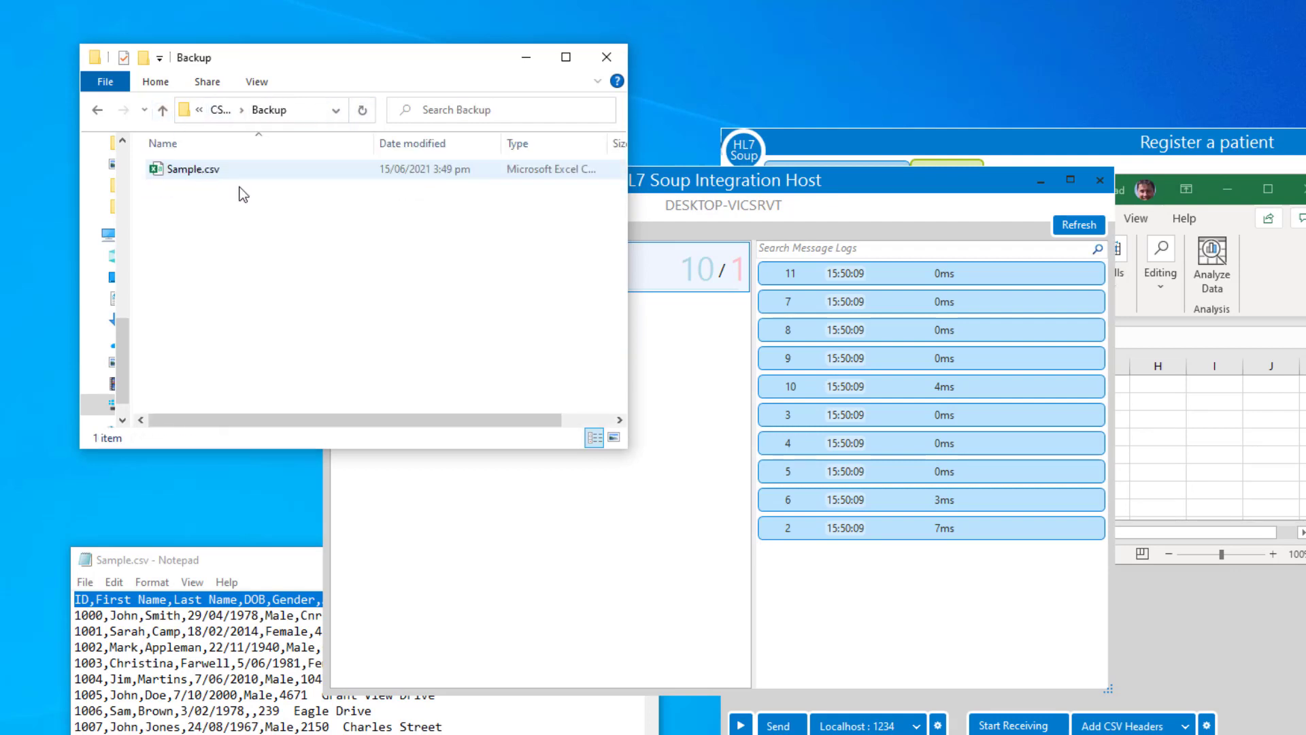
Step: Copy the backup Sample.csv back into the input directory to rerun the workflow
right_click(190, 169)
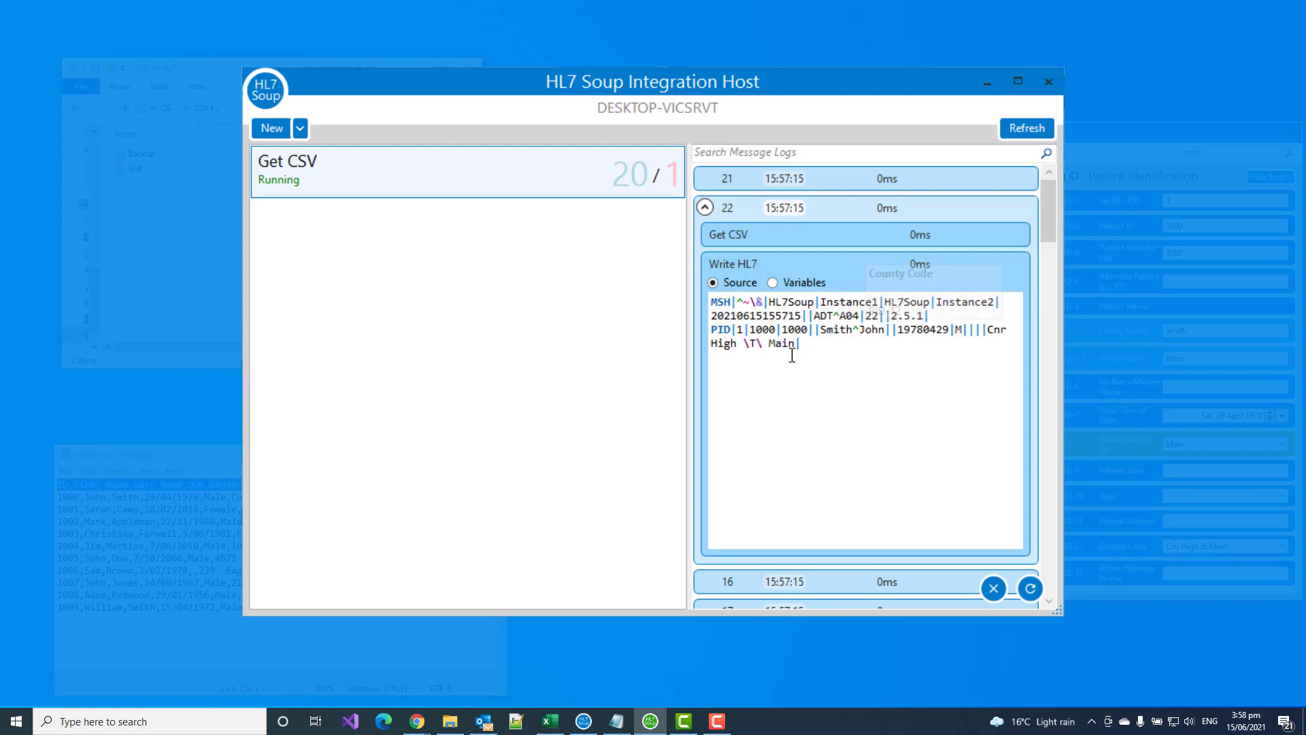
mouse_move(866, 475)
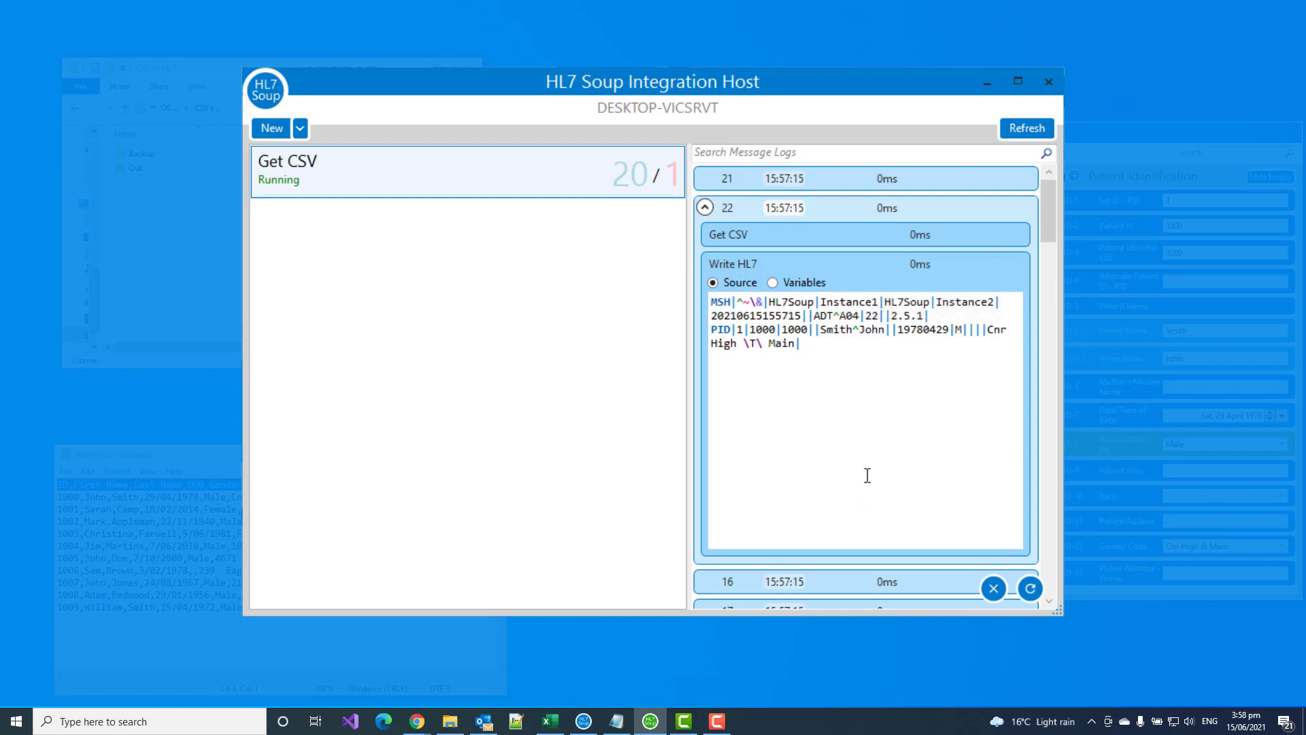